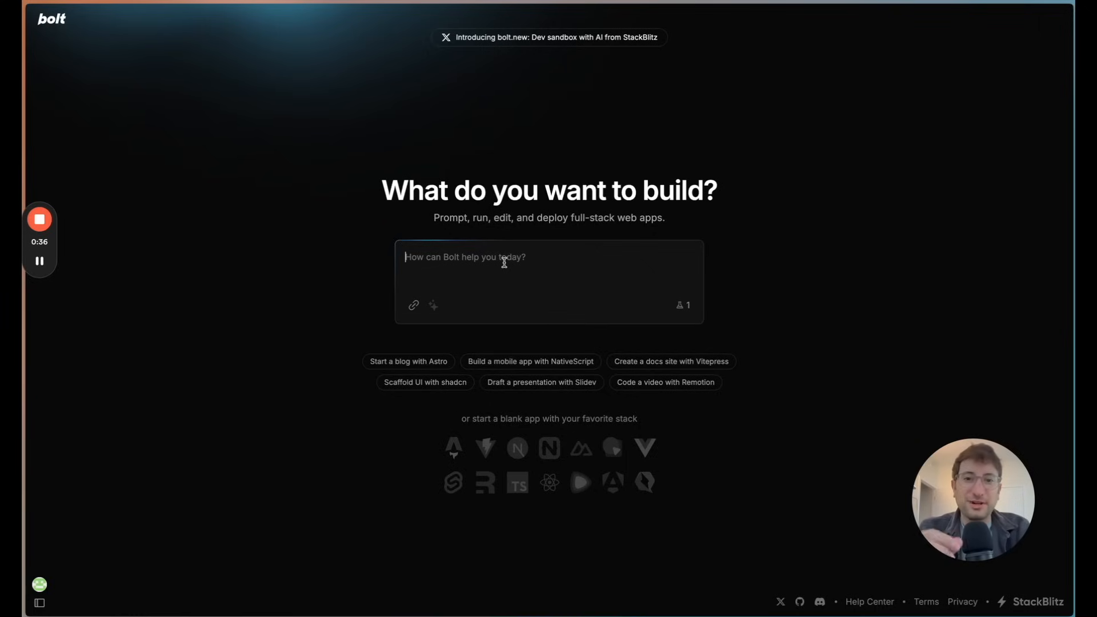
{"action": "mouse_move", "coordinate": [298, 260]}
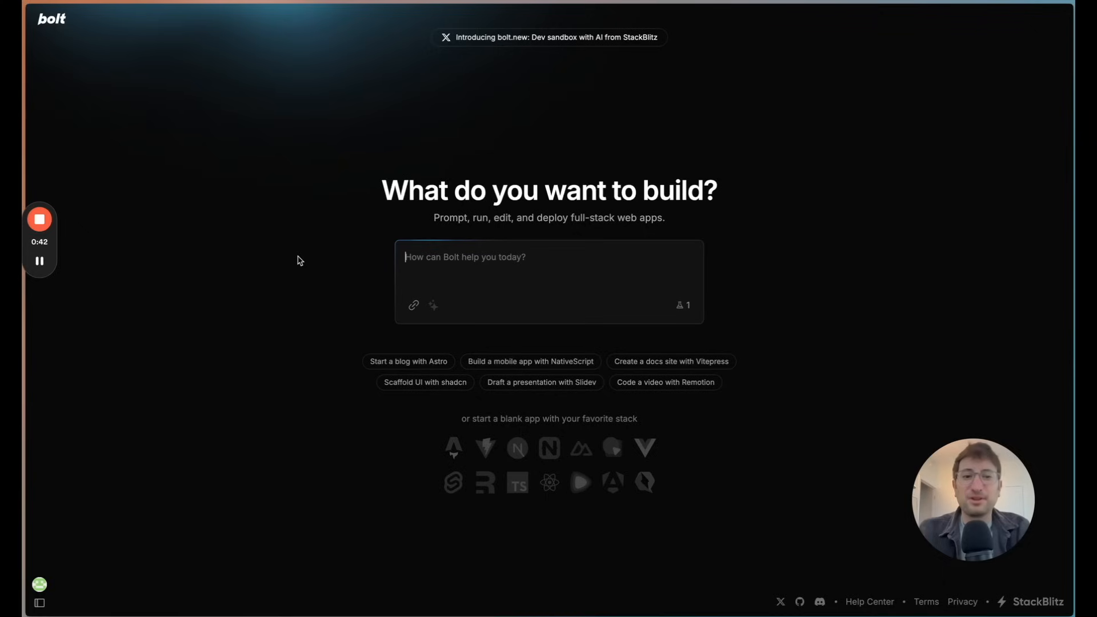
{"action": "mouse_move", "coordinate": [291, 265]}
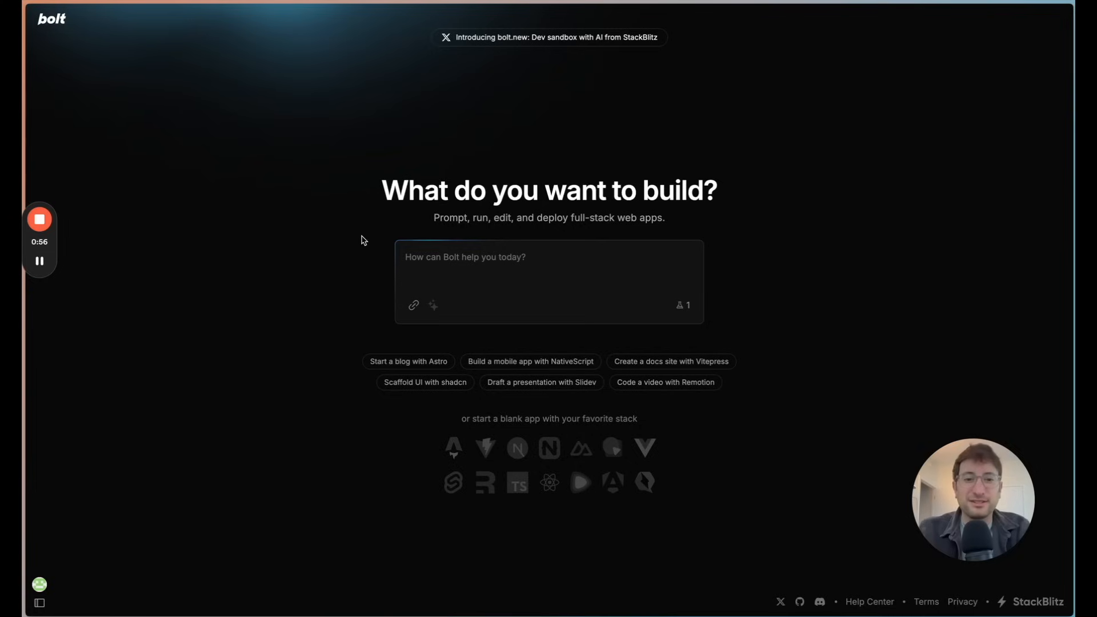
Step: Send Bolt a prompt asking for a Trello-like task app with drag-and-drop interface
{"action": "type", "text": "I want to build a task ap"}
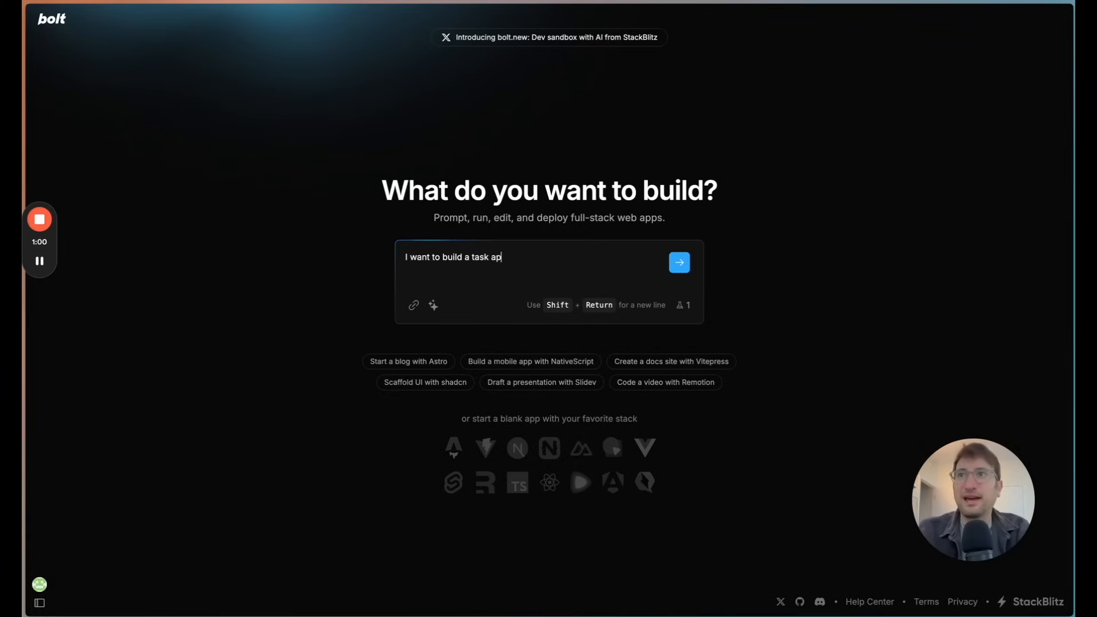
{"action": "type", "text": "similar to tre"}
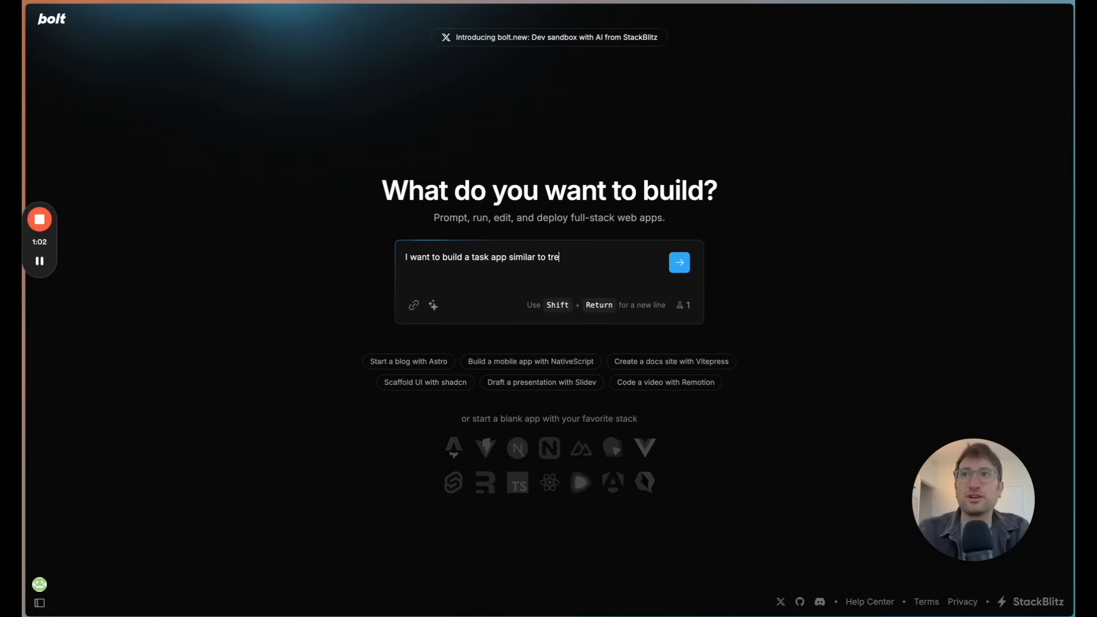
{"action": "type", "text": "llo with a drag and rop"}
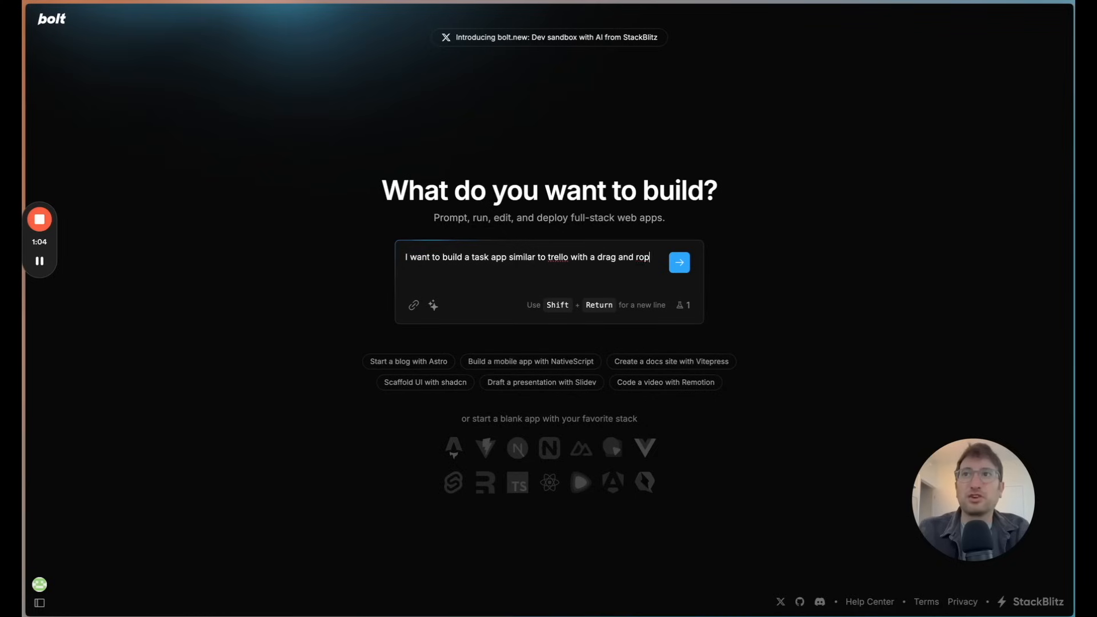
{"action": "type", "text": "interface"}
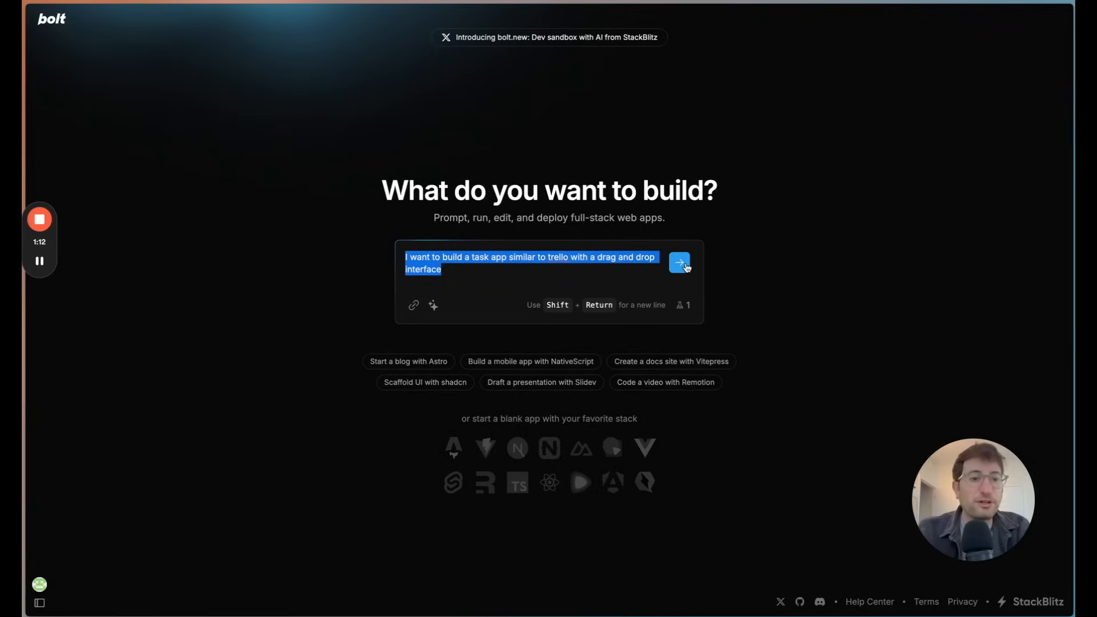
{"action": "left_click", "coordinate": [679, 262]}
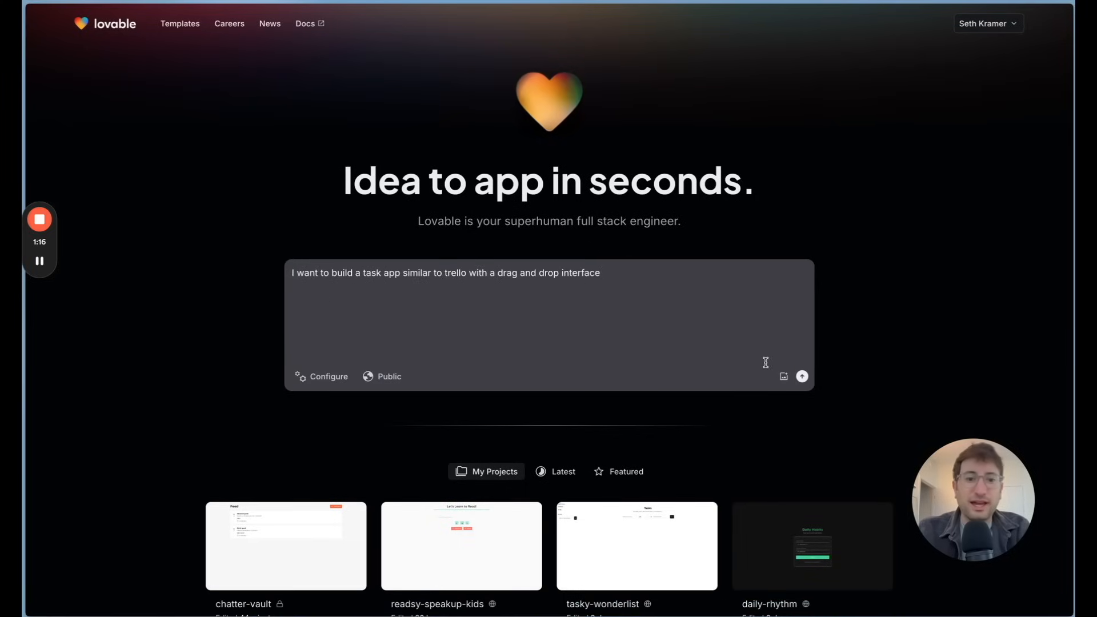
Step: Submit the Trello-style drag-and-drop task app prompt in Lovable
{"action": "left_click", "coordinate": [801, 377]}
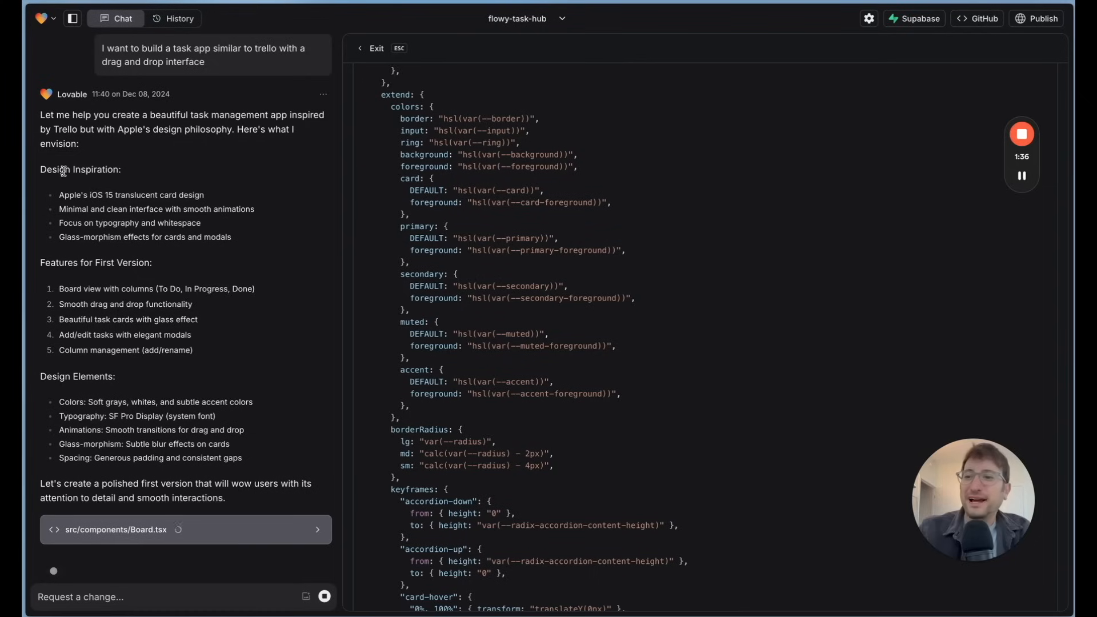
{"action": "mouse_move", "coordinate": [96, 256]}
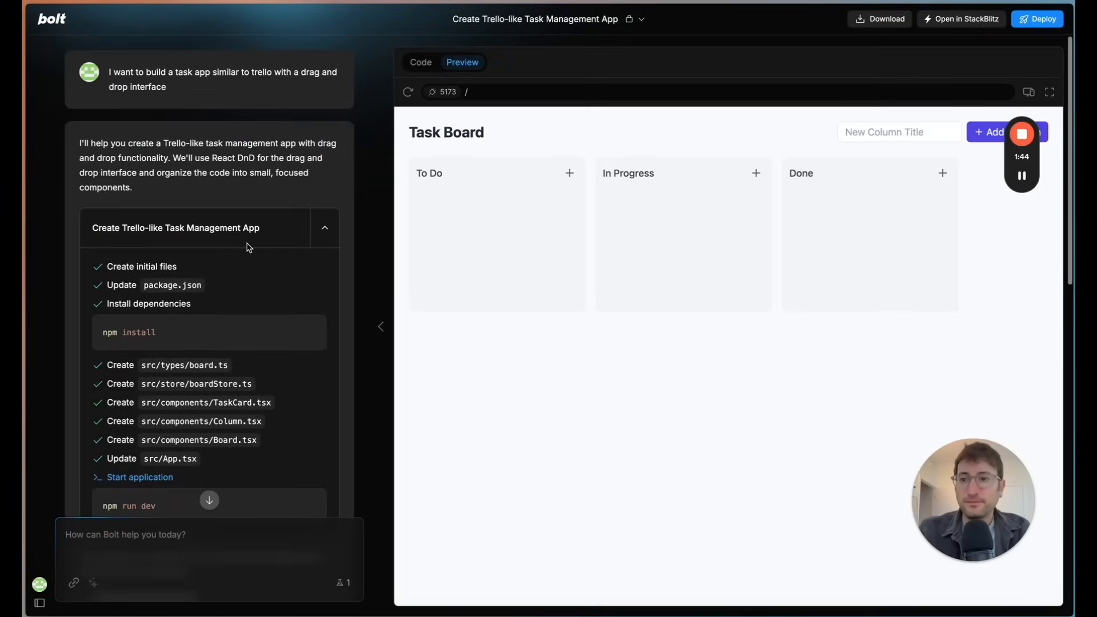
Step: Scroll through Bolt's response summarizing the finished task board's features
{"action": "scroll", "scroll_direction": "down", "scroll_amount": 3}
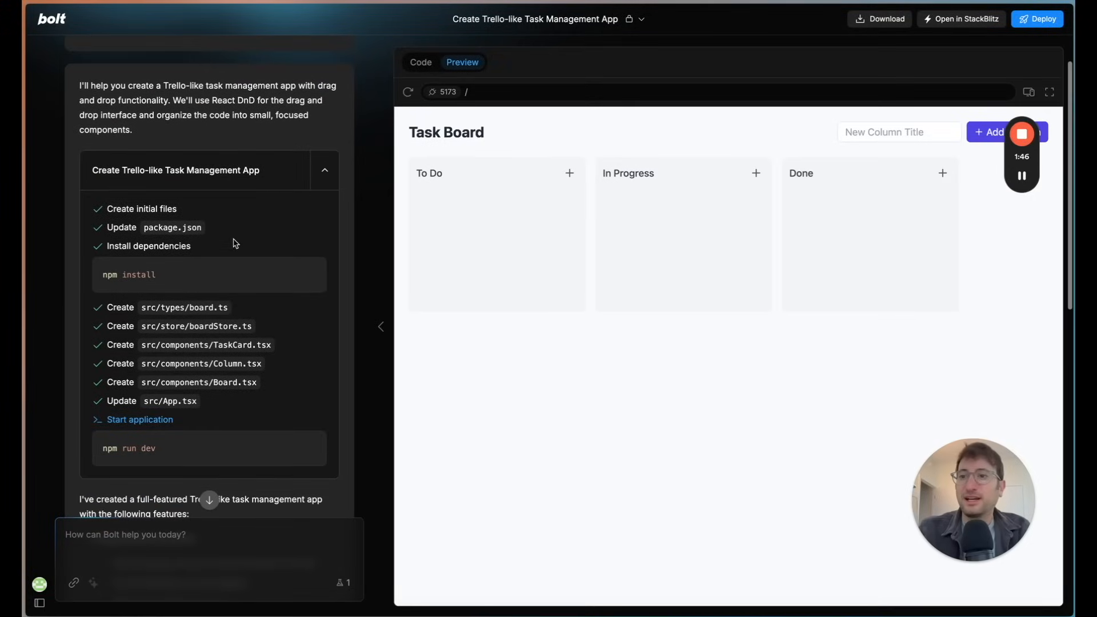
{"action": "scroll", "scroll_direction": "down", "scroll_amount": 3}
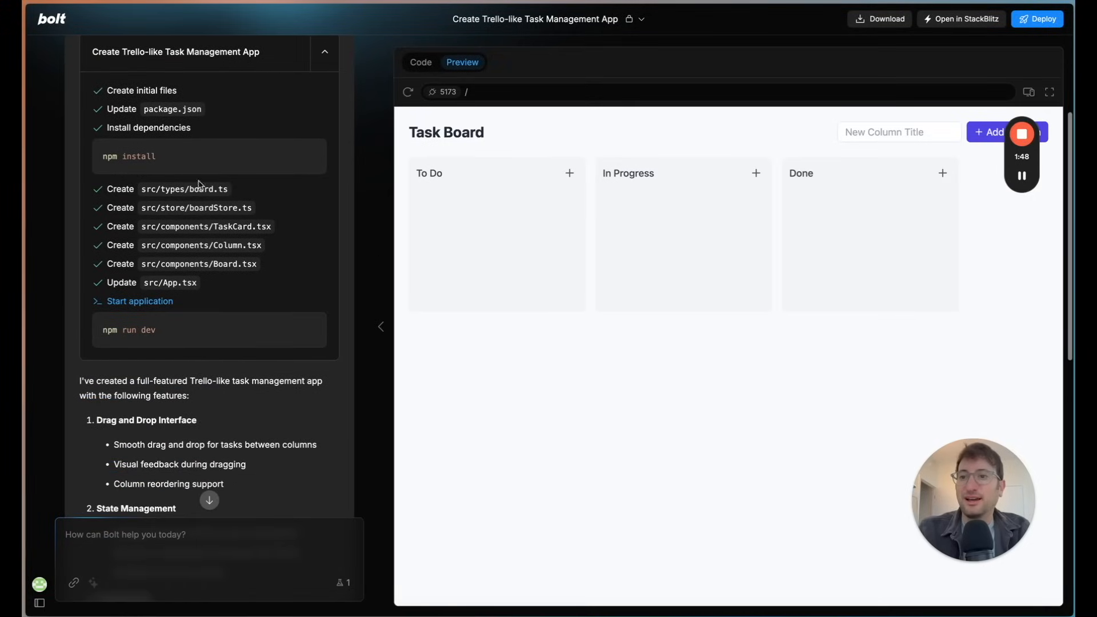
{"action": "scroll", "scroll_direction": "down", "scroll_amount": 3}
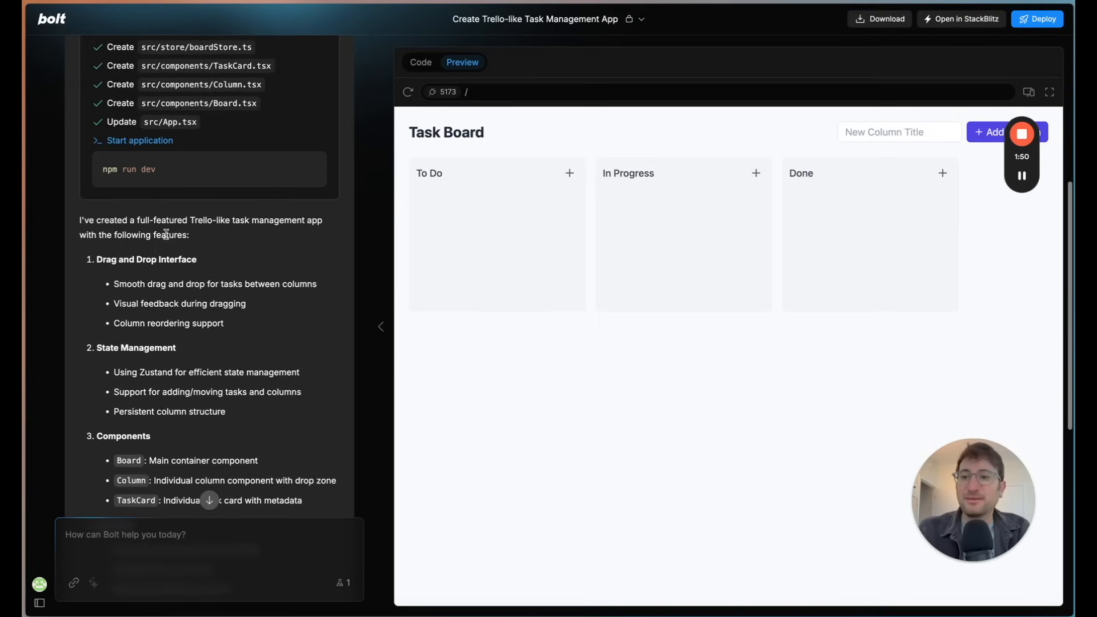
{"action": "scroll", "scroll_direction": "down", "scroll_amount": 3}
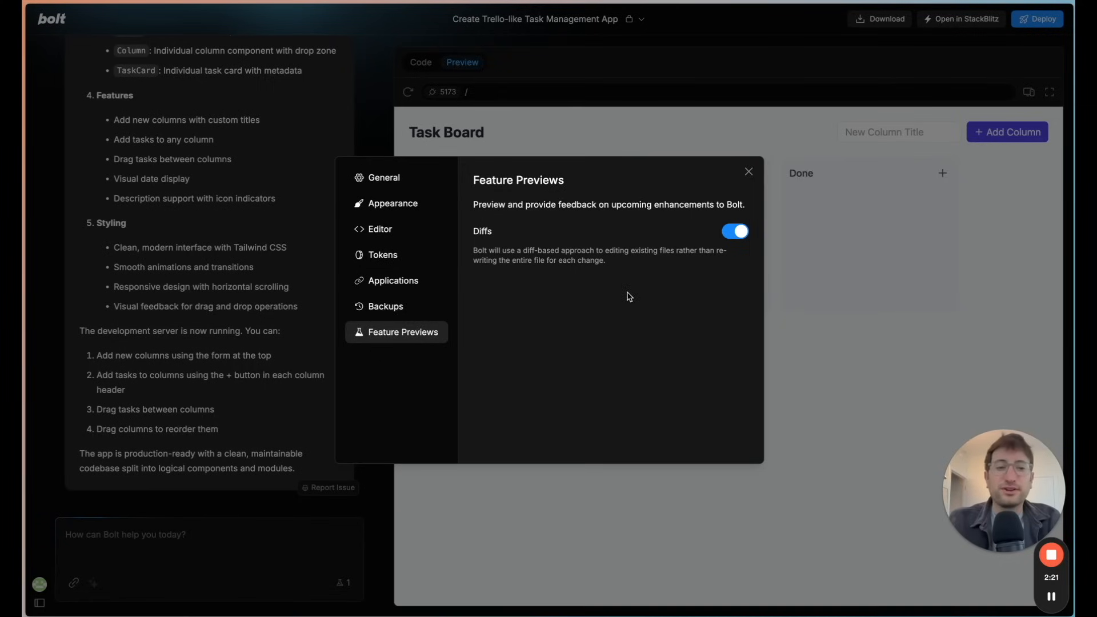
{"action": "mouse_move", "coordinate": [539, 245]}
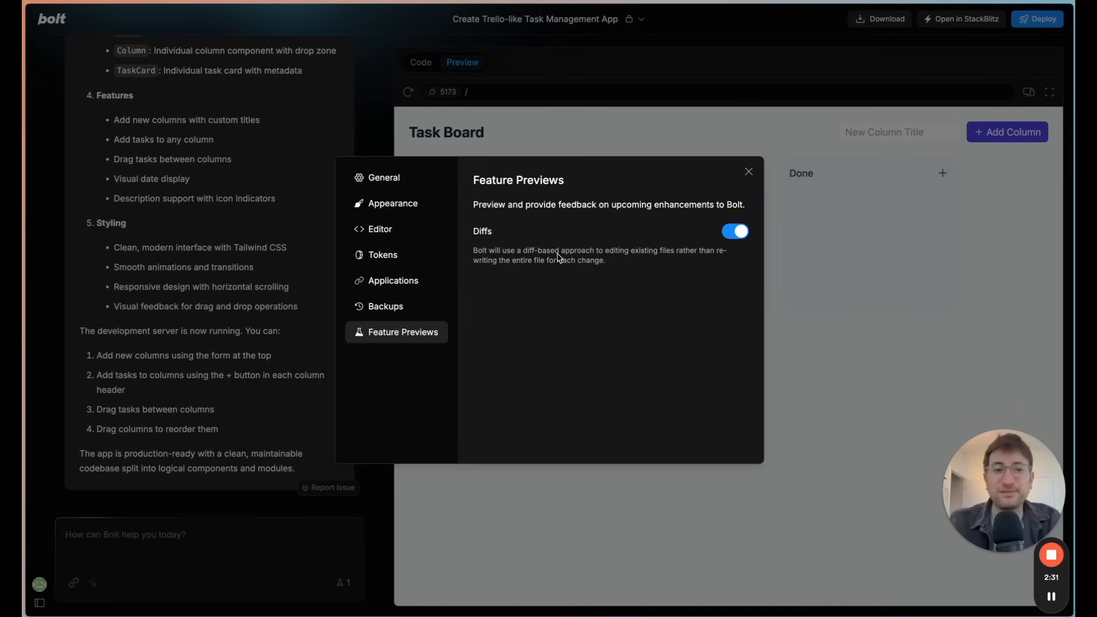
{"action": "mouse_move", "coordinate": [563, 256]}
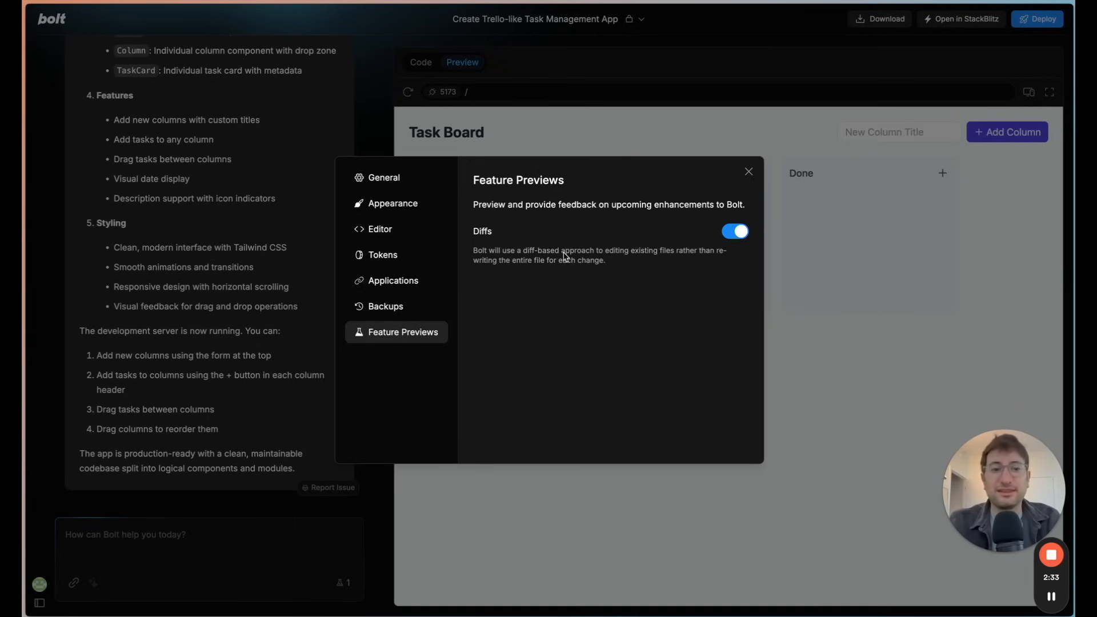
{"action": "mouse_move", "coordinate": [623, 262]}
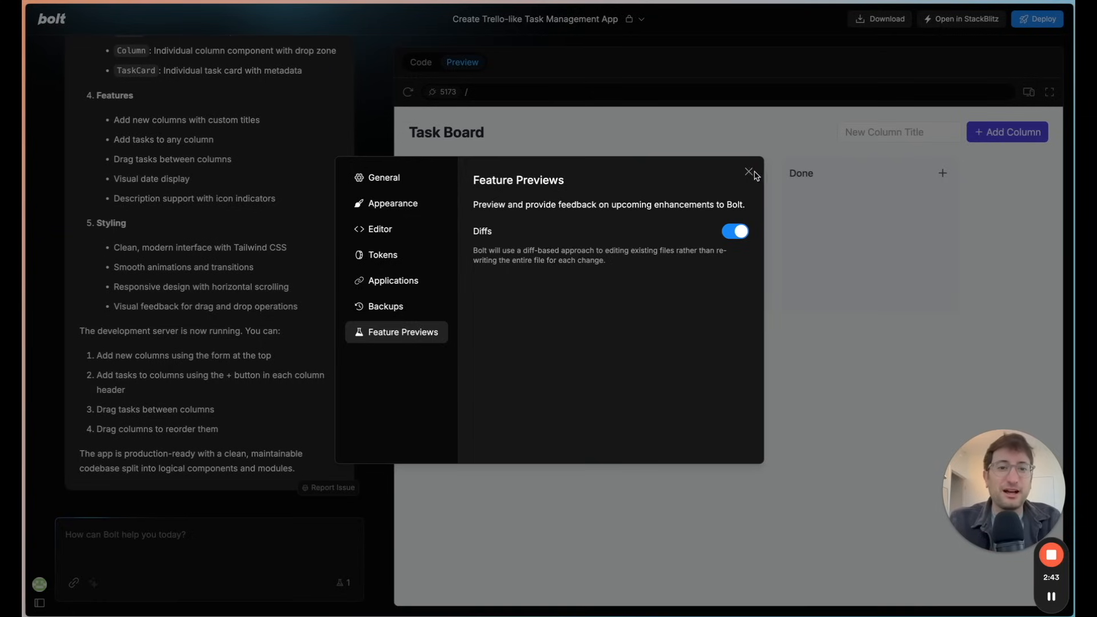
Step: Close Bolt's Settings dialog to return to the task board preview
{"action": "left_click", "coordinate": [749, 171]}
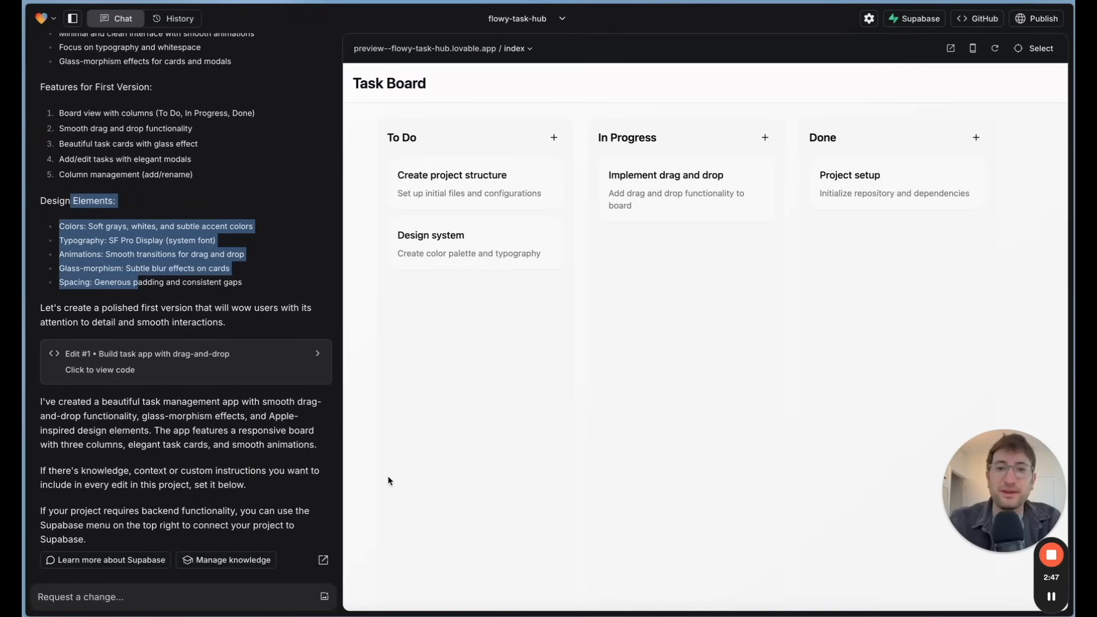
{"action": "mouse_move", "coordinate": [423, 344]}
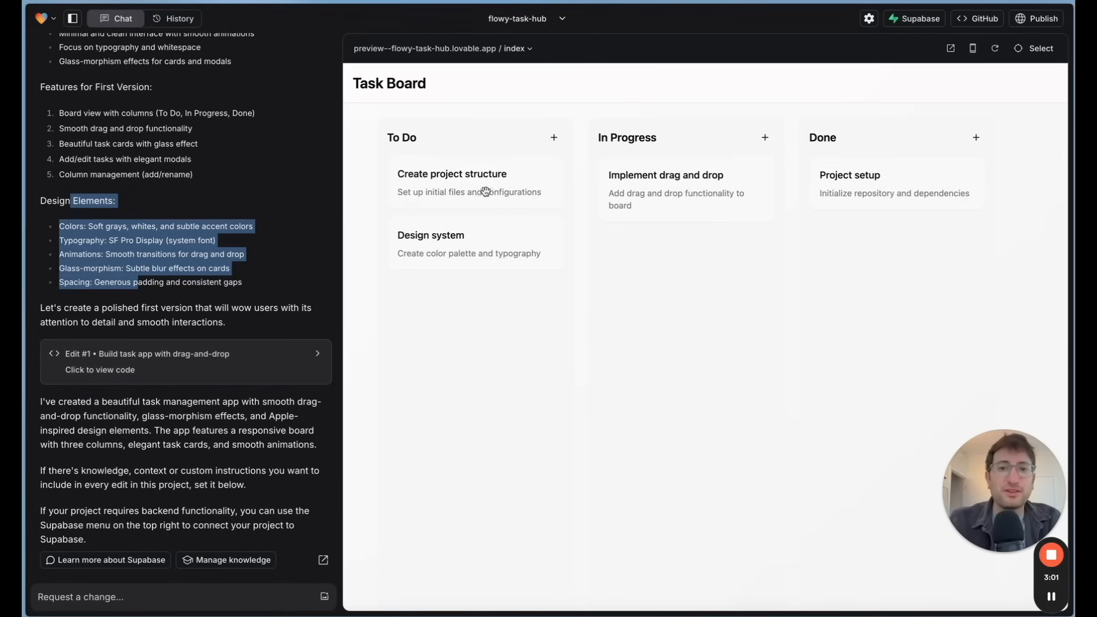
Step: Drag a task card to another column on Lovable's Task Board
{"action": "left_click_drag", "start_coordinate": [452, 174], "coordinate": [895, 301]}
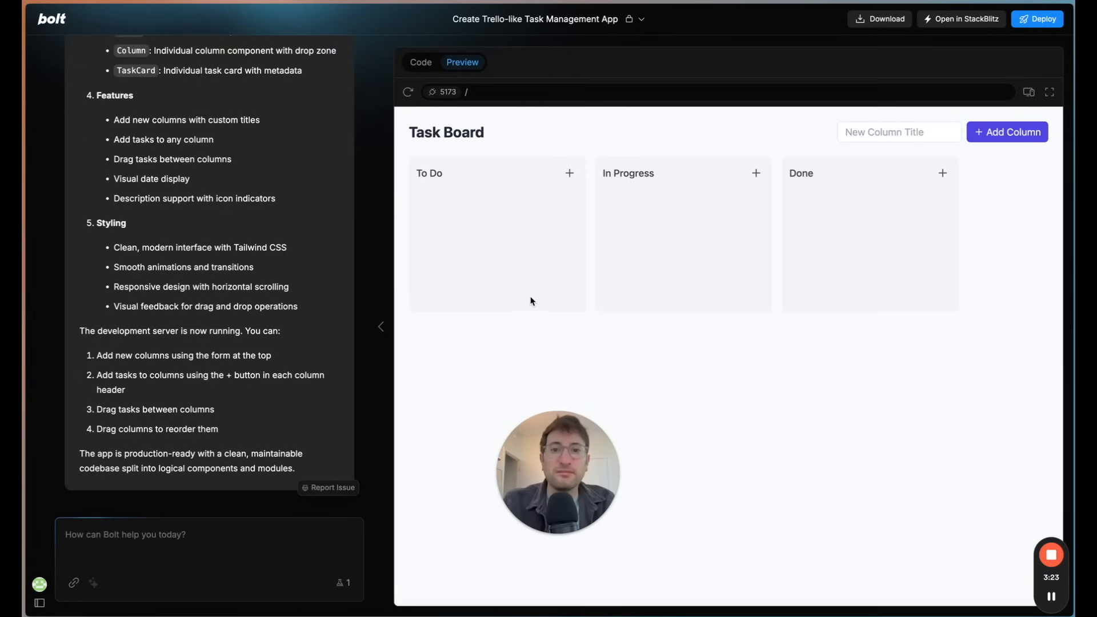
Step: Add a New Task to To Do and drag it to In Progress and back
{"action": "left_click", "coordinate": [569, 173]}
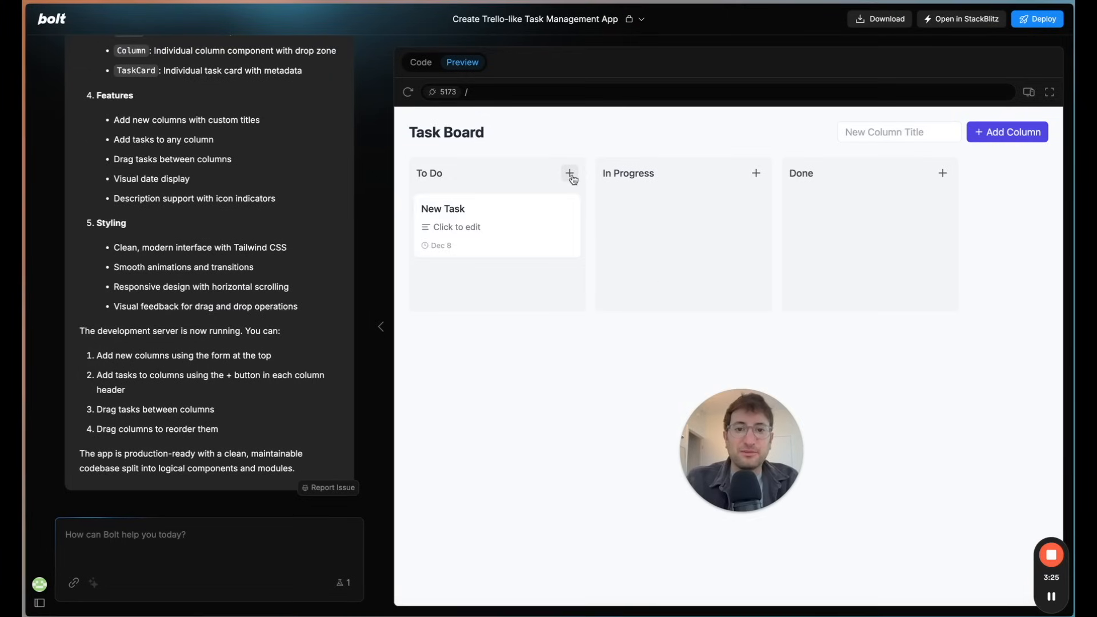
{"action": "left_click_drag", "start_coordinate": [497, 226], "coordinate": [683, 226]}
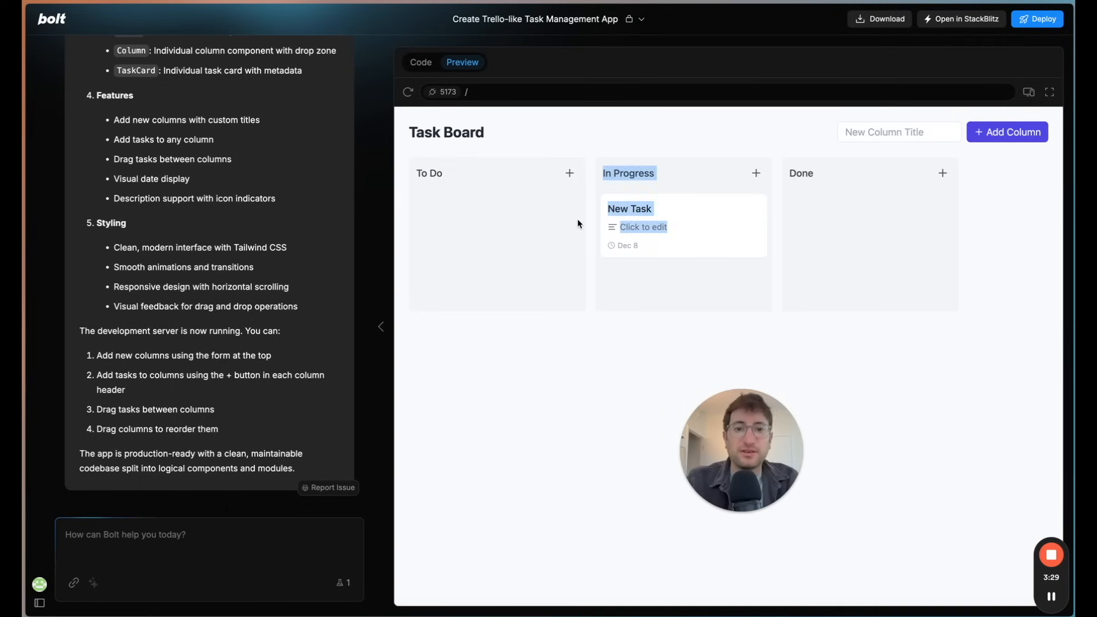
{"action": "left_click_drag", "start_coordinate": [682, 225], "coordinate": [496, 225]}
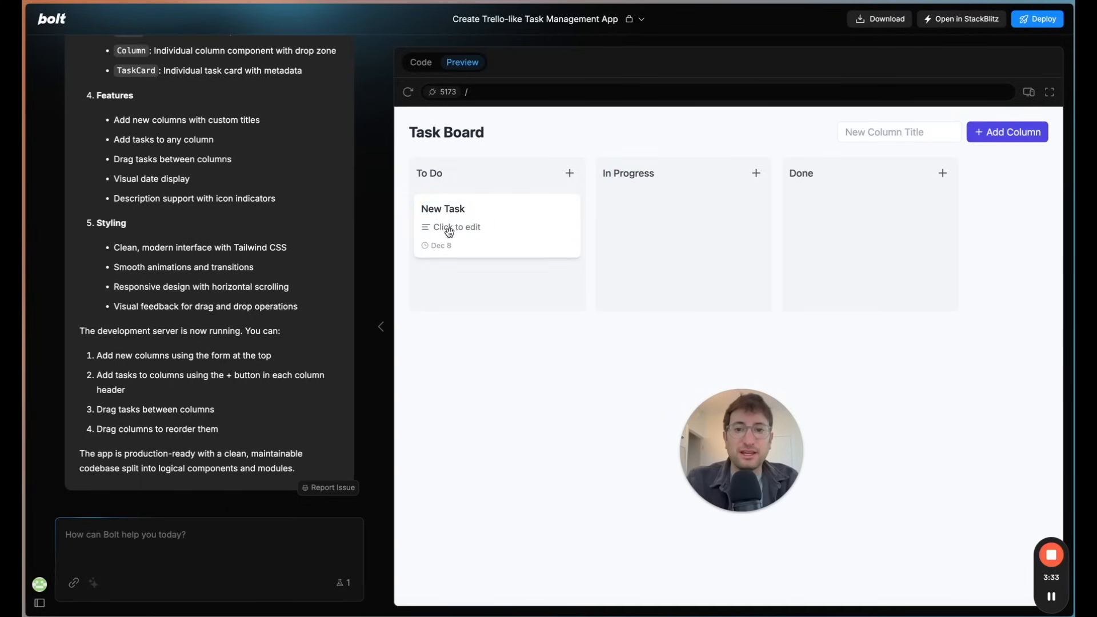
Step: Add a fourth column titled 'new column' to the board
{"action": "left_click", "coordinate": [898, 132]}
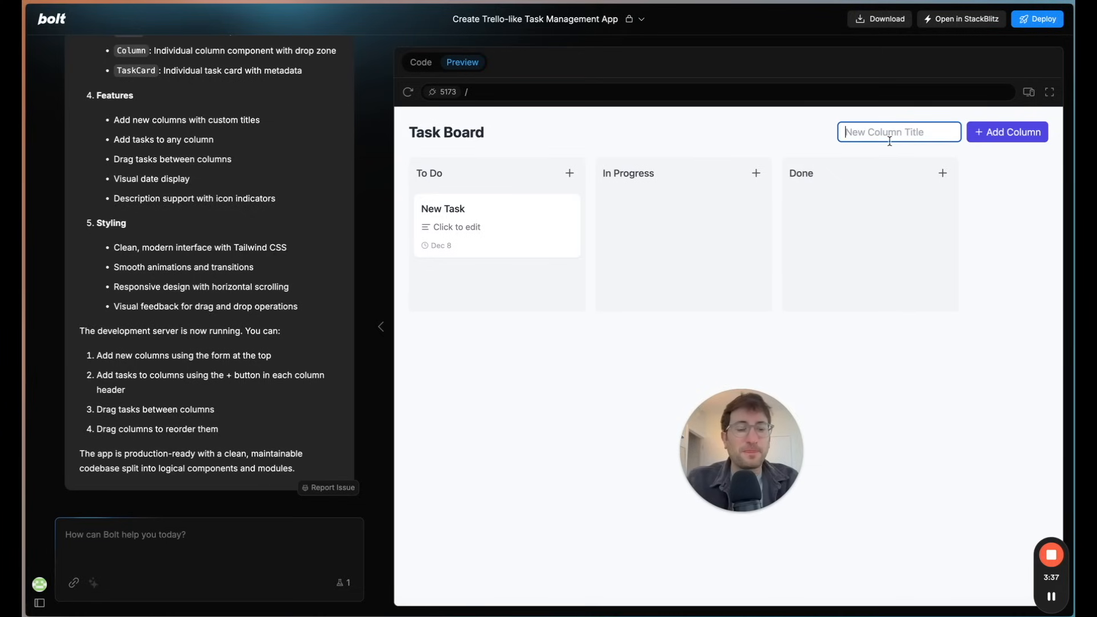
{"action": "type", "text": "new column"}
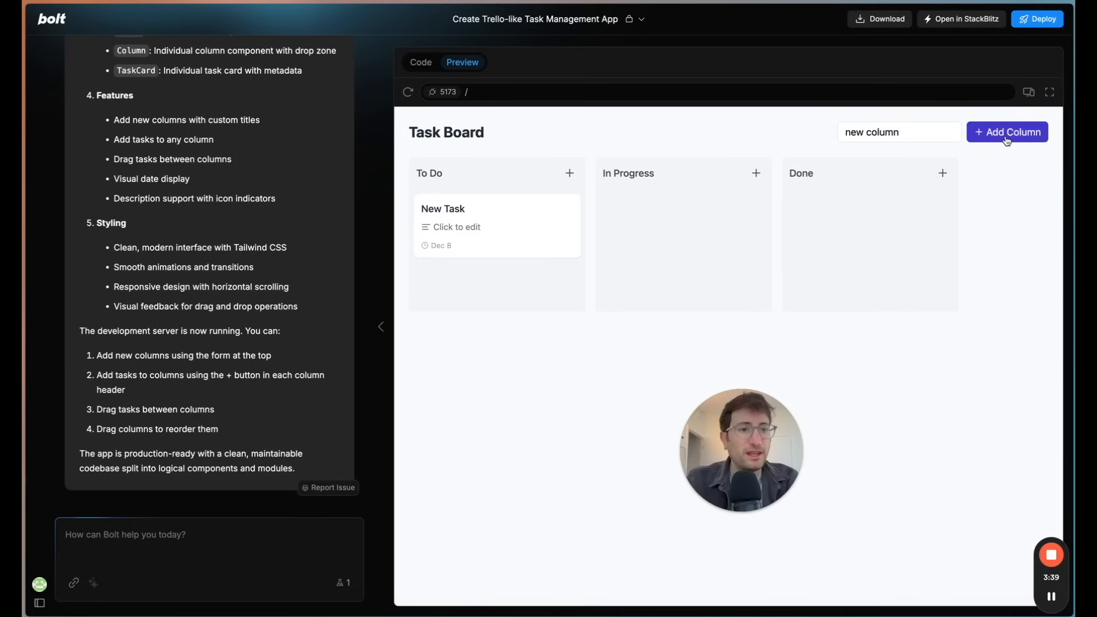
{"action": "left_click", "coordinate": [1007, 132]}
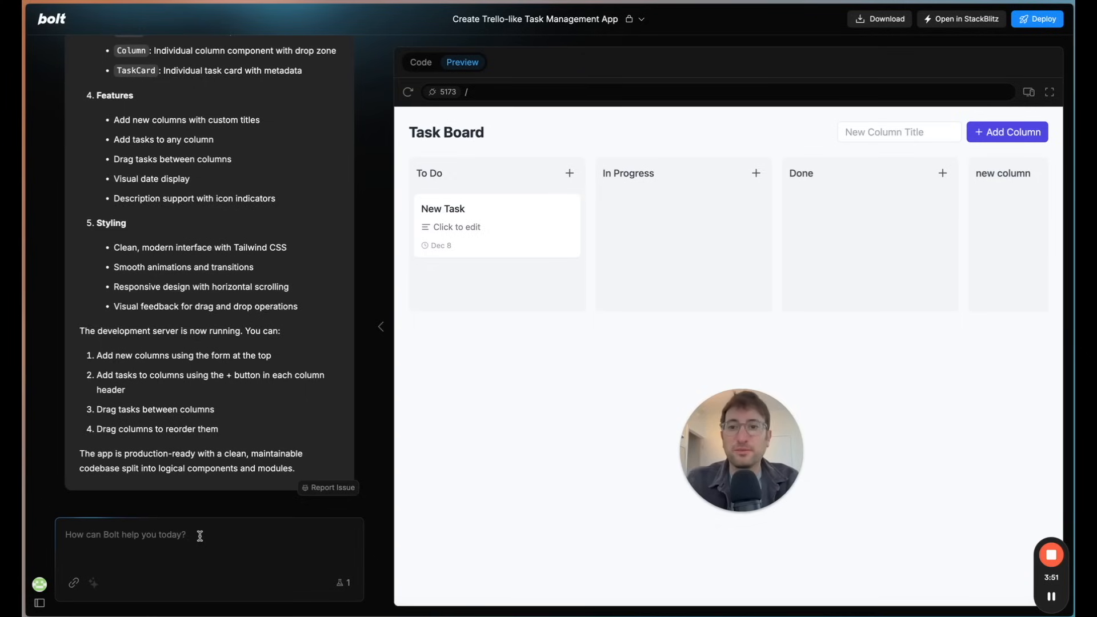
Step: Draft 'Make it so that I can edit the tasks', noting editing doesn't work
{"action": "type", "text": "Make it so that"}
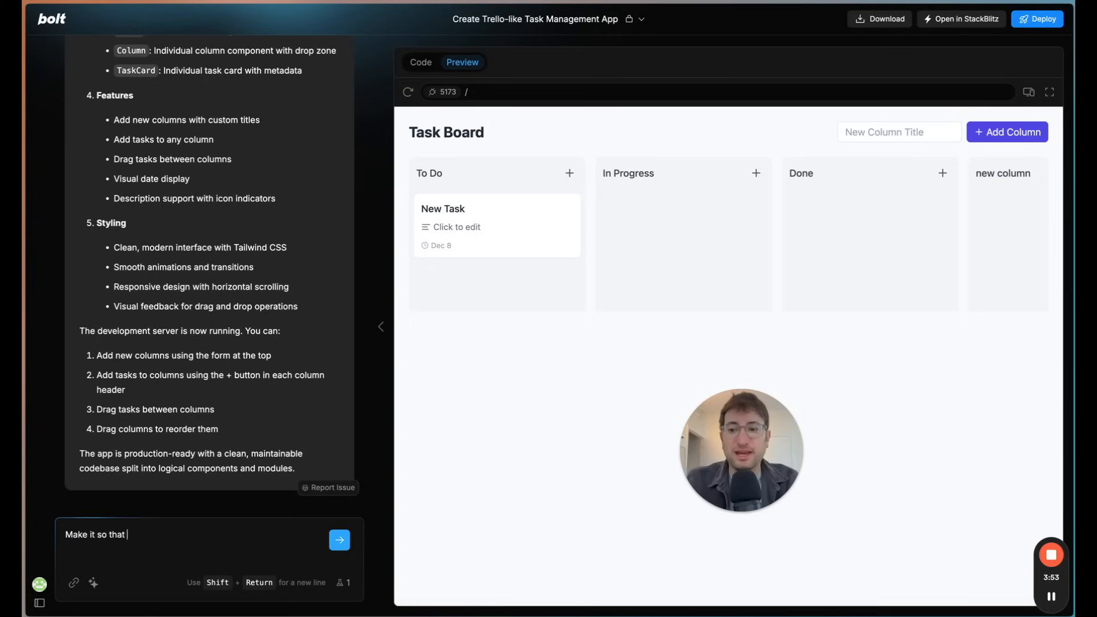
{"action": "type", "text": "I can edit the"}
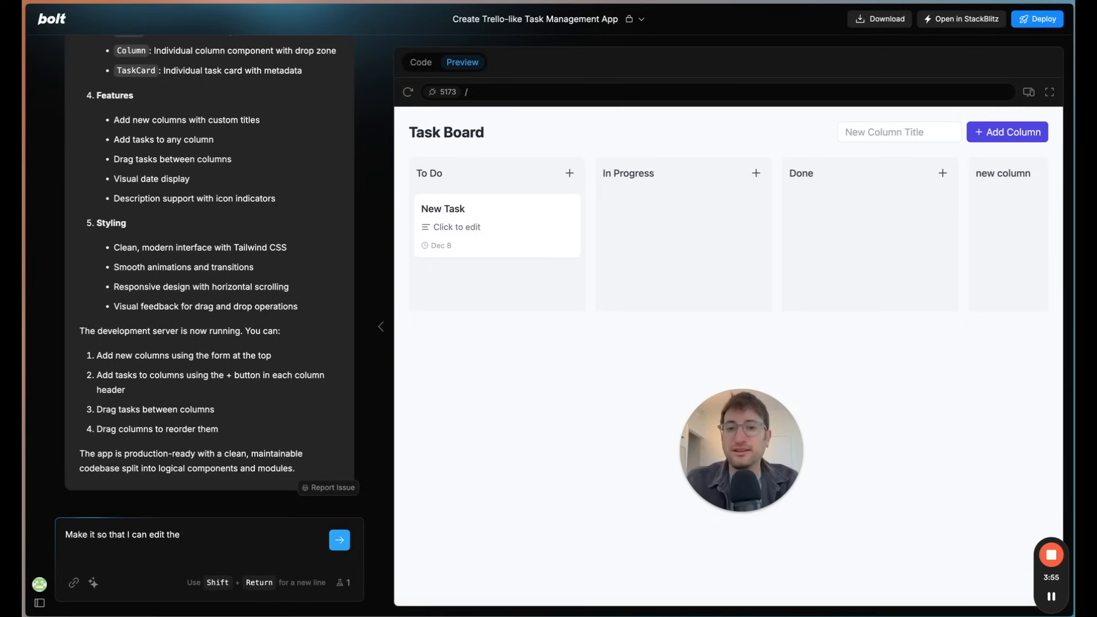
{"action": "type", "text": "tasks, right now that funcation"}
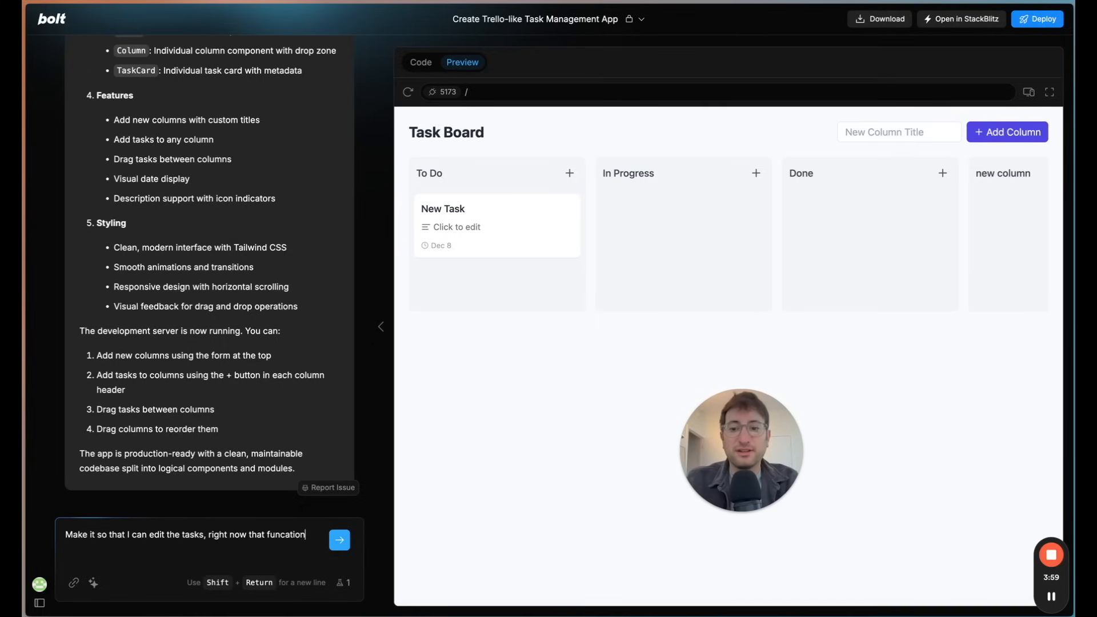
{"action": "type", "text": "ality doesn't work"}
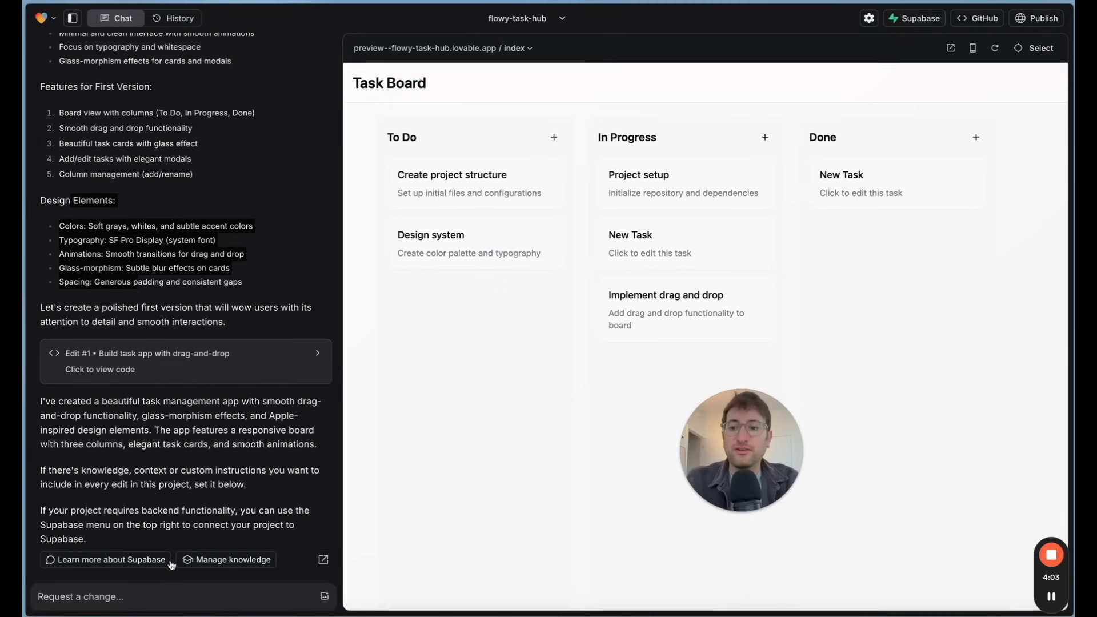
Step: Type the edit-tasks request, noting the functionality doesn't work, into Lovable's change box
{"action": "type", "text": "Make it so that I can edit the tasks, right now that funcationlity doesn't work"}
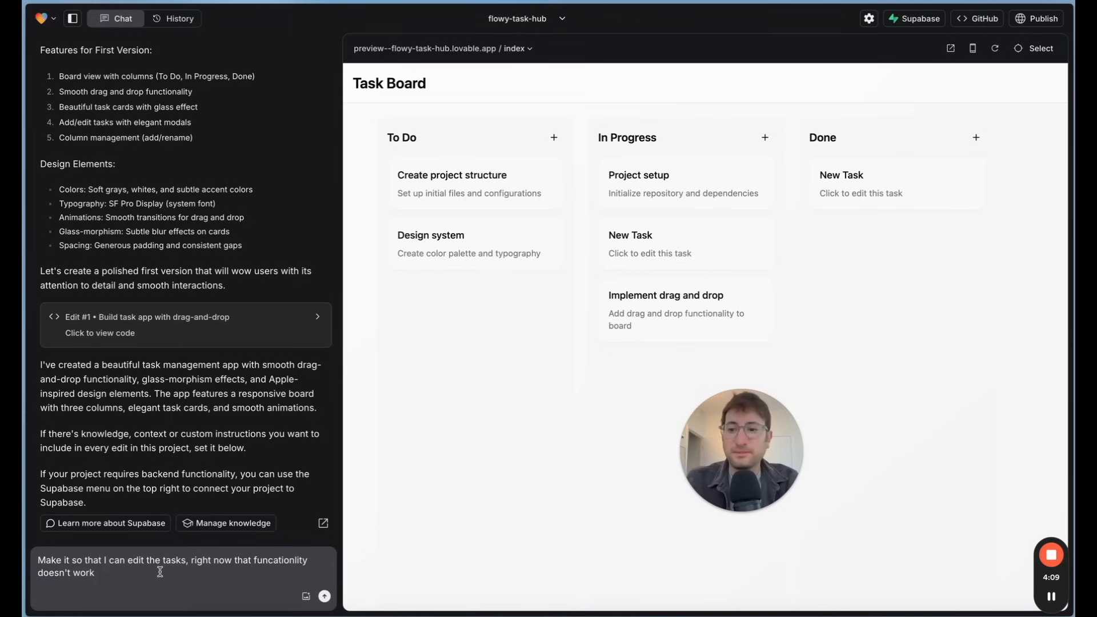
{"action": "type", "text": "A"}
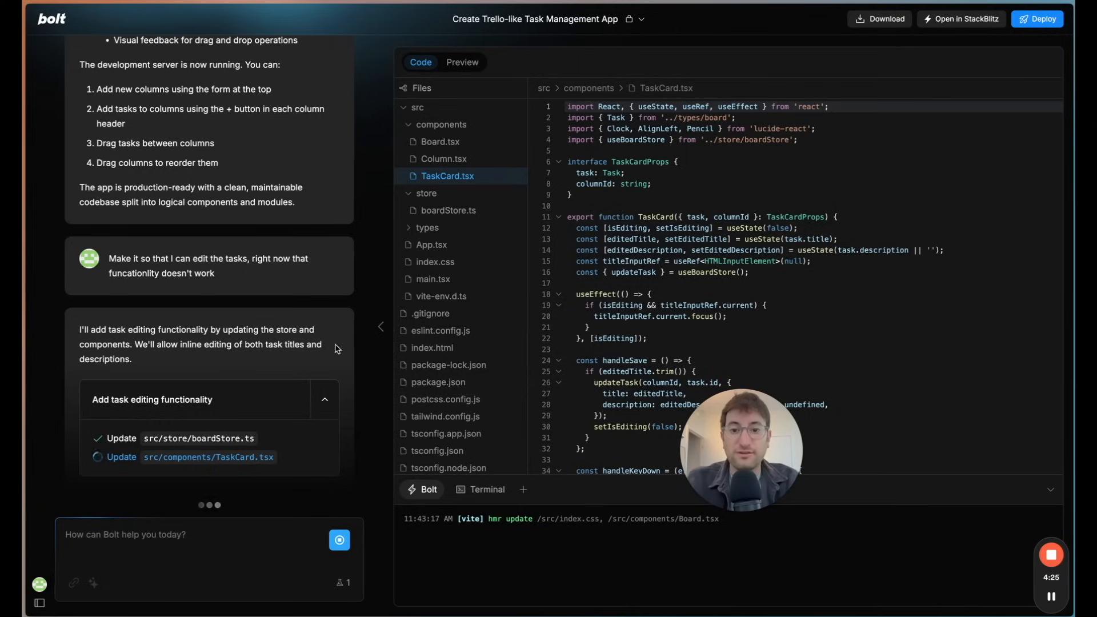
{"action": "mouse_move", "coordinate": [263, 430]}
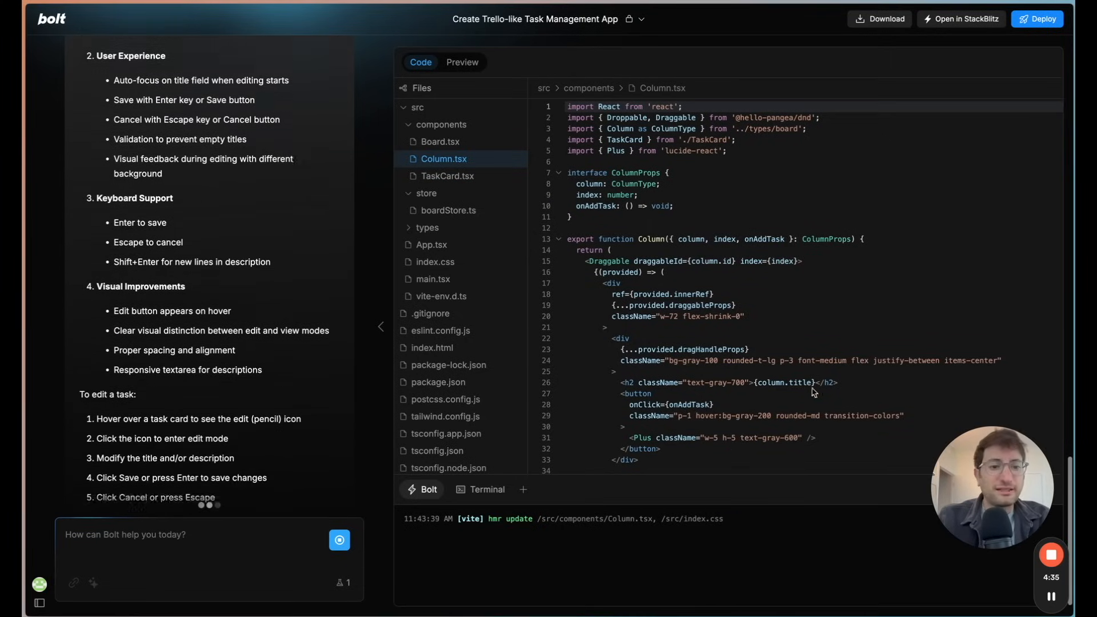
{"action": "left_click", "coordinate": [462, 62]}
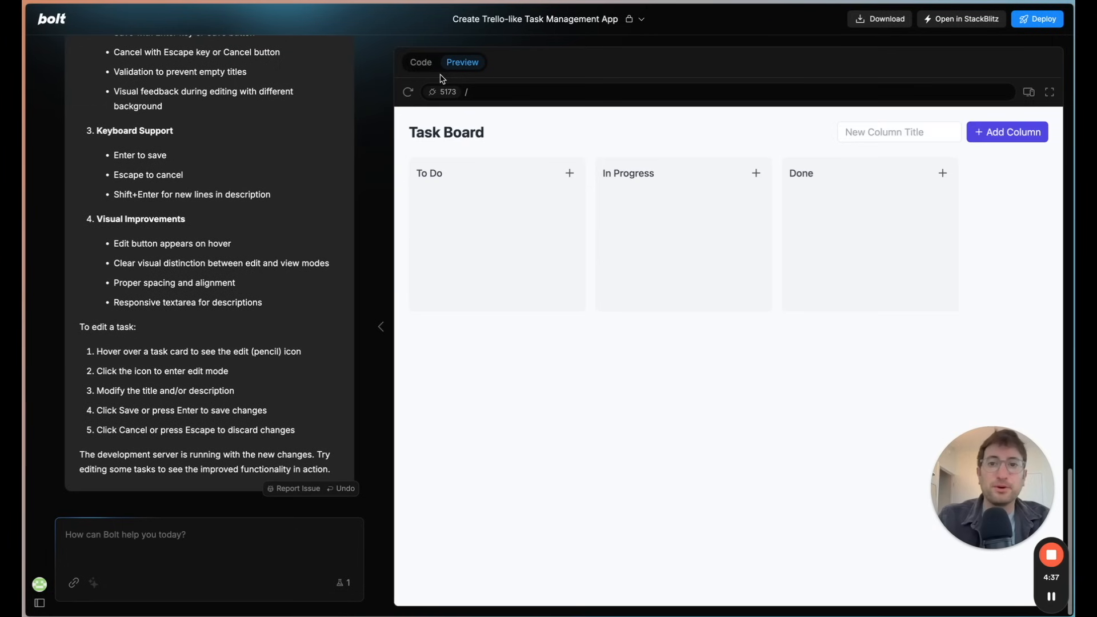
{"action": "left_click", "coordinate": [421, 62]}
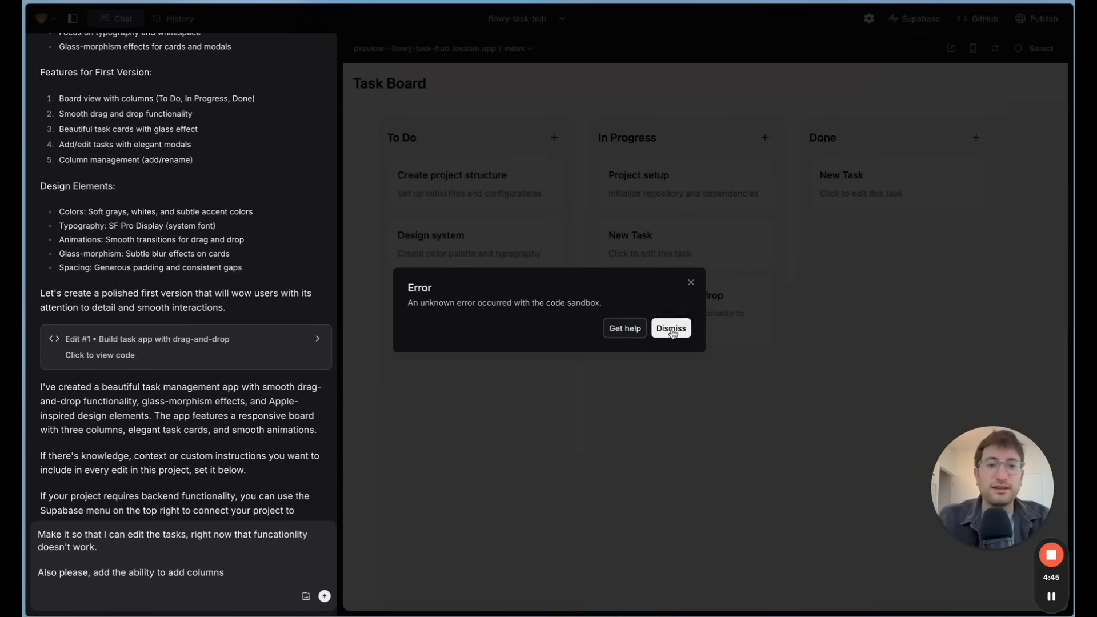
Step: Dismiss Lovable's sandbox error and send the edit-tasks-and-add-columns request
{"action": "left_click", "coordinate": [670, 328]}
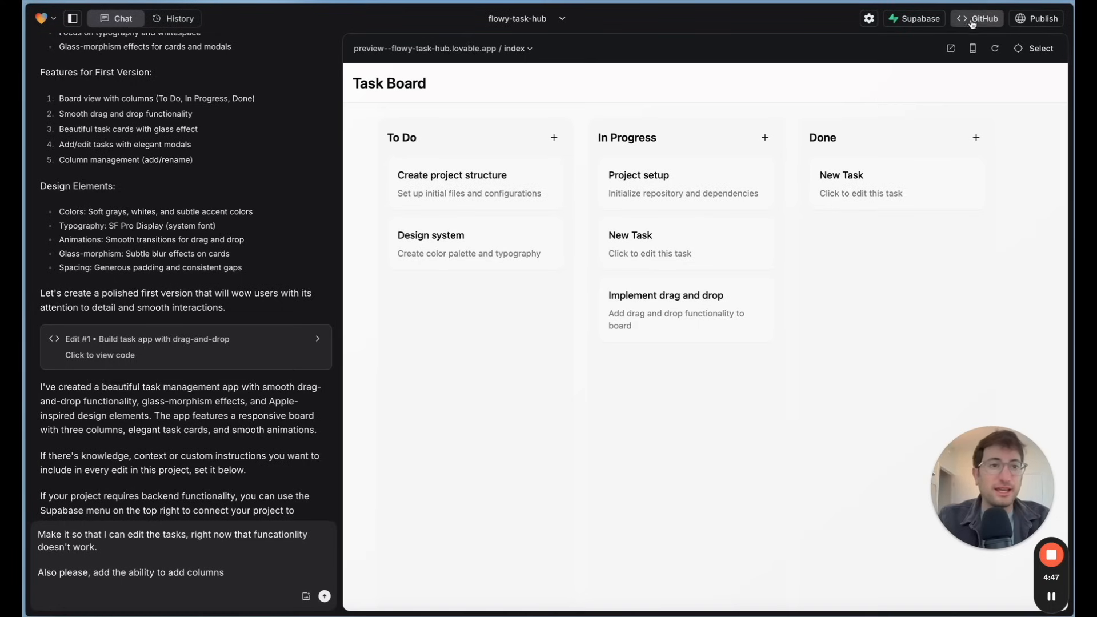
{"action": "scroll", "scroll_direction": "down", "scroll_amount": 3}
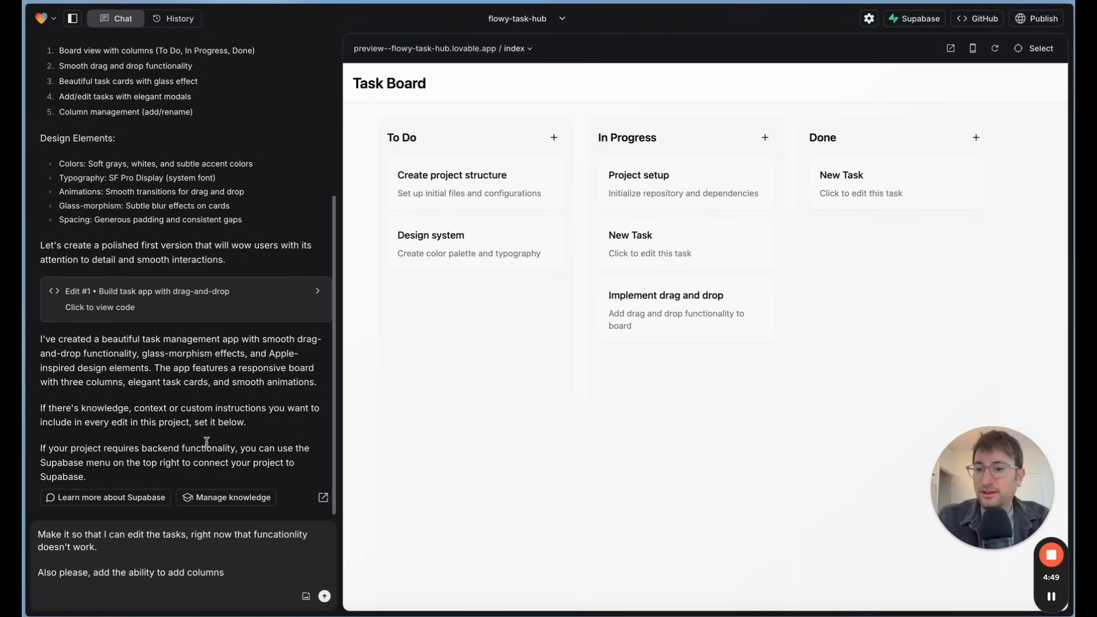
{"action": "left_click", "coordinate": [324, 596]}
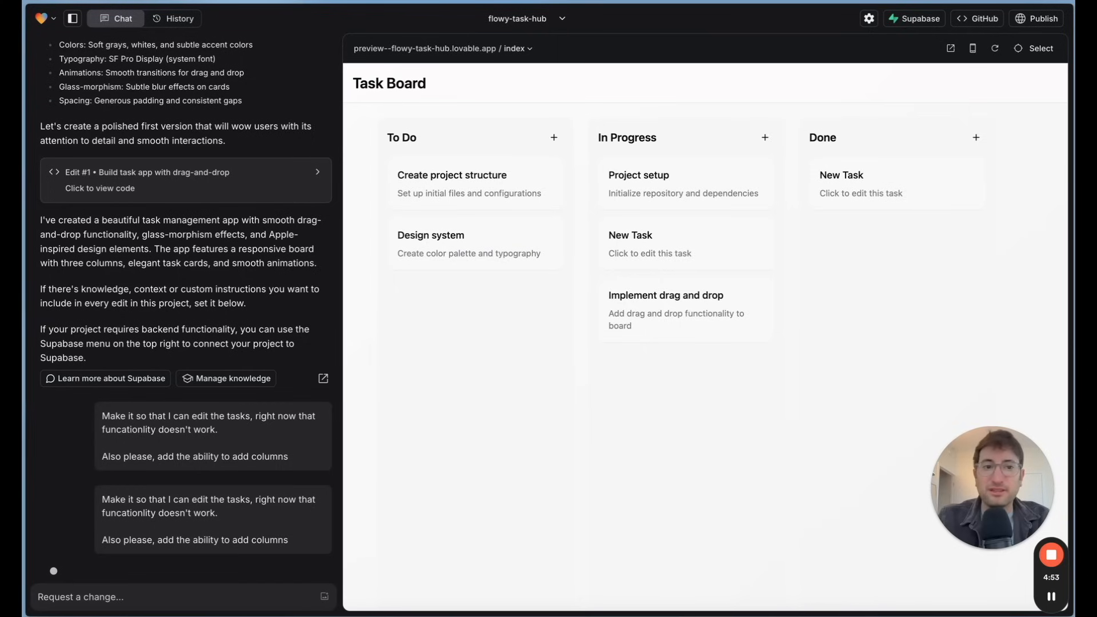
{"action": "mouse_move", "coordinate": [215, 439]}
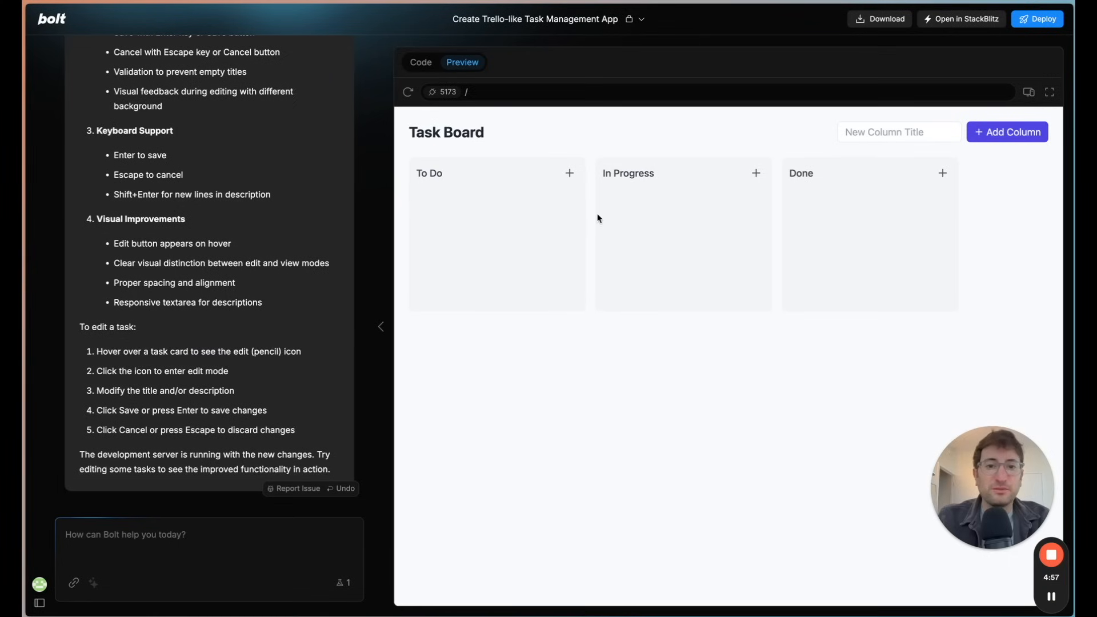
Step: Add a New Task card to To Do and save its description as 'New Task edited'
{"action": "left_click", "coordinate": [570, 172]}
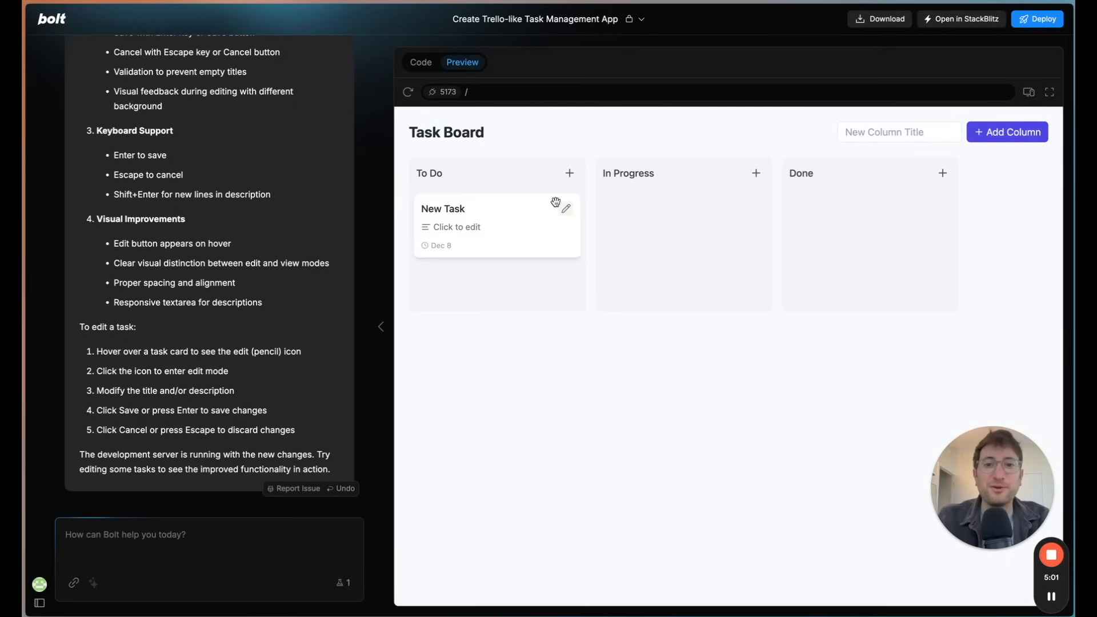
{"action": "left_click", "coordinate": [565, 209]}
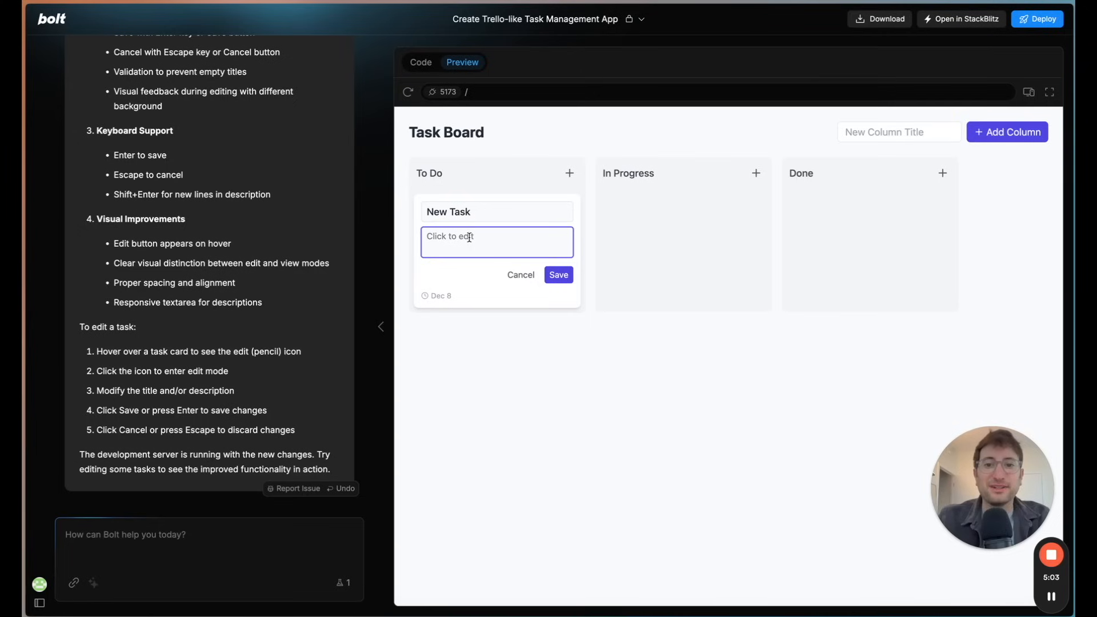
{"action": "type", "text": "New T"}
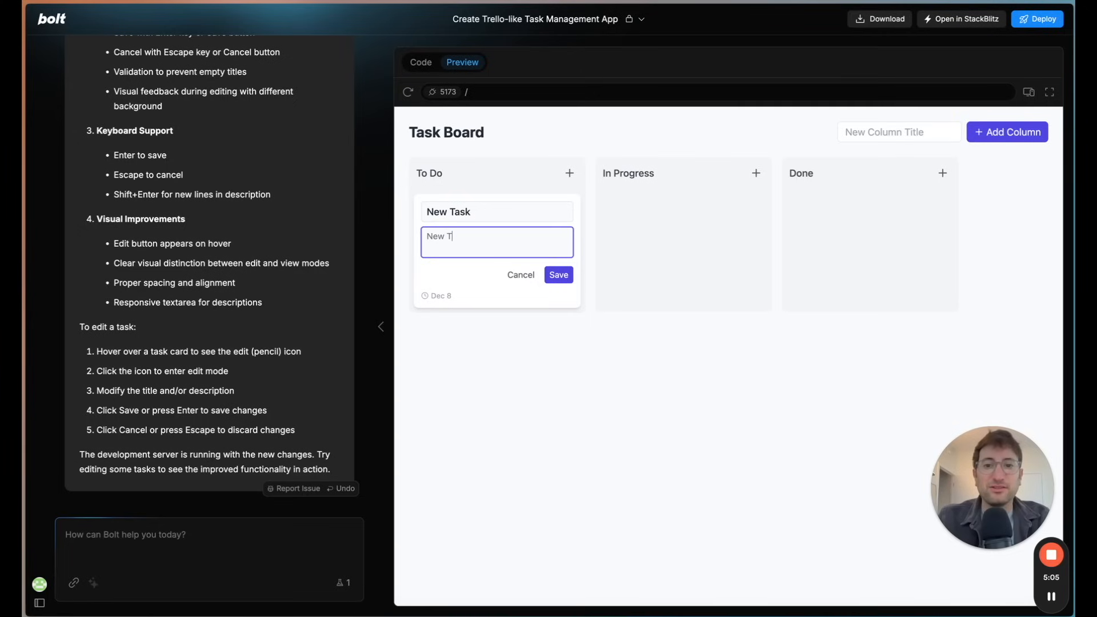
{"action": "left_click", "coordinate": [558, 274]}
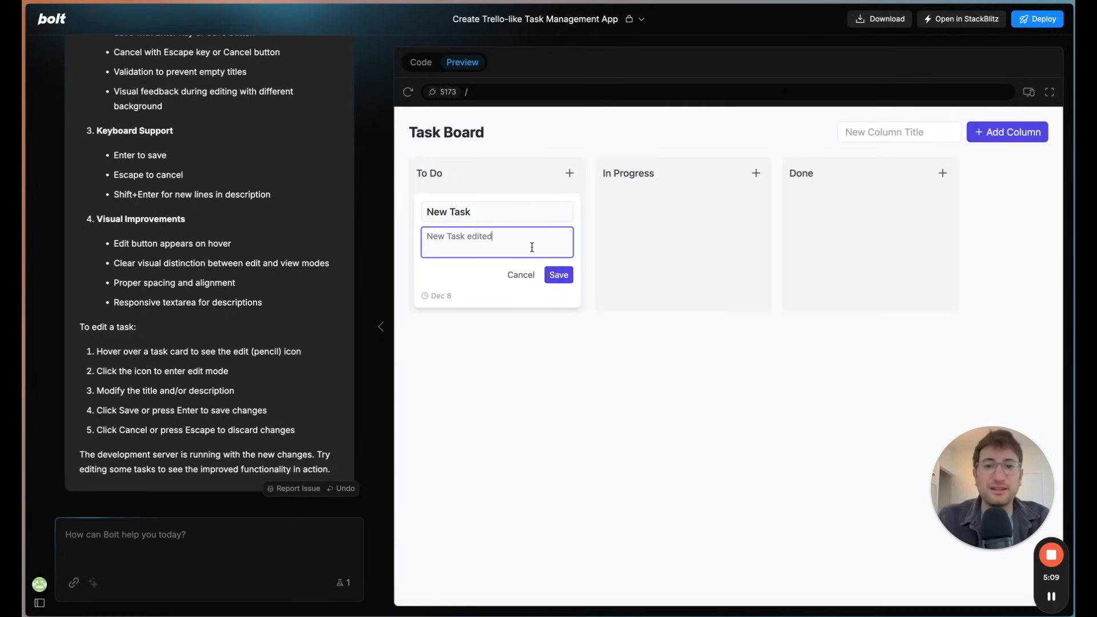
{"action": "left_click", "coordinate": [557, 274]}
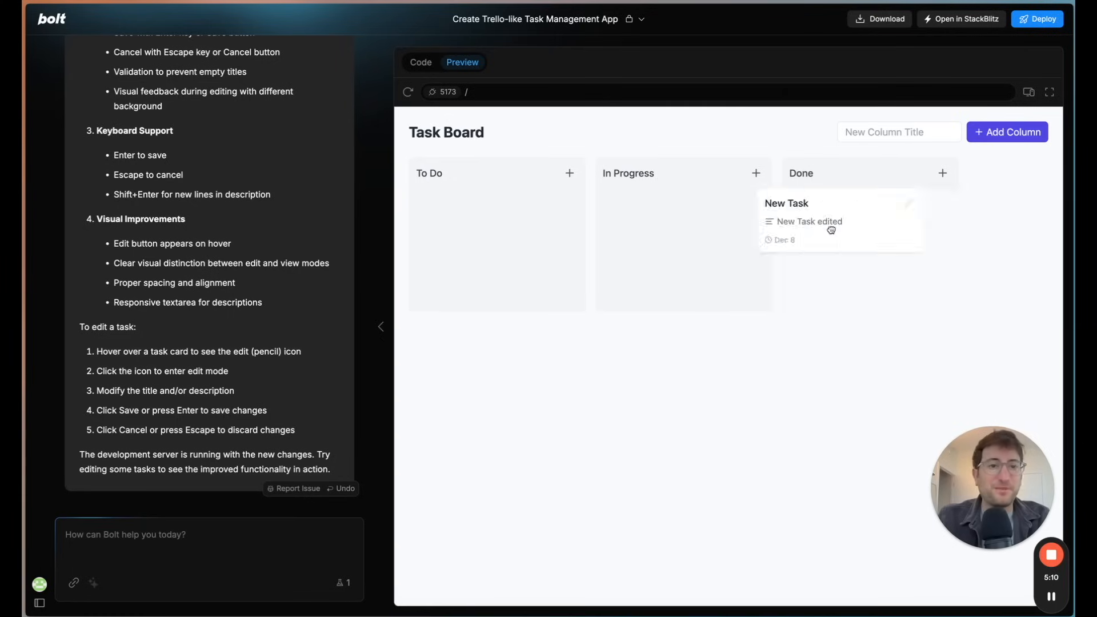
Step: Drag the New Task card between the Done, In Progress and To Do columns
{"action": "left_click_drag", "start_coordinate": [839, 220], "coordinate": [490, 224]}
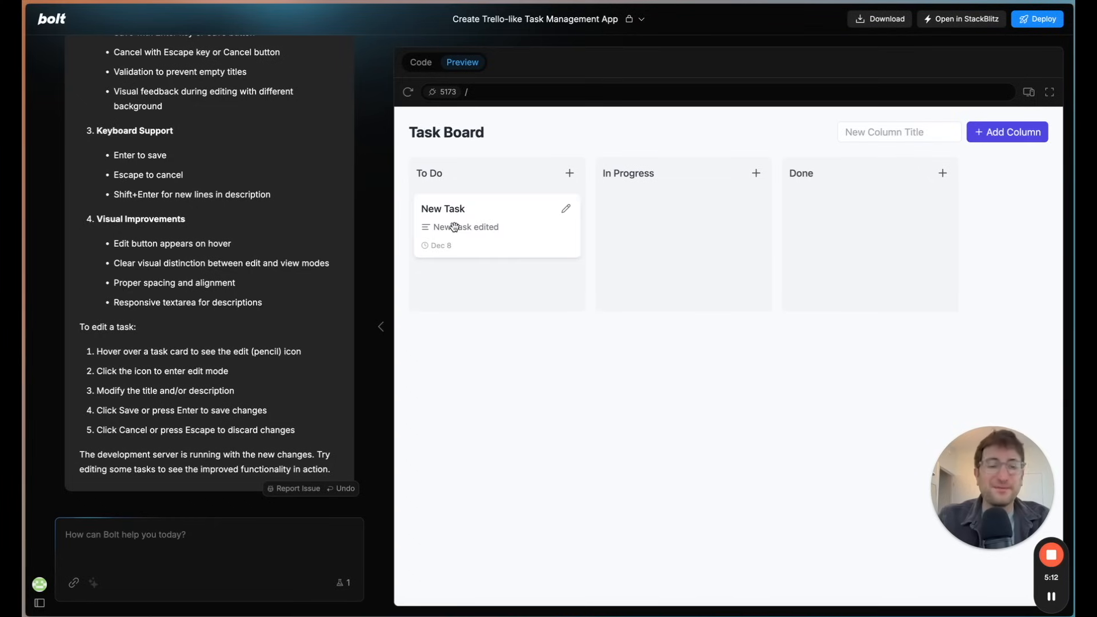
{"action": "left_click_drag", "start_coordinate": [465, 226], "coordinate": [647, 226]}
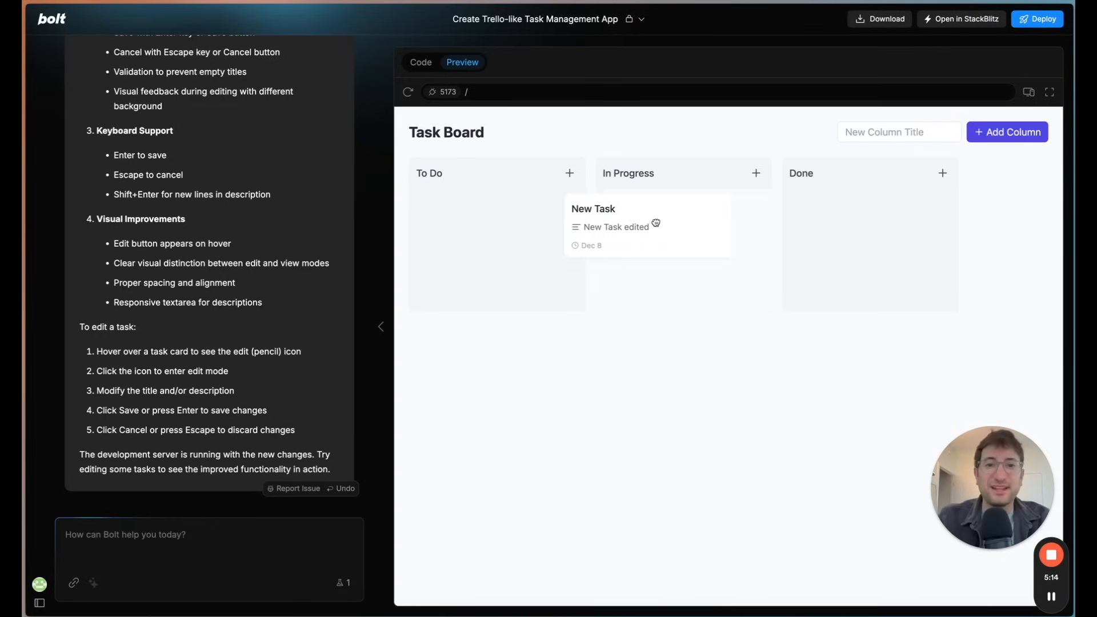
{"action": "left_click_drag", "start_coordinate": [646, 226], "coordinate": [496, 226]}
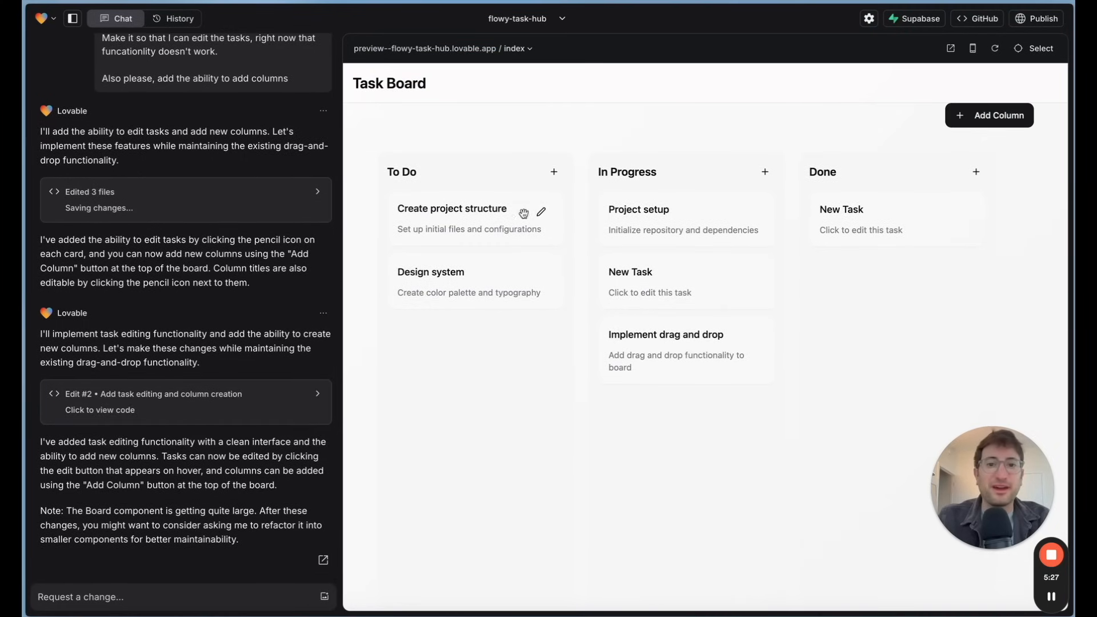
Step: Save 'edited' onto Create project structure's description and add a fourth column, New Column
{"action": "type", "text": "e"}
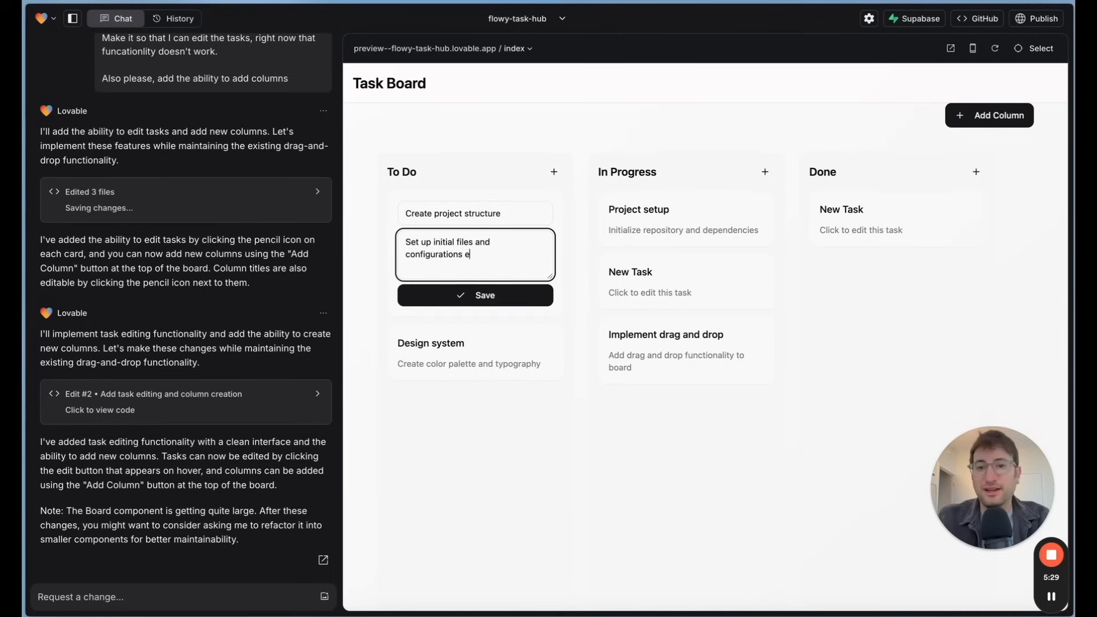
{"action": "left_click", "coordinate": [474, 294]}
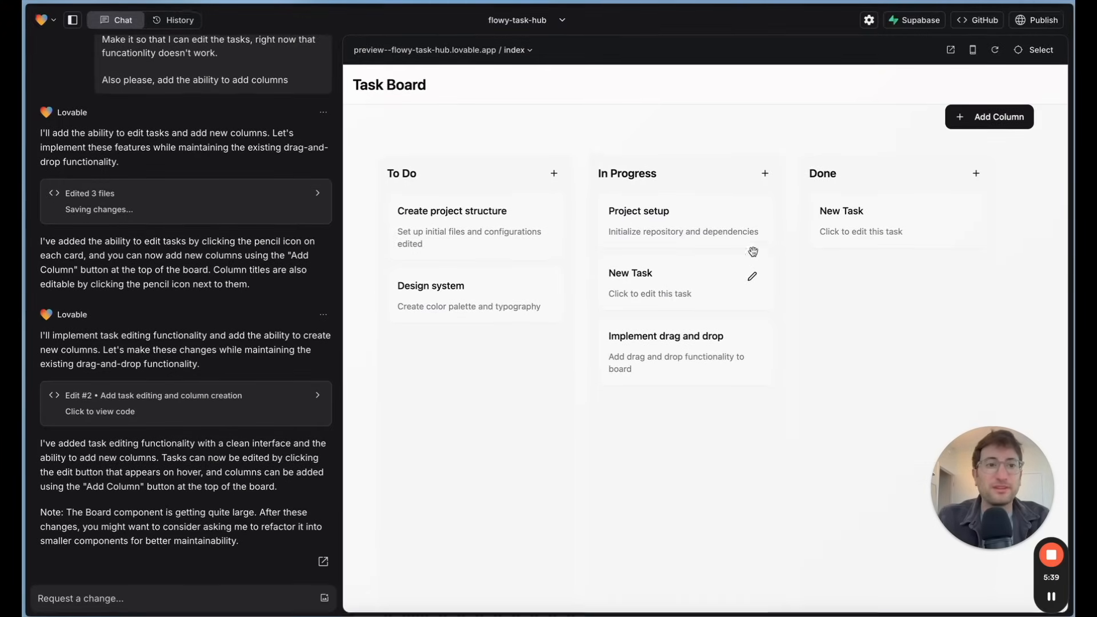
{"action": "left_click", "coordinate": [989, 116]}
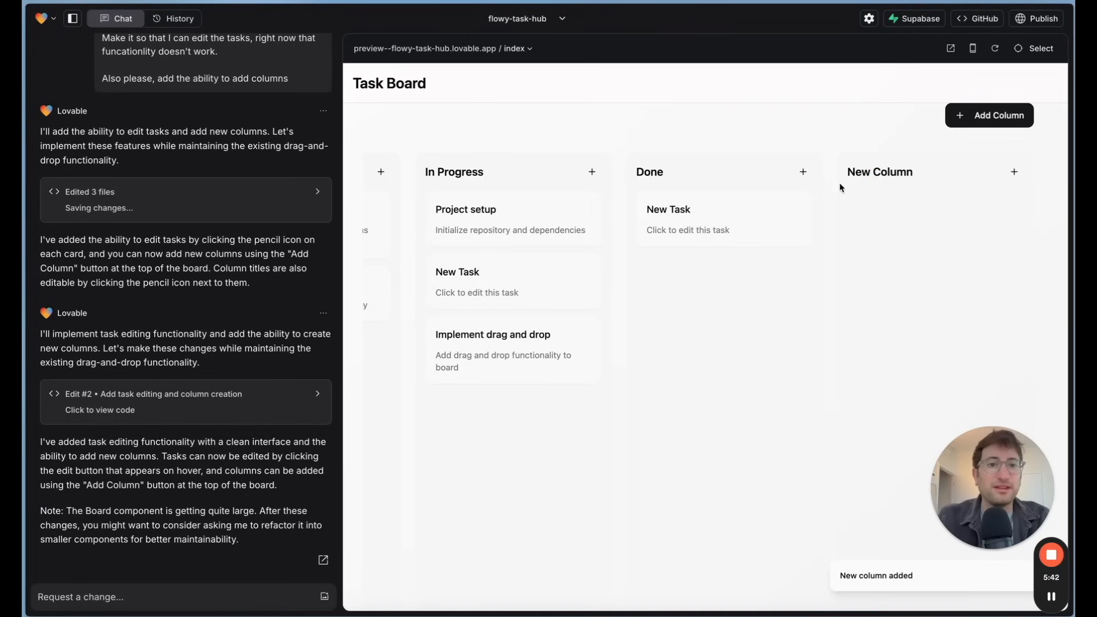
{"action": "mouse_move", "coordinate": [1028, 185]}
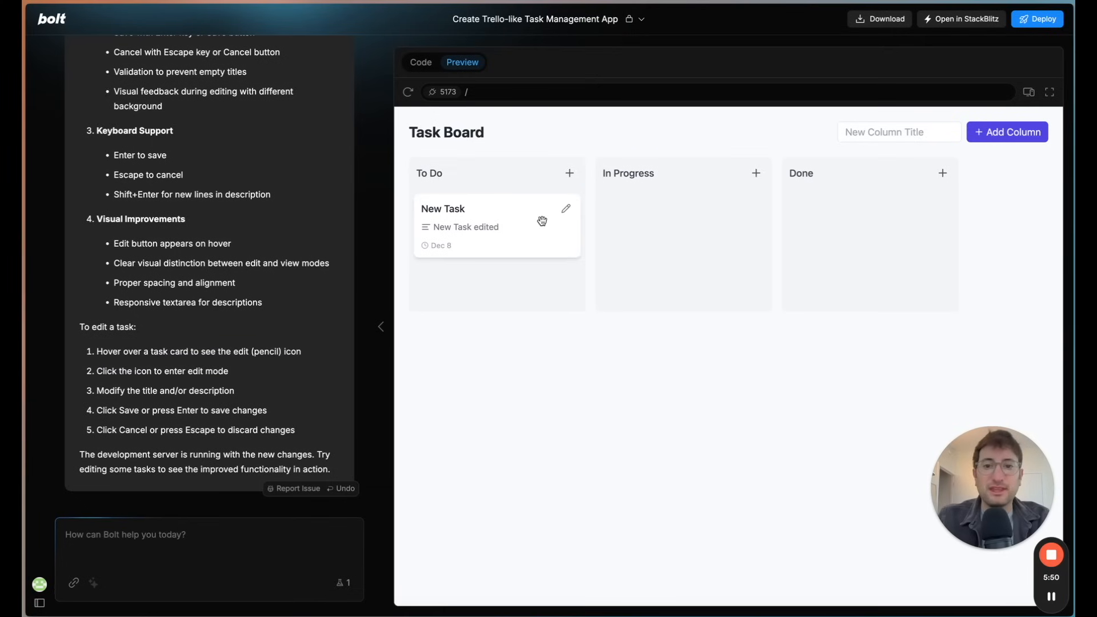
{"action": "mouse_move", "coordinate": [533, 274]}
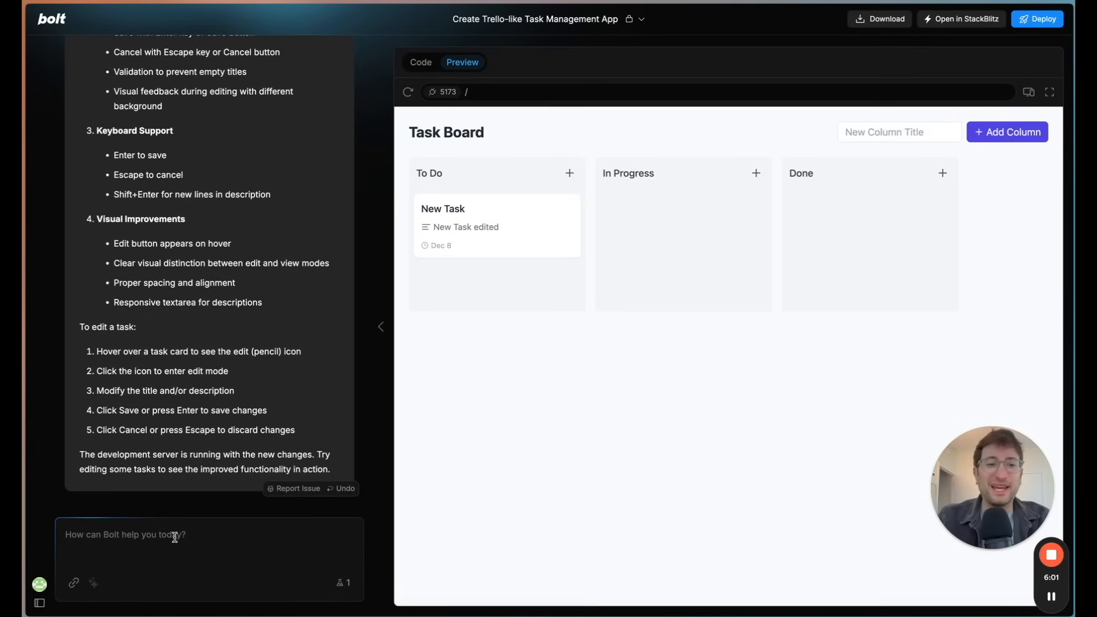
Step: Draft a prompt asking to keep all functionality but restyle the board like Spotify
{"action": "type", "text": "Please keep all functionality"}
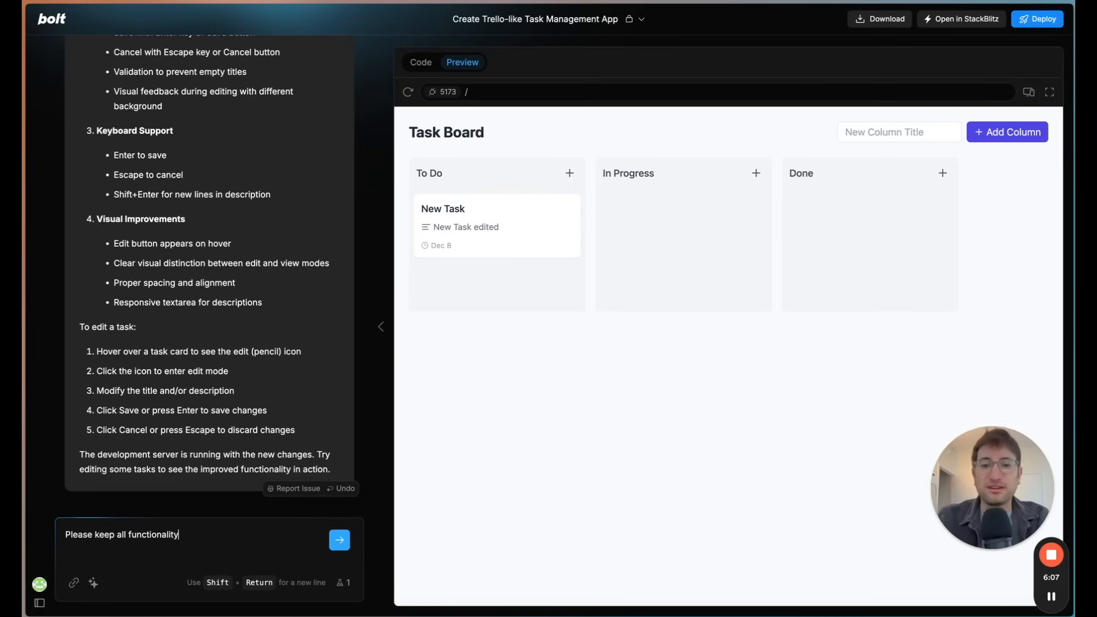
{"action": "type", "text": ", but update"}
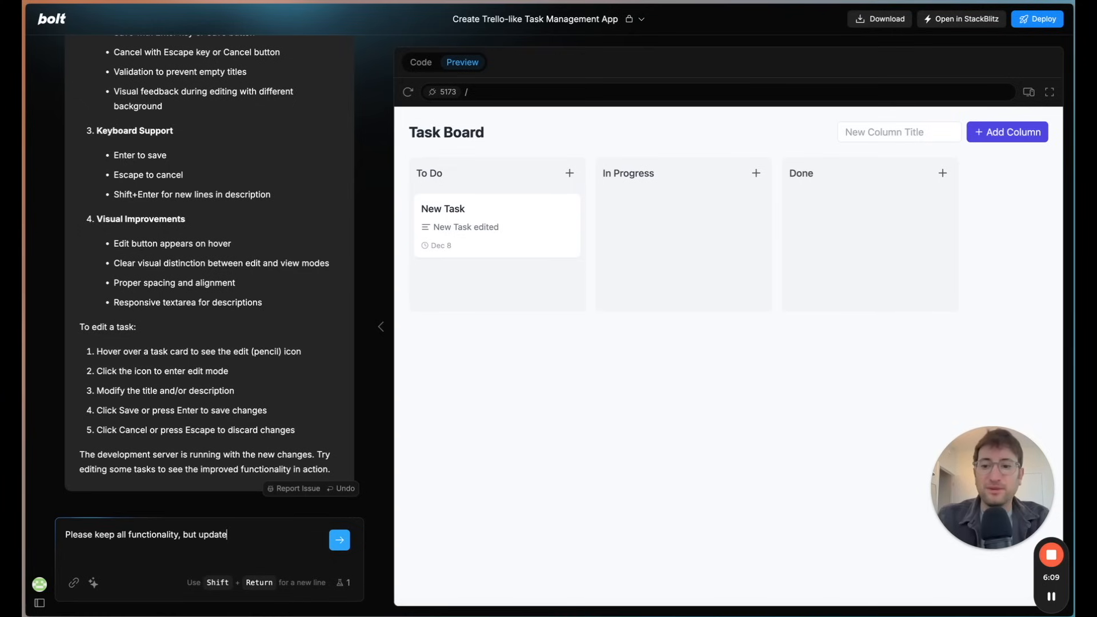
{"action": "type", "text": "the style to look"}
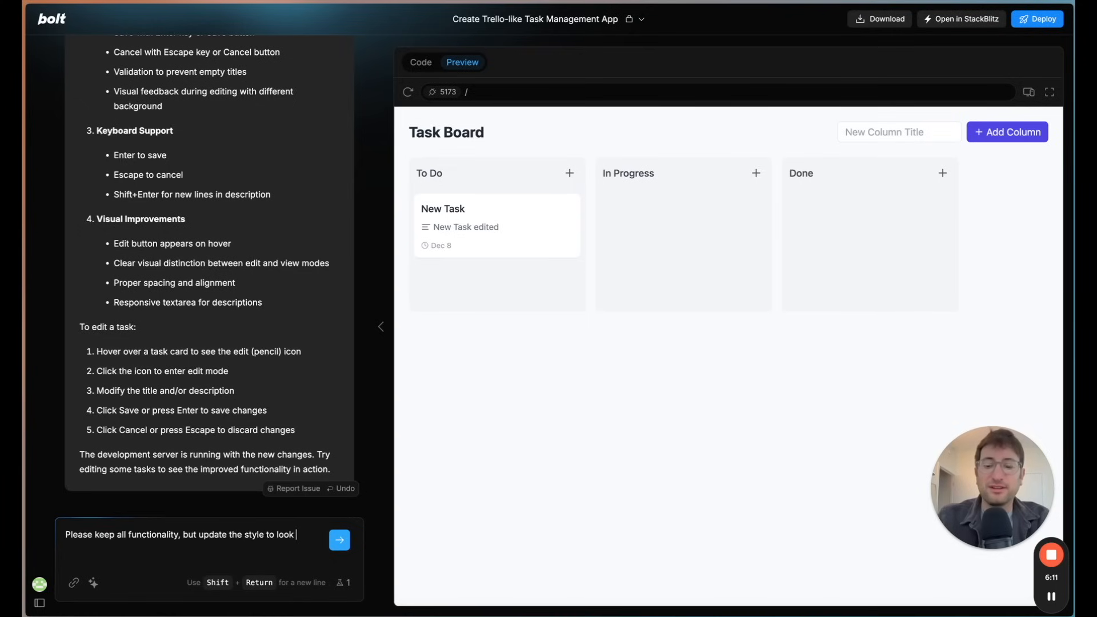
{"action": "type", "text": "similar to the Spo"}
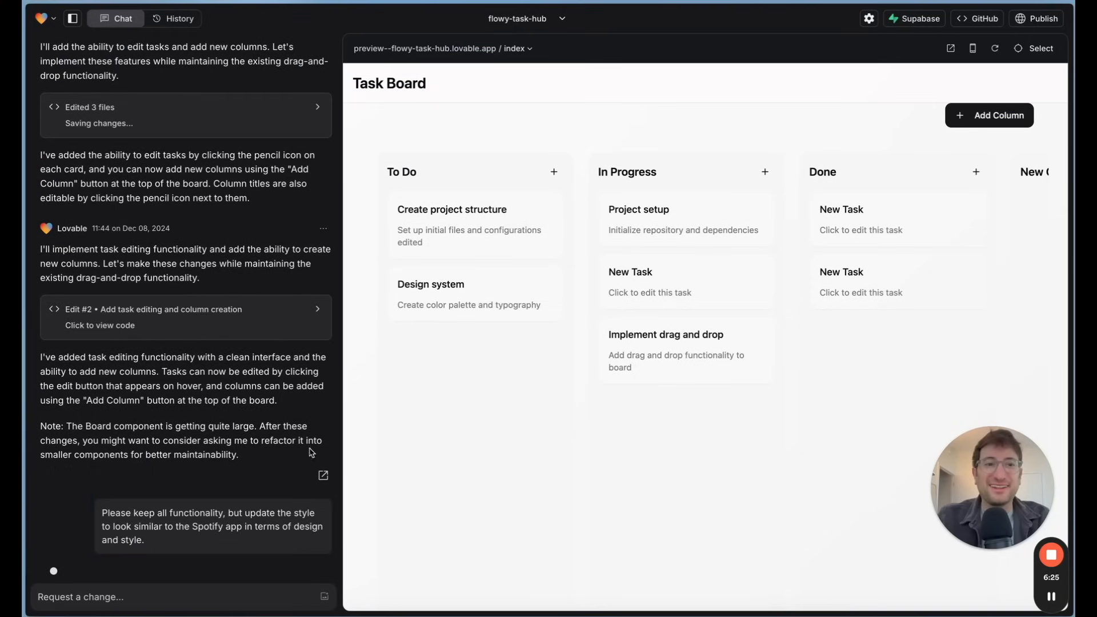
{"action": "mouse_move", "coordinate": [455, 477]}
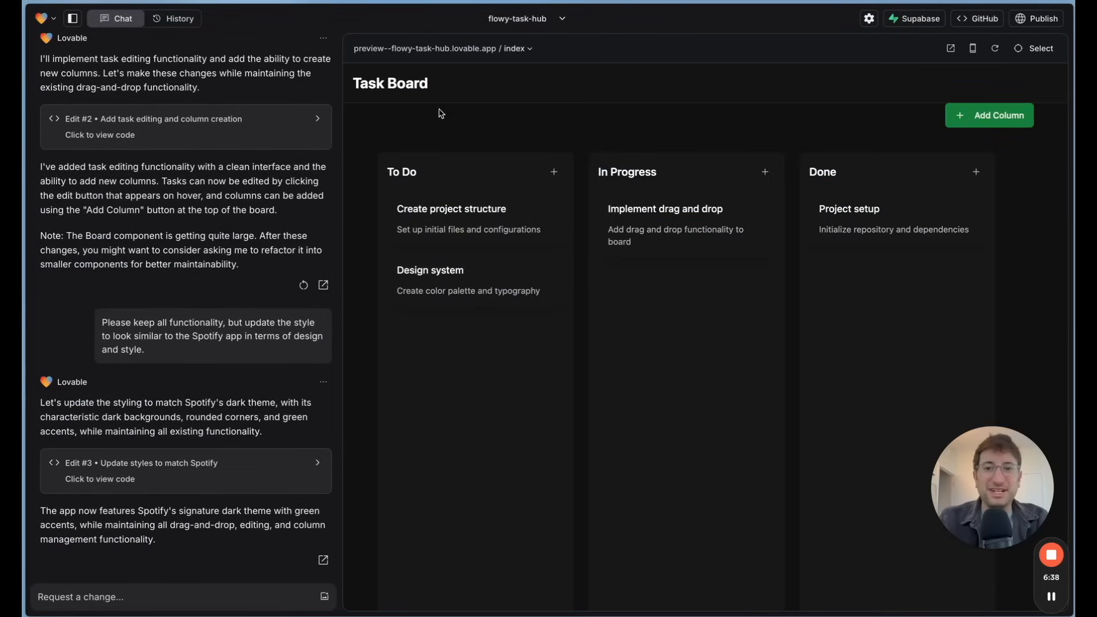
{"action": "mouse_move", "coordinate": [645, 297]}
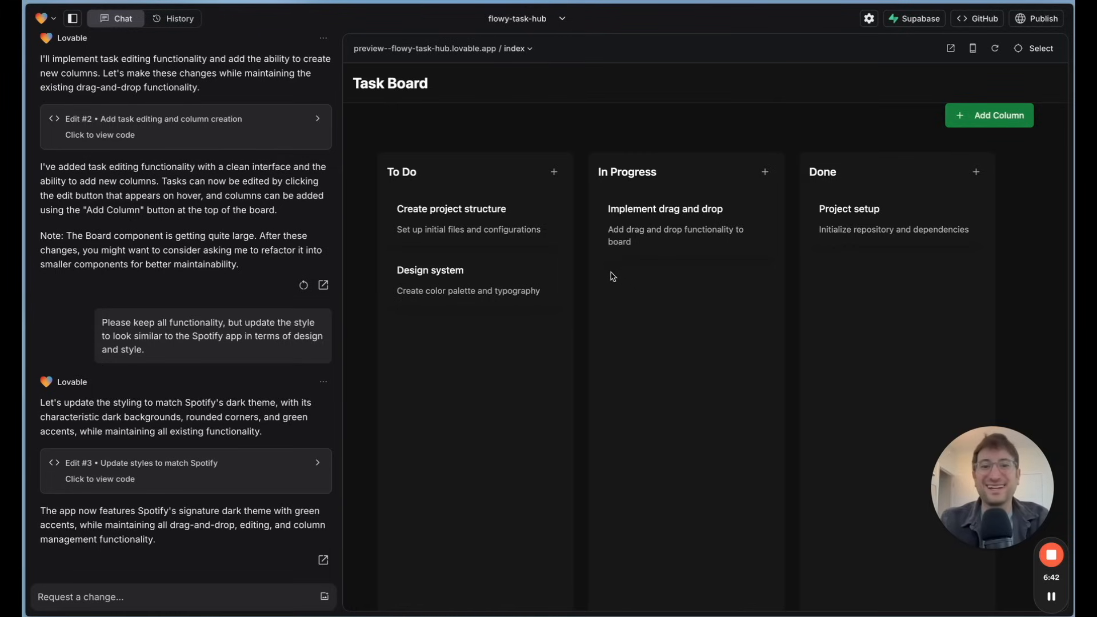
{"action": "mouse_move", "coordinate": [599, 170]}
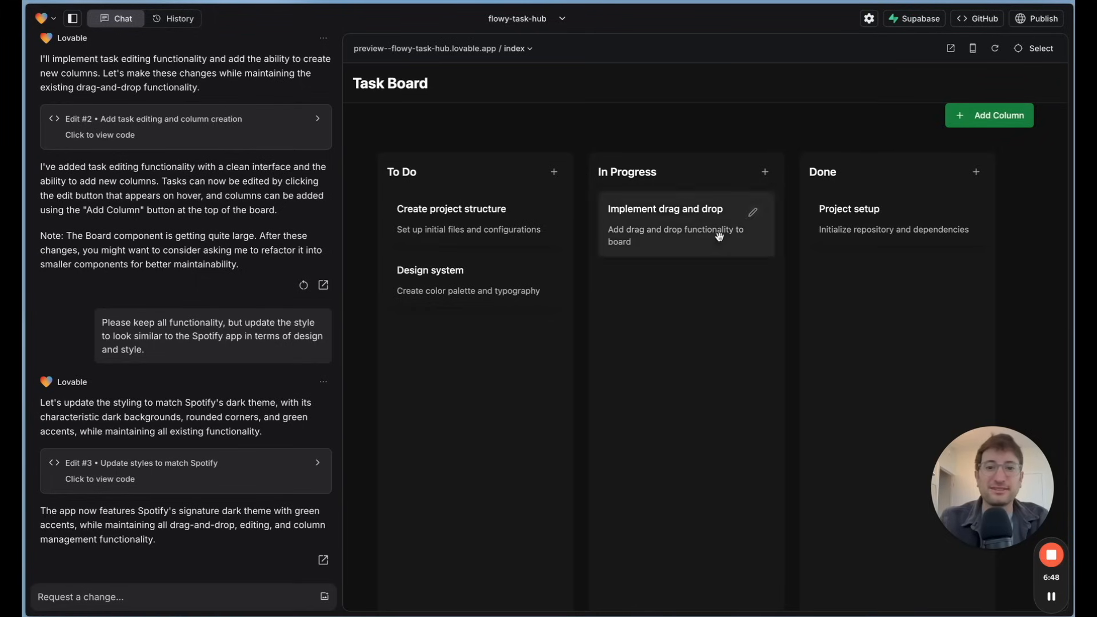
Step: Drag the Implement drag and drop card to test movement on the dark, green-accented board
{"action": "left_click_drag", "start_coordinate": [451, 209], "coordinate": [685, 292]}
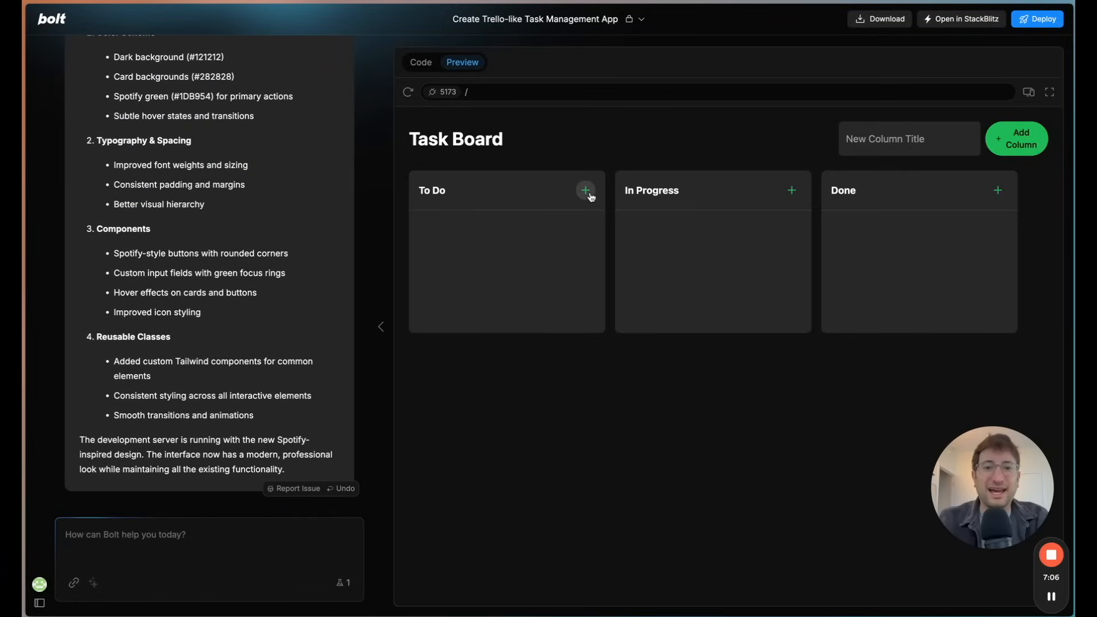
Step: Add a New Task to To Do, move it into In Progress, then add another to To Do
{"action": "left_click", "coordinate": [585, 190]}
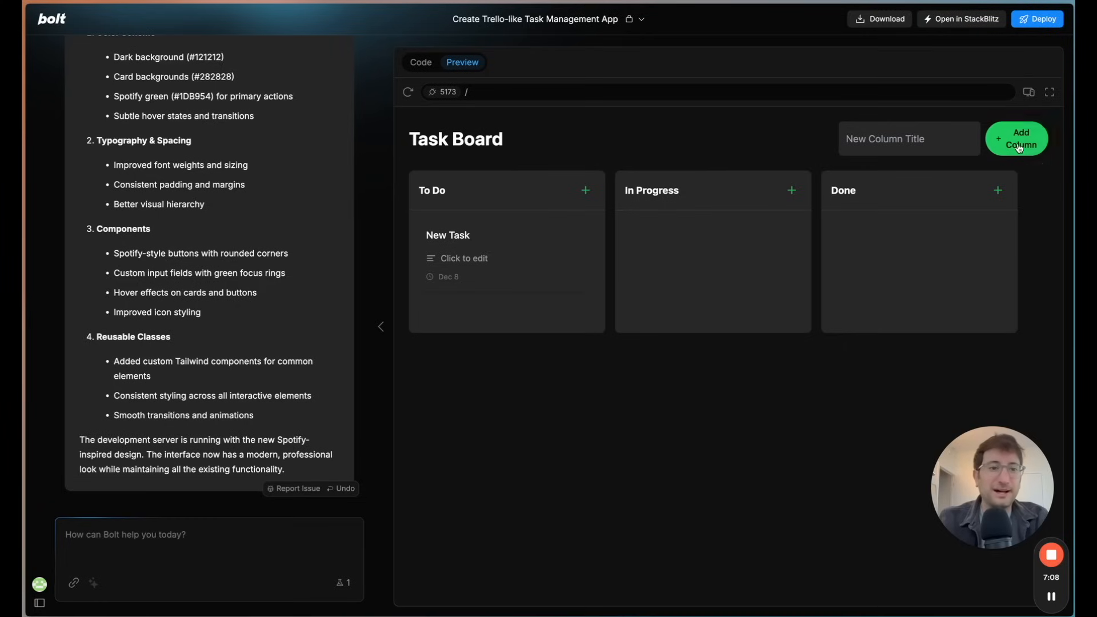
{"action": "mouse_move", "coordinate": [810, 171]}
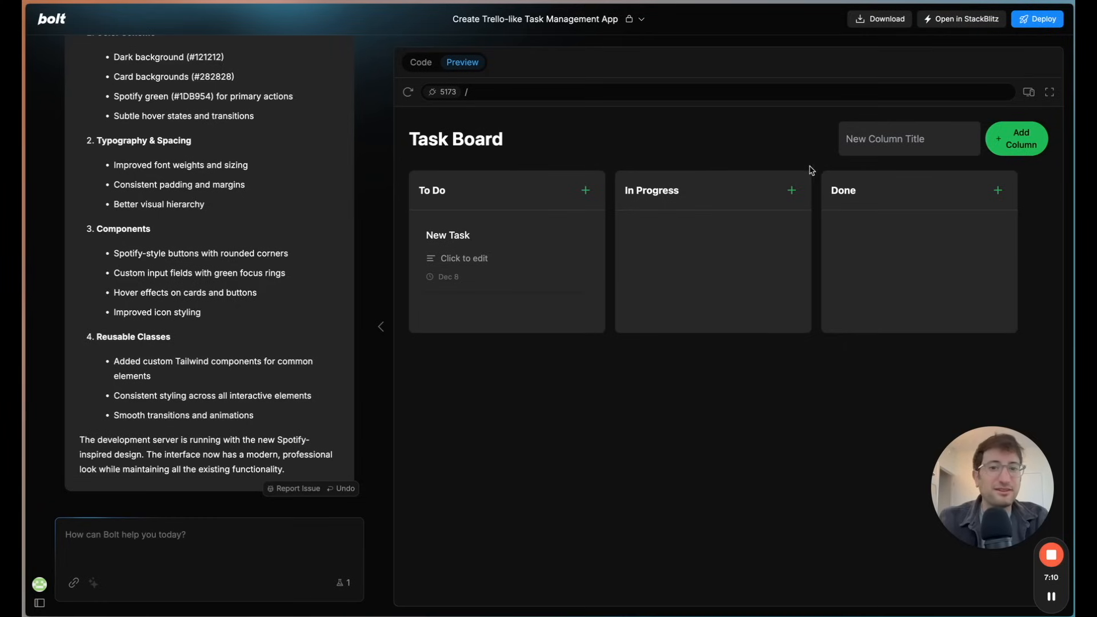
{"action": "mouse_move", "coordinate": [918, 221]}
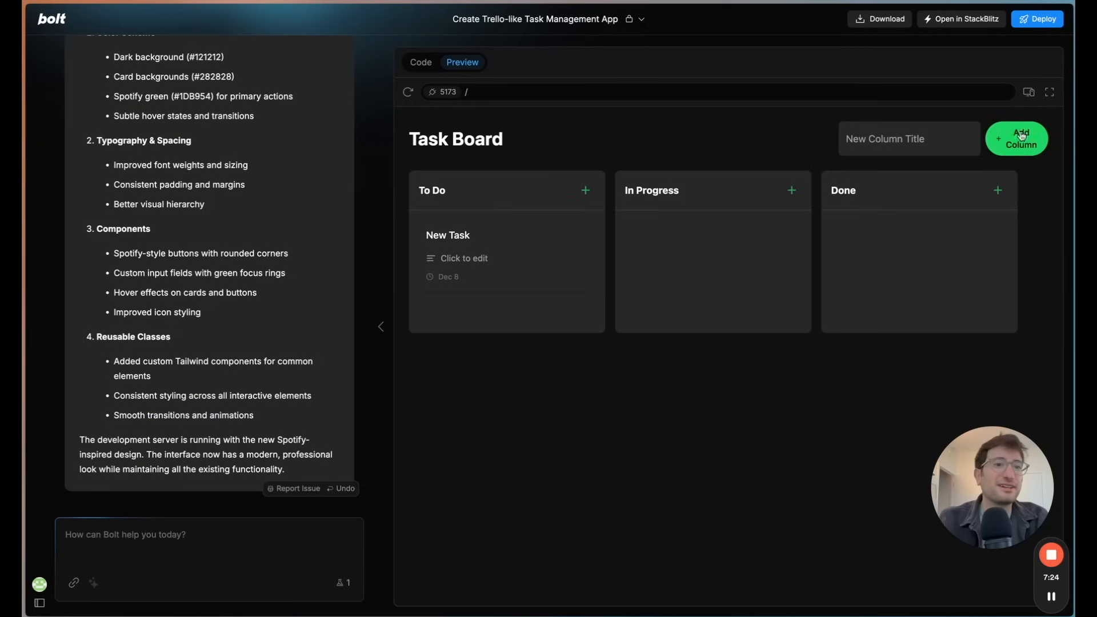
{"action": "left_click_drag", "start_coordinate": [504, 252], "coordinate": [712, 252]}
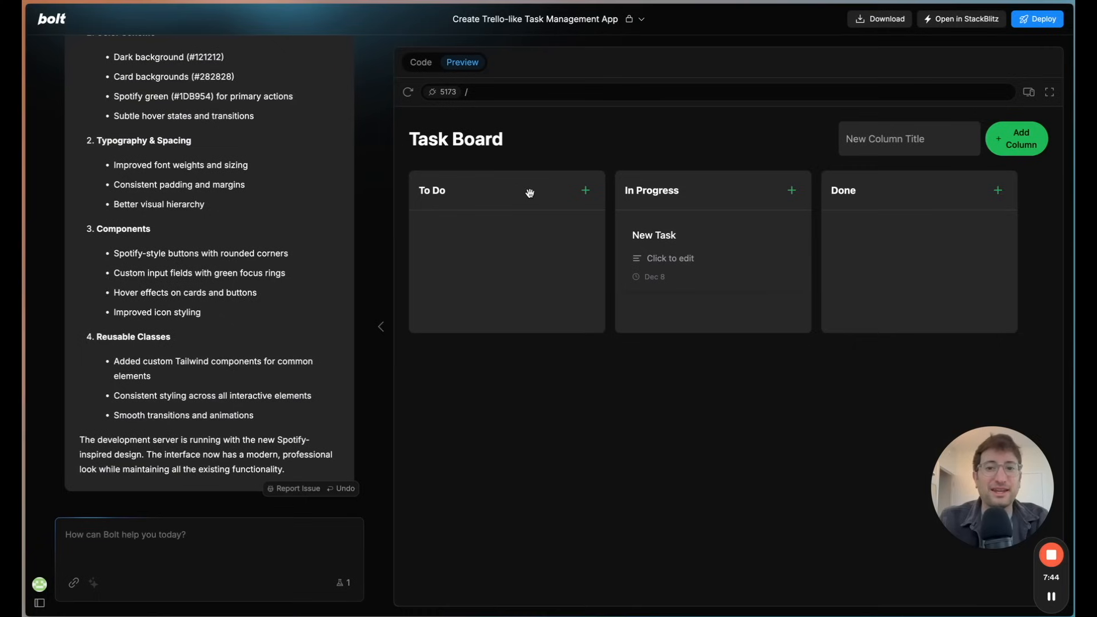
{"action": "mouse_move", "coordinate": [586, 190]}
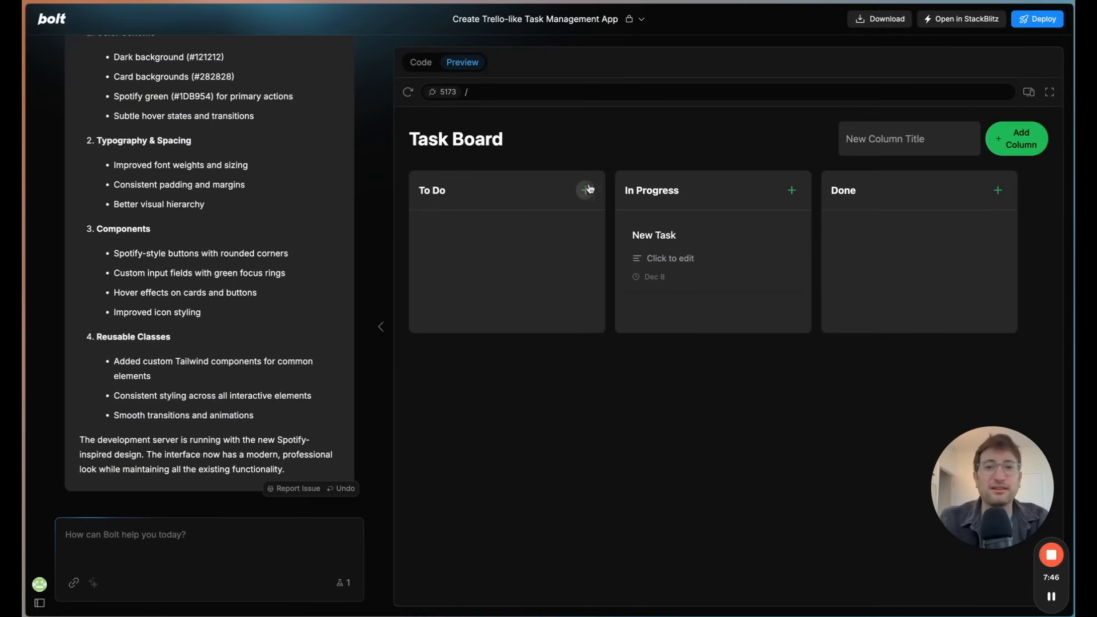
{"action": "left_click", "coordinate": [586, 190]}
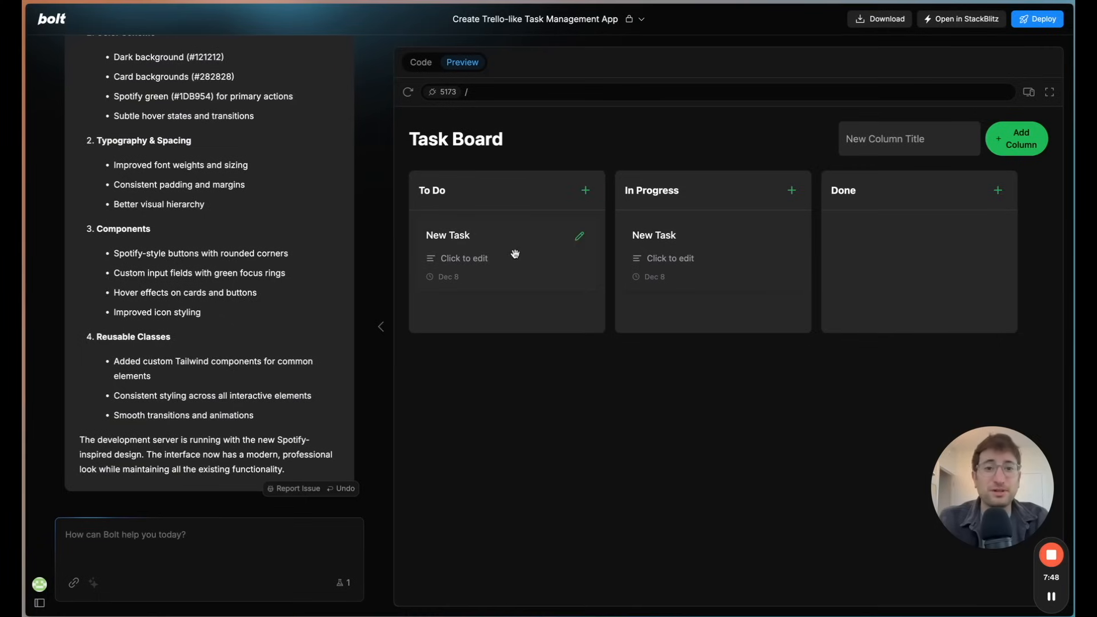
{"action": "mouse_move", "coordinate": [742, 358]}
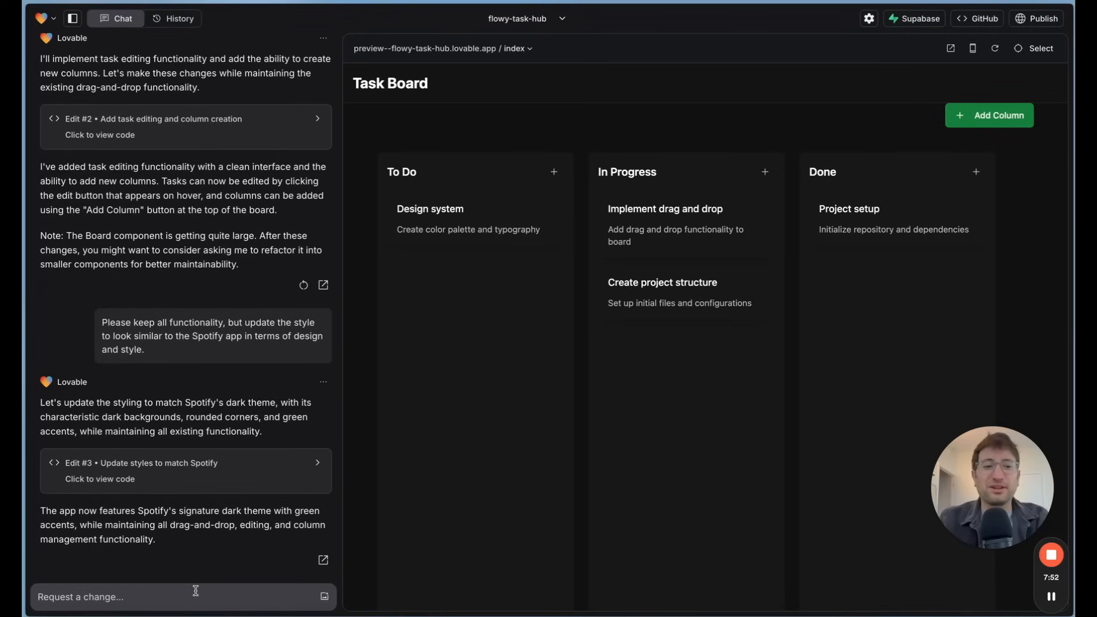
Step: Type a prompt requesting multiple boards that the user can switch between
{"action": "type", "text": "Add functionality to"}
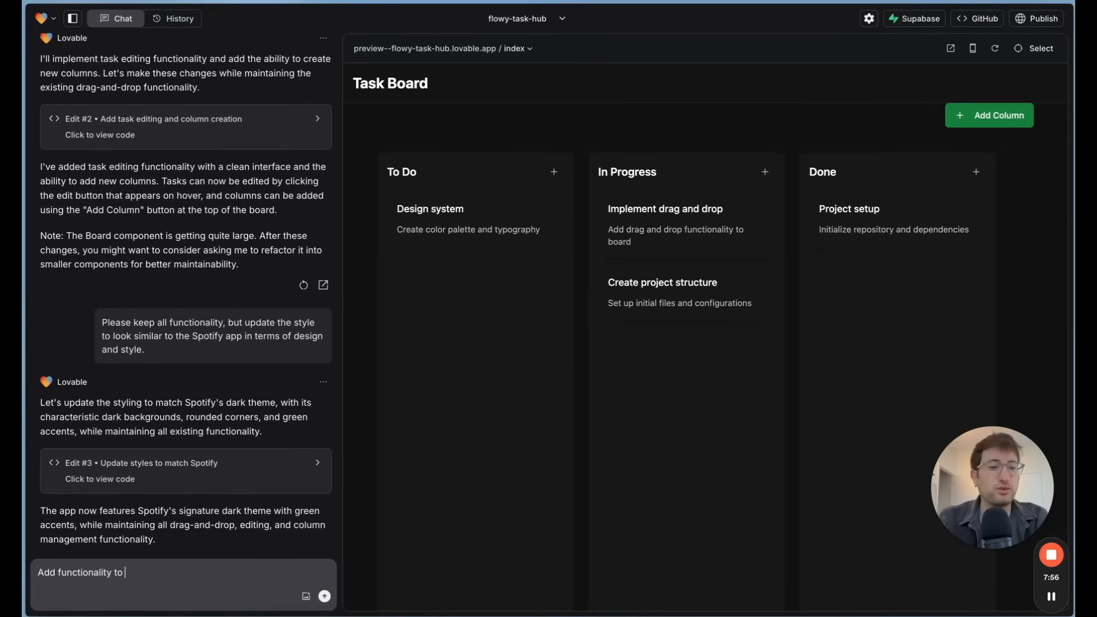
{"action": "type", "text": "have multiple b"}
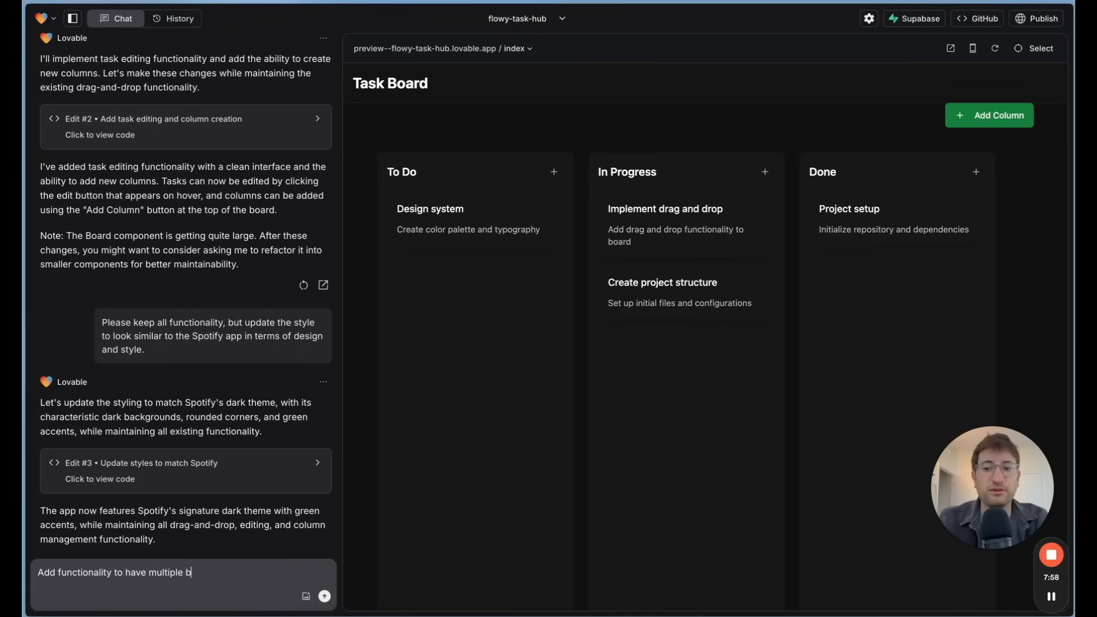
{"action": "type", "text": "oards"}
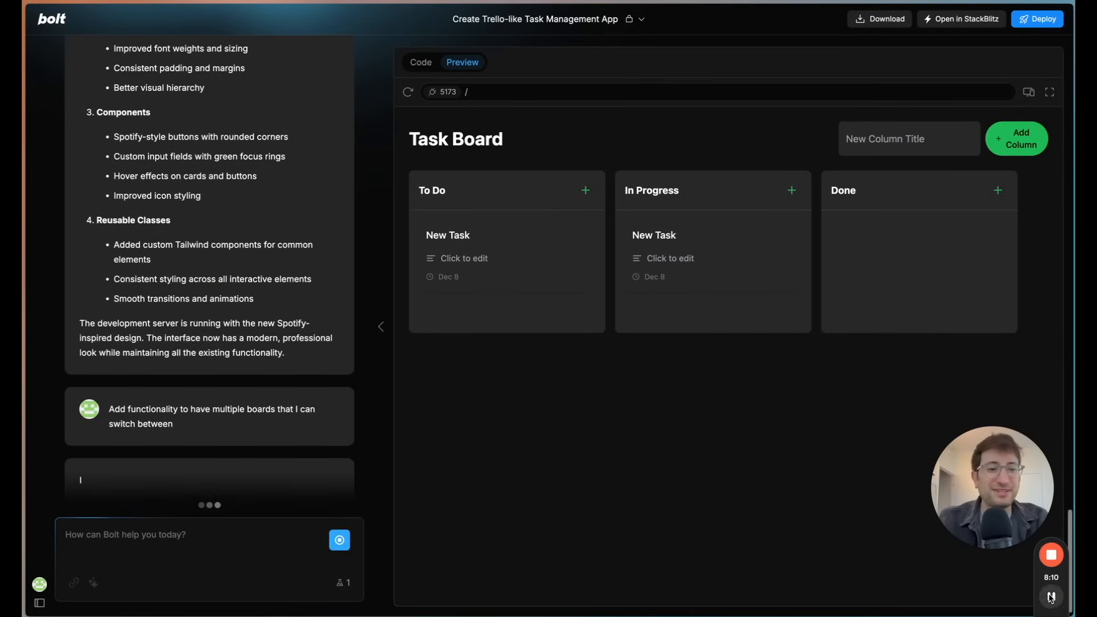
Step: Show the updated app and create Board 2 from the board list, staying on My First Board
{"action": "left_click", "coordinate": [421, 63]}
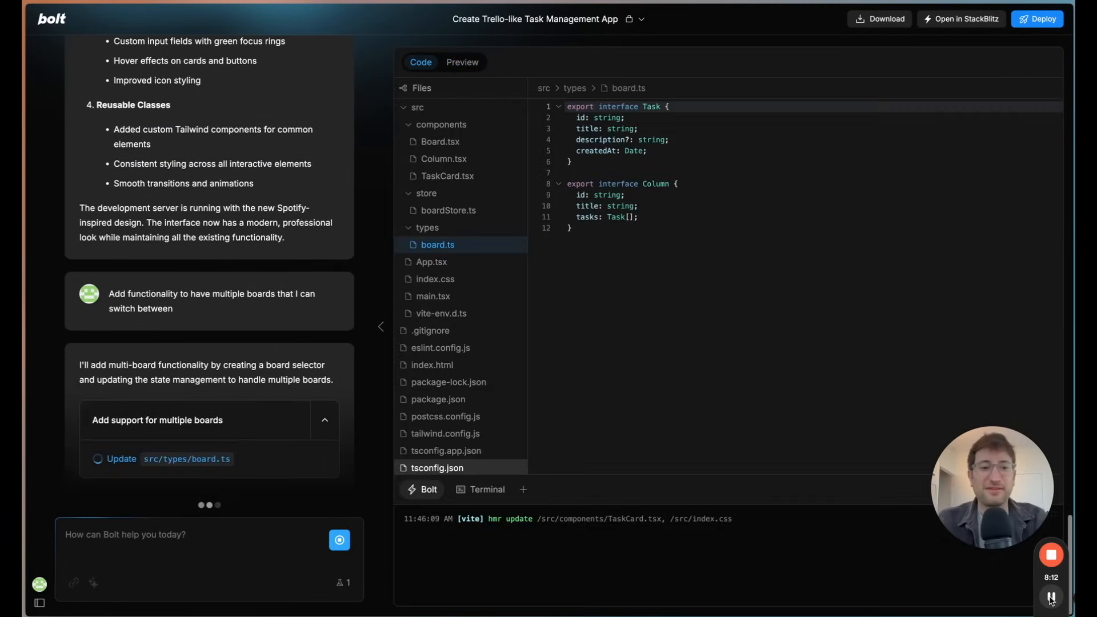
{"action": "left_click", "coordinate": [462, 62]}
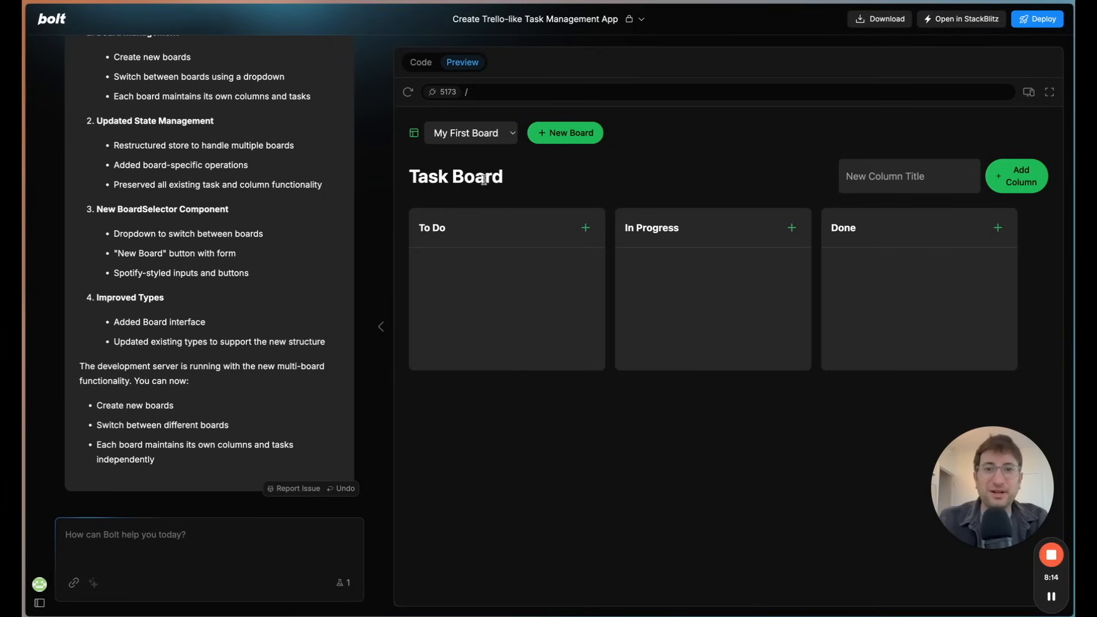
{"action": "left_click", "coordinate": [470, 134]}
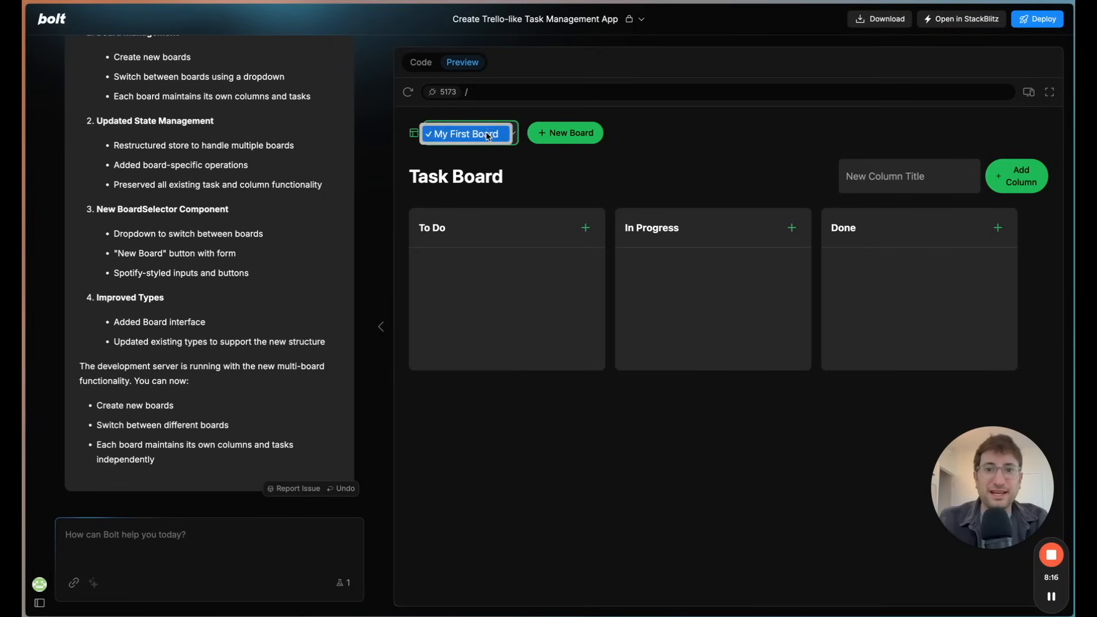
{"action": "left_click", "coordinate": [564, 132]}
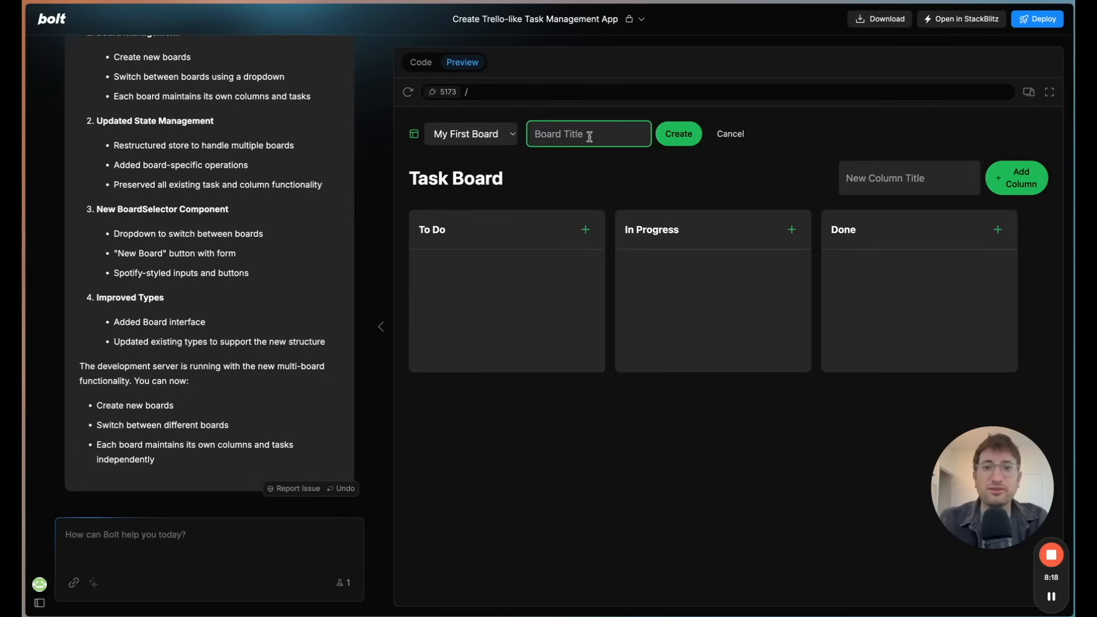
{"action": "left_click", "coordinate": [730, 133]}
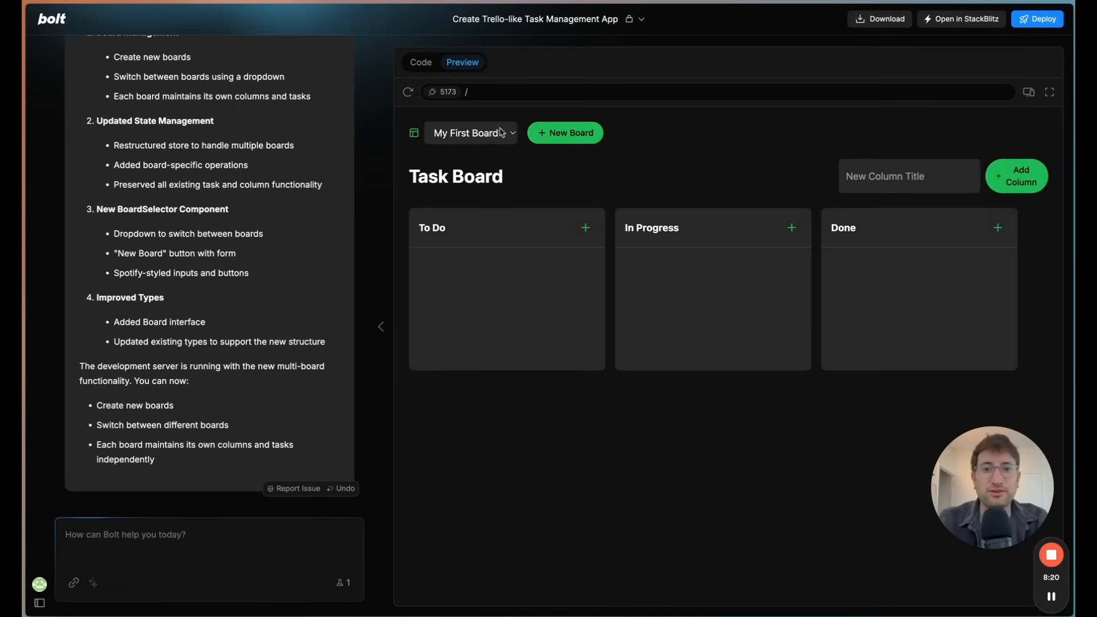
{"action": "left_click", "coordinate": [470, 132]}
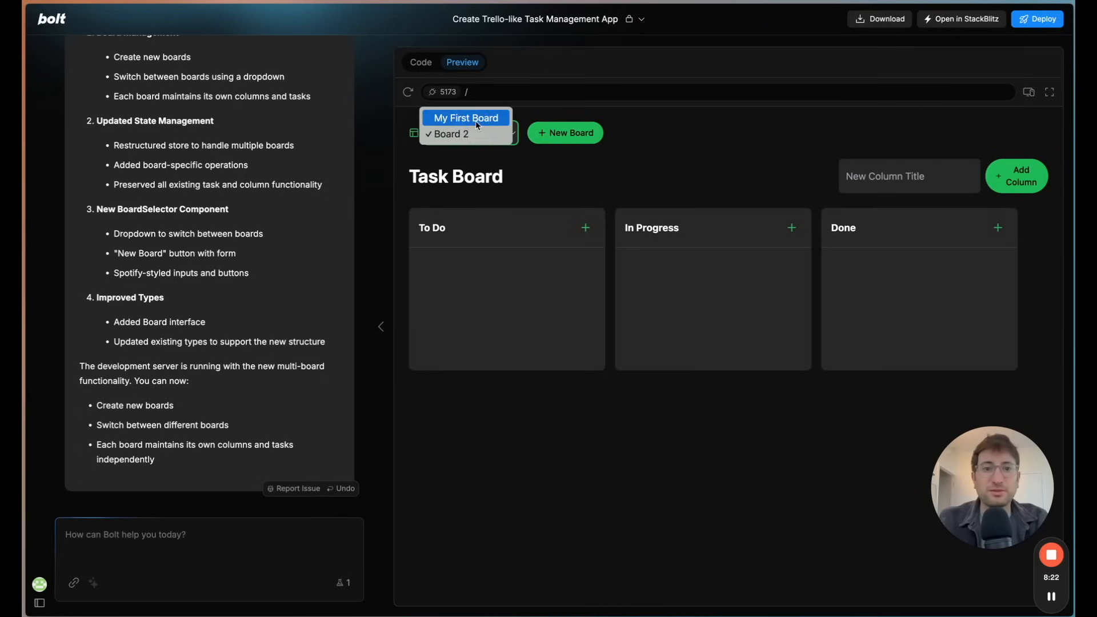
{"action": "left_click", "coordinate": [465, 118]}
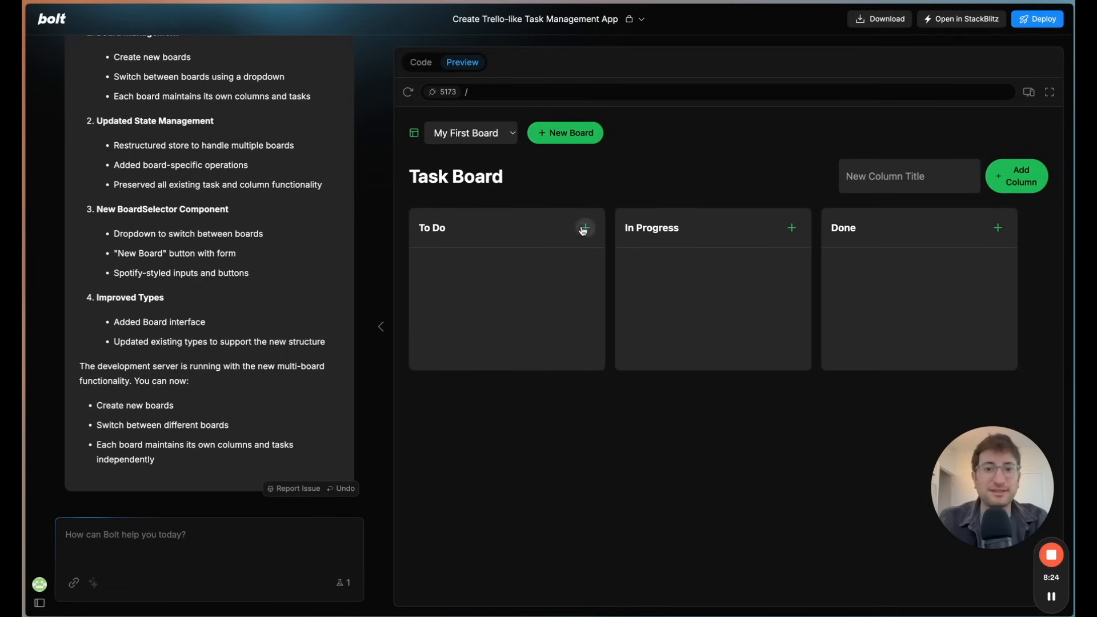
Step: Add a New Task card to My First Board's To Do column and save it
{"action": "left_click", "coordinate": [585, 227]}
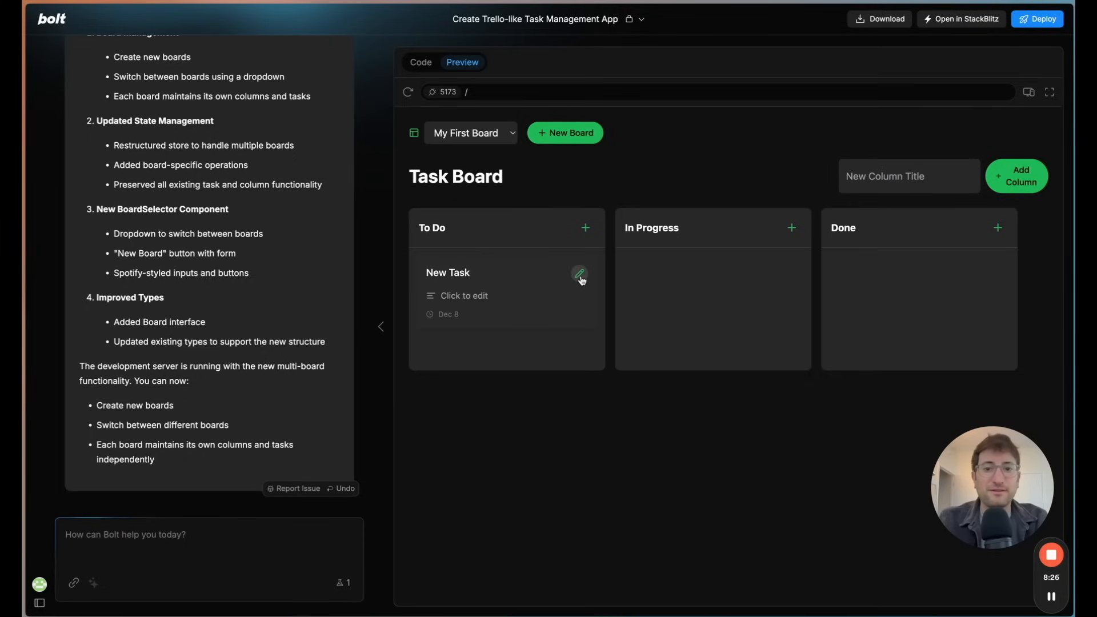
{"action": "left_click", "coordinate": [580, 273]}
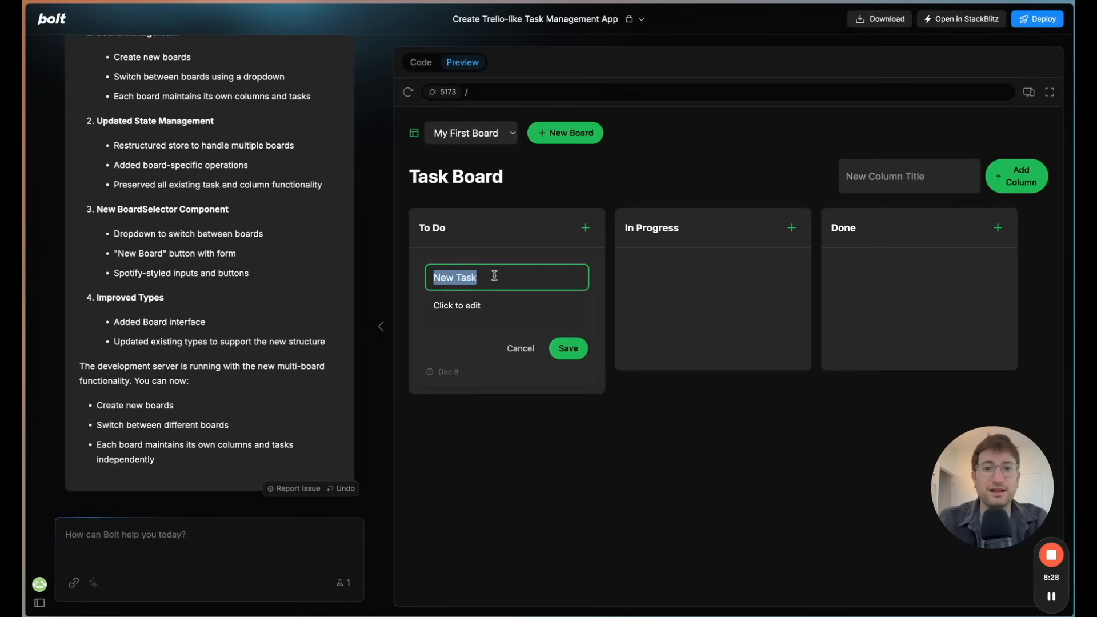
{"action": "left_click", "coordinate": [568, 348]}
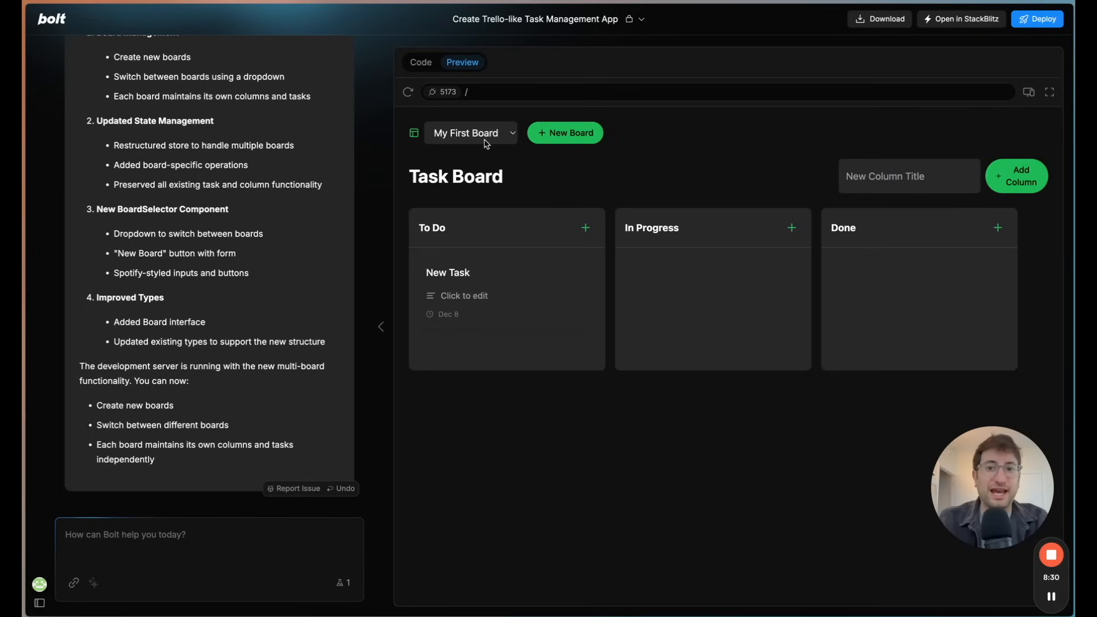
Step: Switch between Board 2 and My First Board using the board dropdown
{"action": "left_click", "coordinate": [471, 132]}
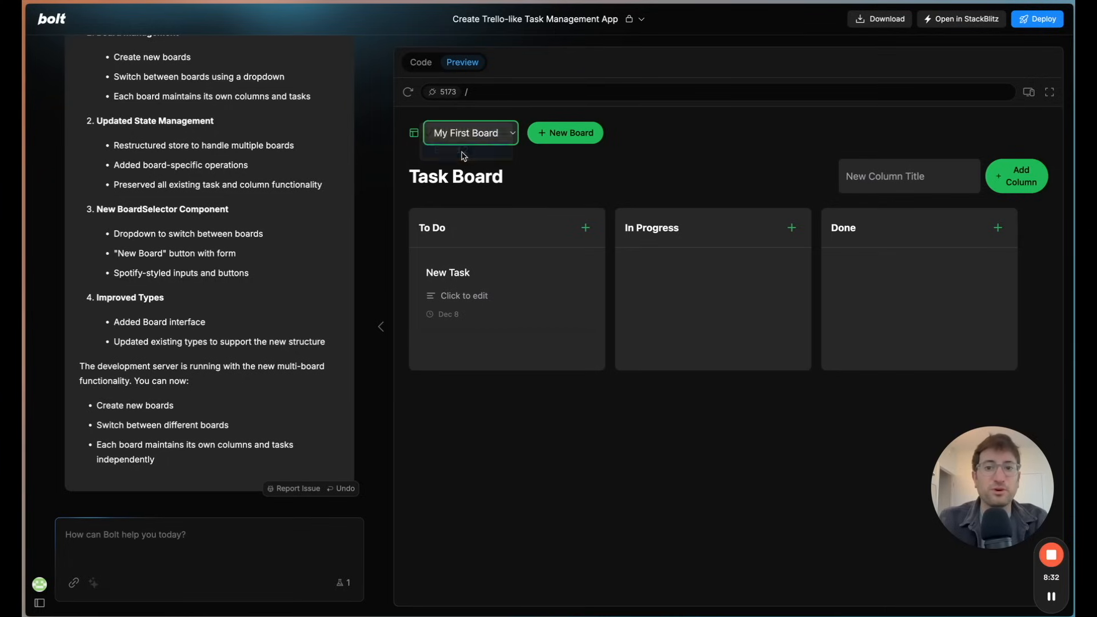
{"action": "left_click", "coordinate": [470, 132]}
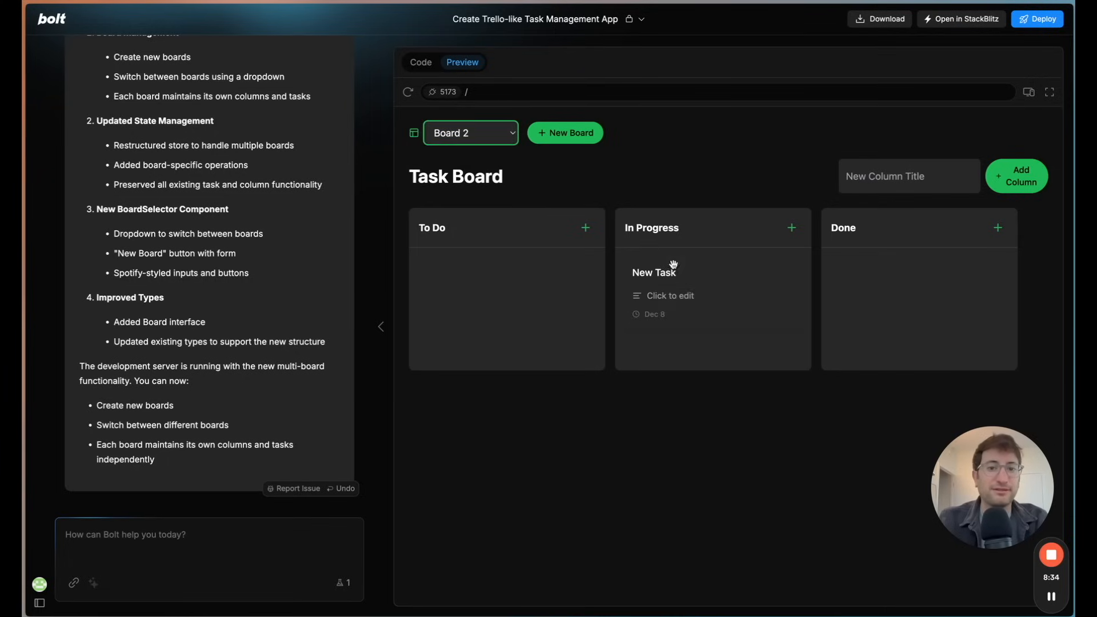
{"action": "left_click", "coordinate": [470, 132]}
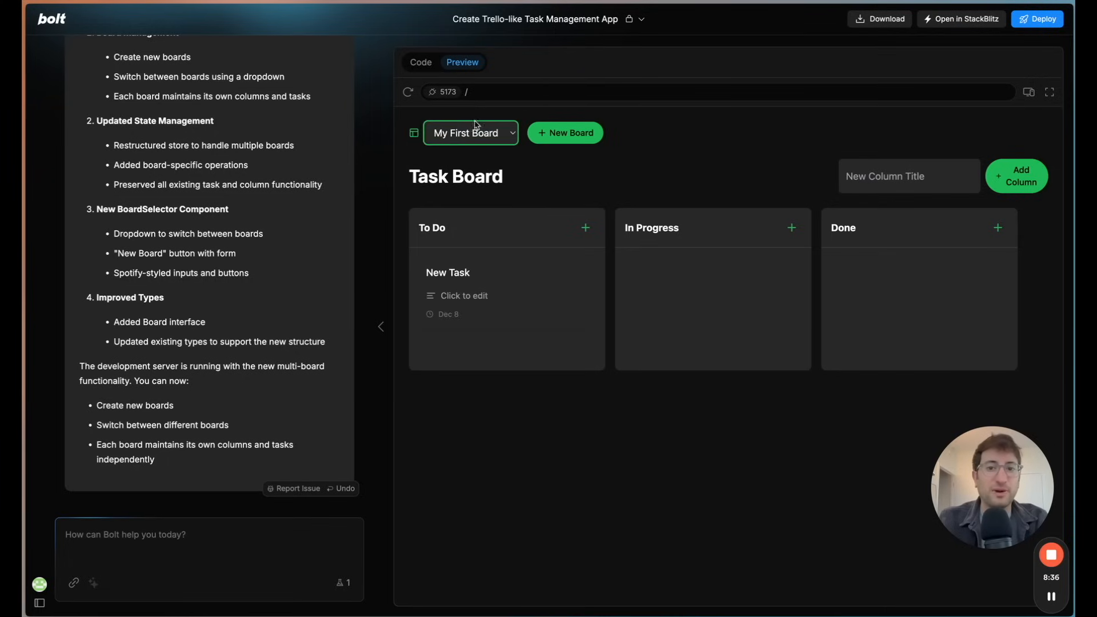
{"action": "left_click", "coordinate": [471, 132]}
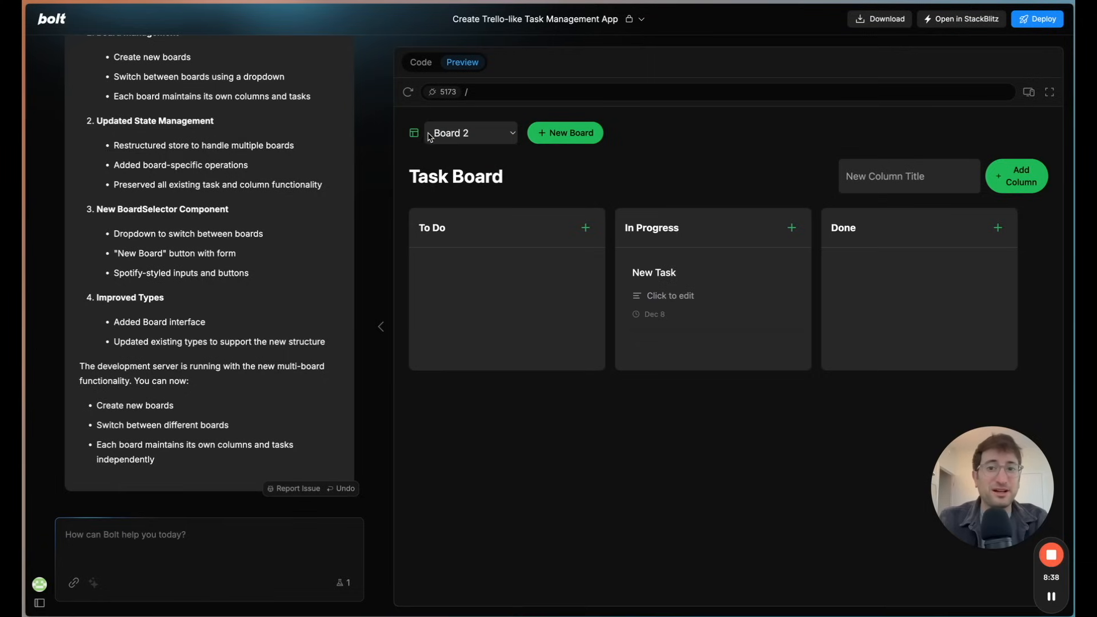
{"action": "mouse_move", "coordinate": [620, 301]}
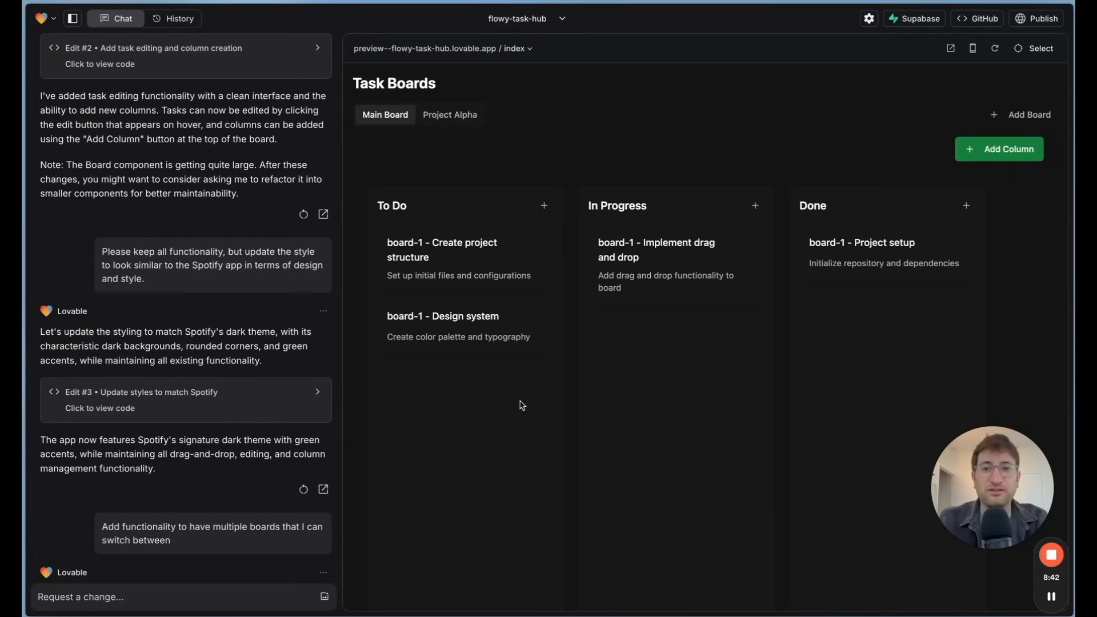
Step: View Project Alpha, add New Board 3, then switch between New Board 3 and Main Board
{"action": "left_click", "coordinate": [450, 114]}
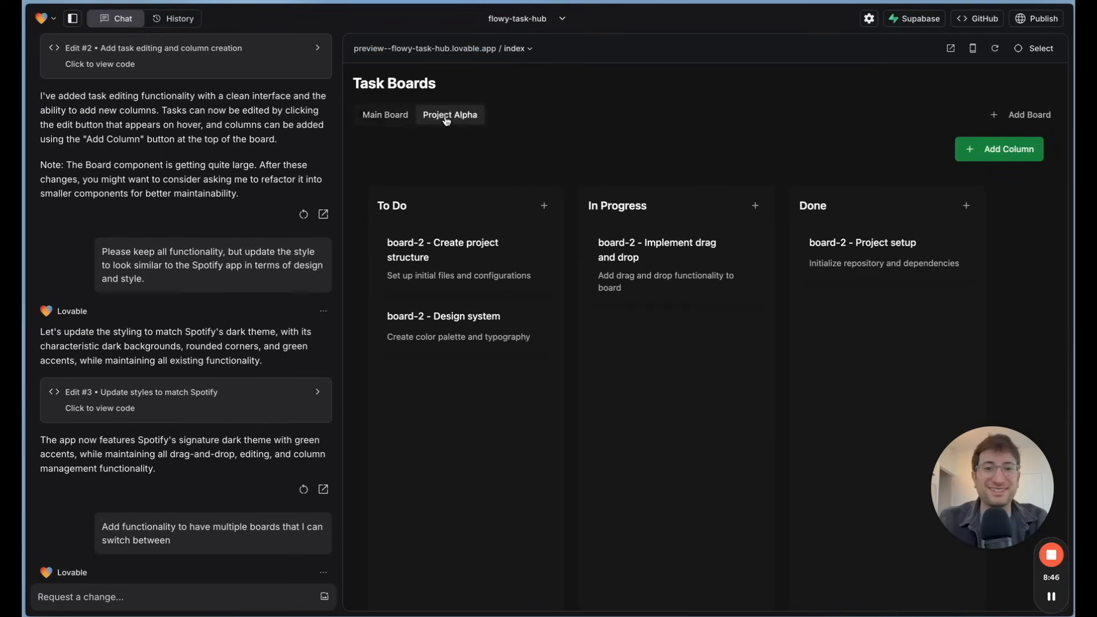
{"action": "left_click", "coordinate": [384, 115]}
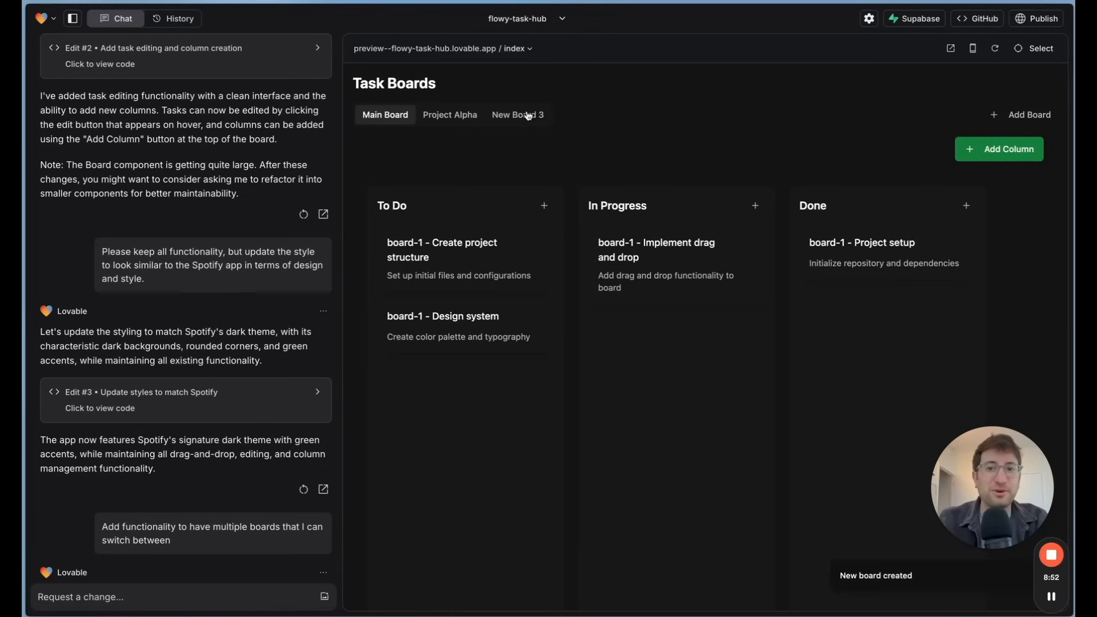
{"action": "left_click", "coordinate": [517, 114]}
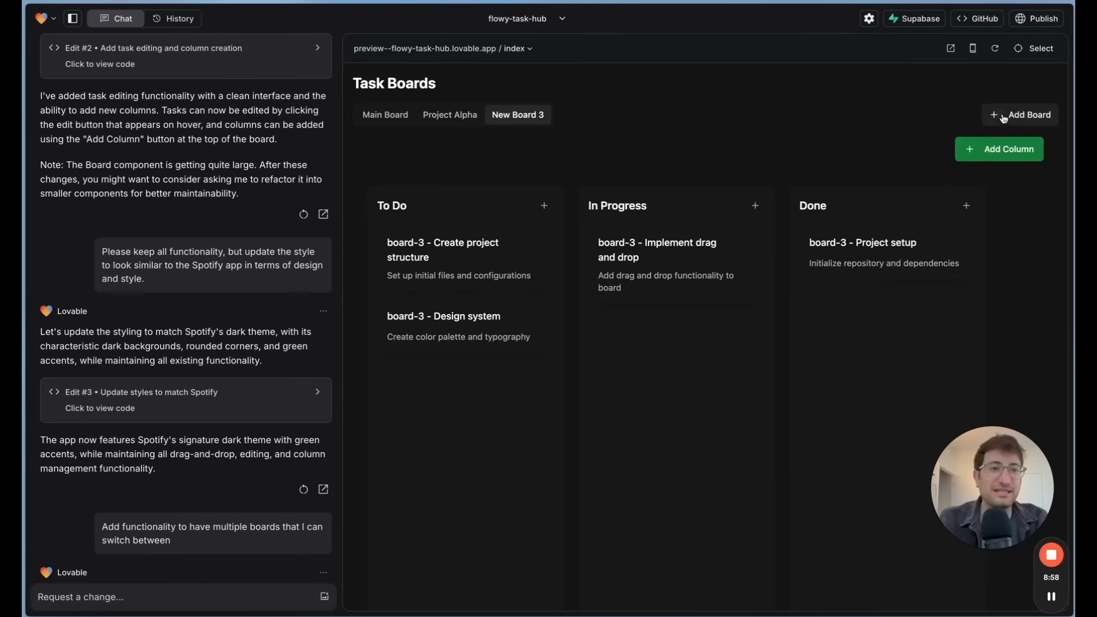
{"action": "left_click", "coordinate": [384, 114]}
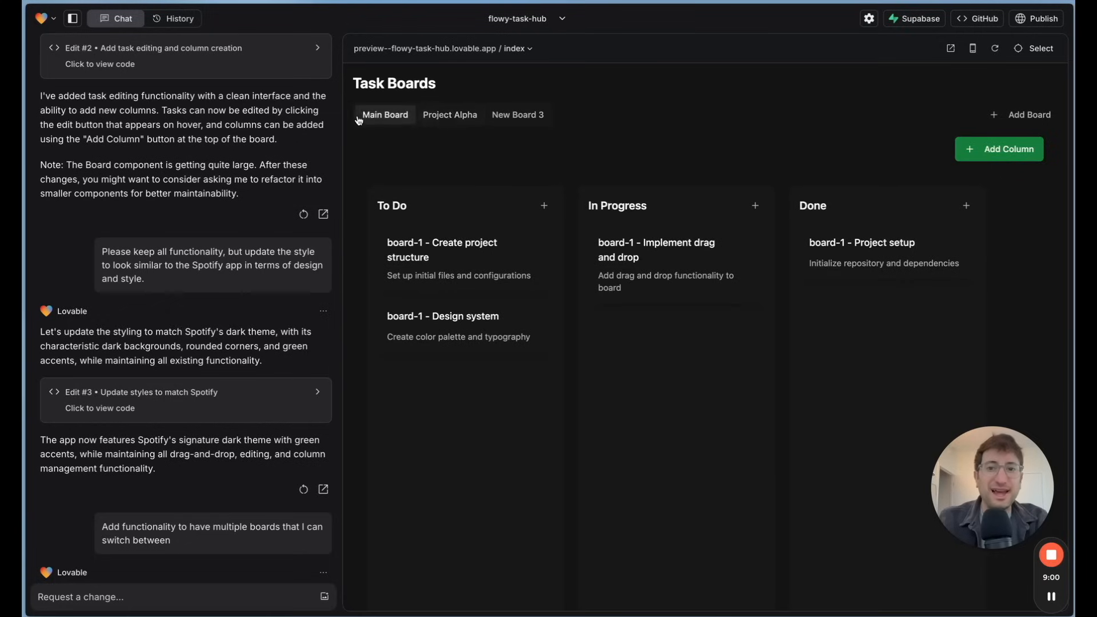
{"action": "left_click", "coordinate": [517, 115]}
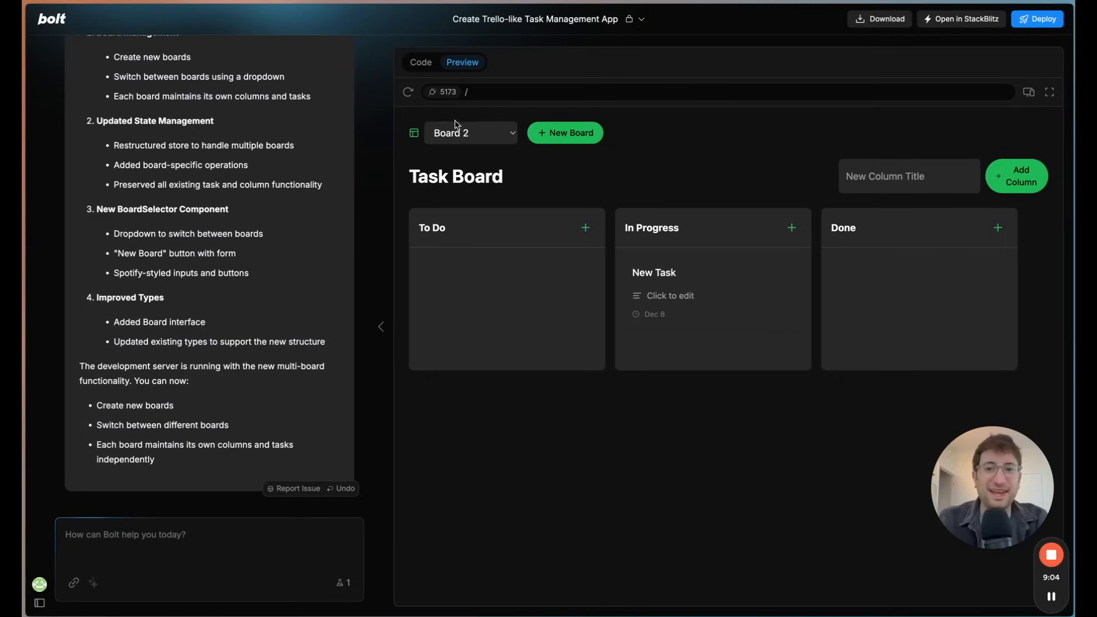
{"action": "left_click", "coordinate": [470, 132]}
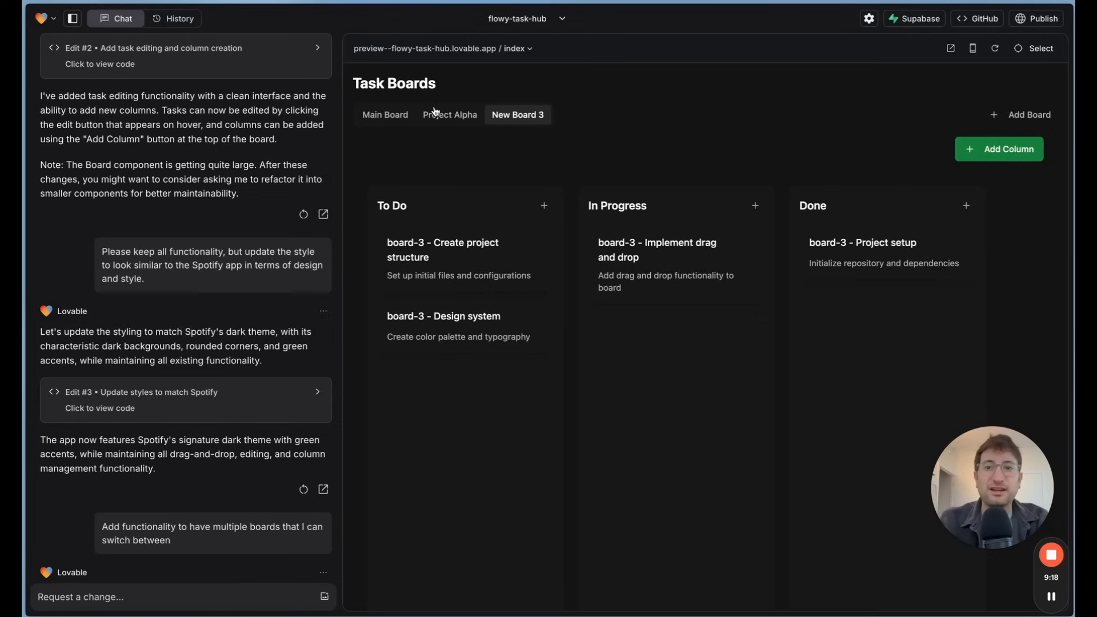
{"action": "mouse_move", "coordinate": [475, 121]}
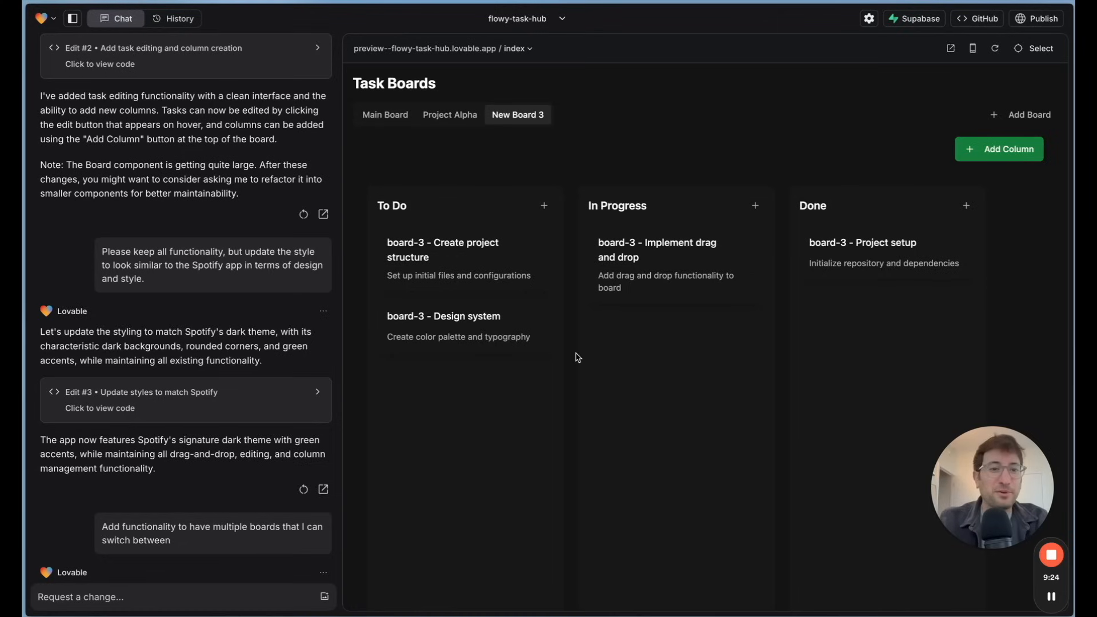
{"action": "mouse_move", "coordinate": [937, 136]}
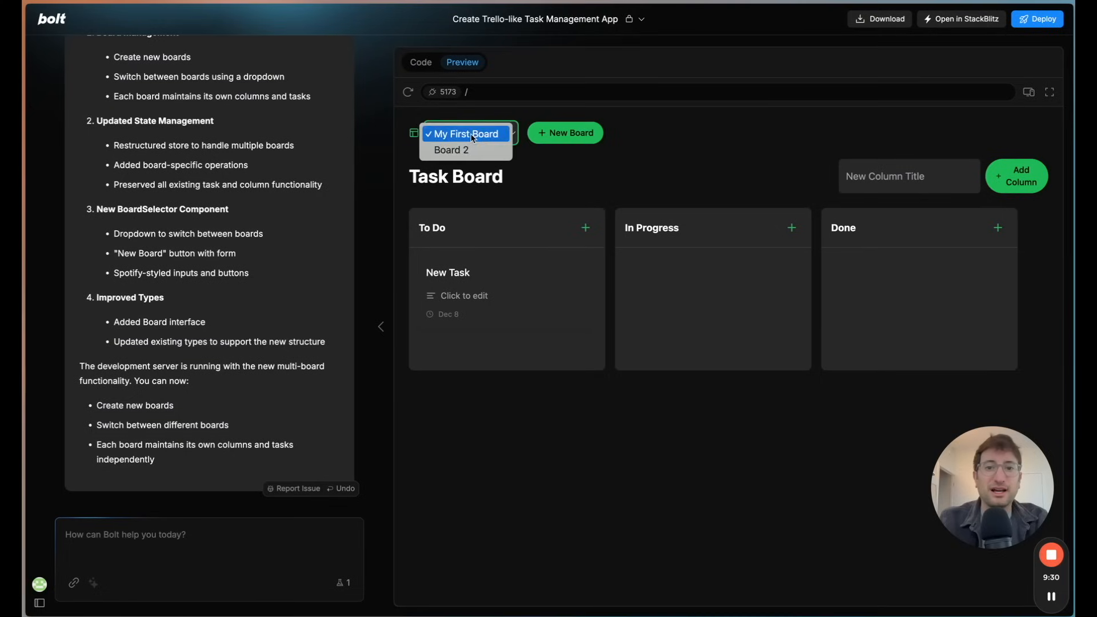
Step: Pick My First Board from the board dropdown, showing its New Task in To Do
{"action": "left_click", "coordinate": [451, 150]}
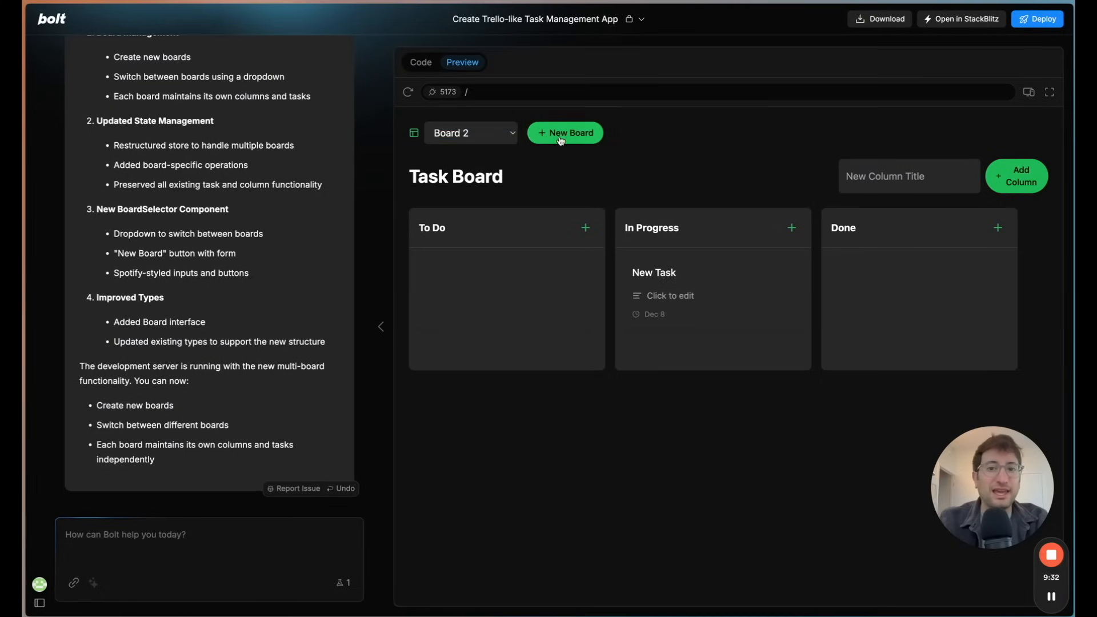
{"action": "mouse_move", "coordinate": [493, 140]}
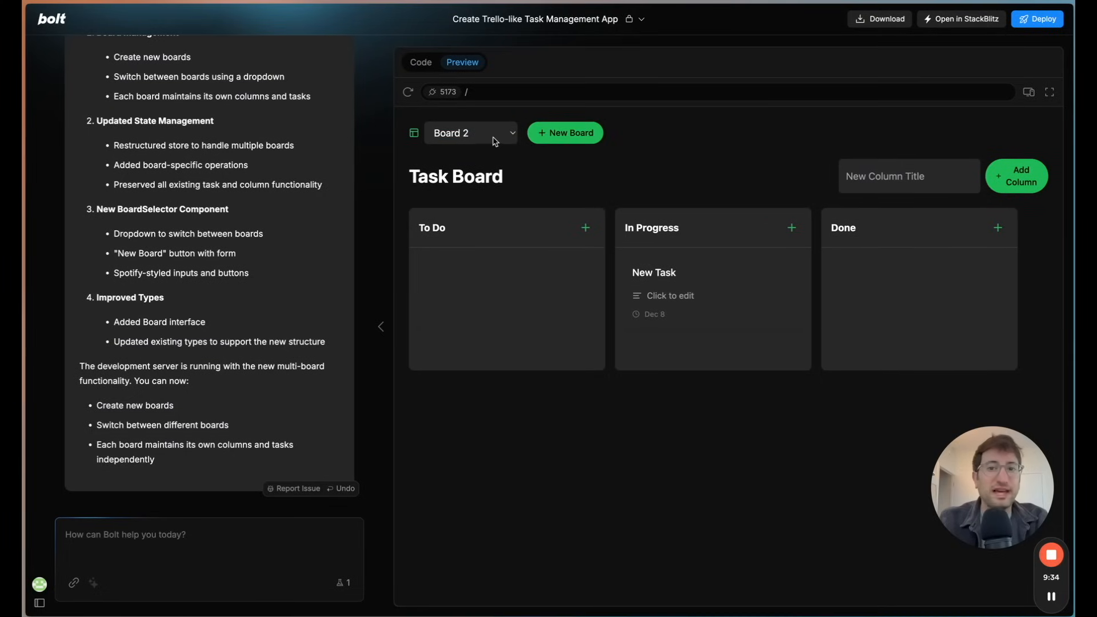
{"action": "left_click", "coordinate": [470, 132]}
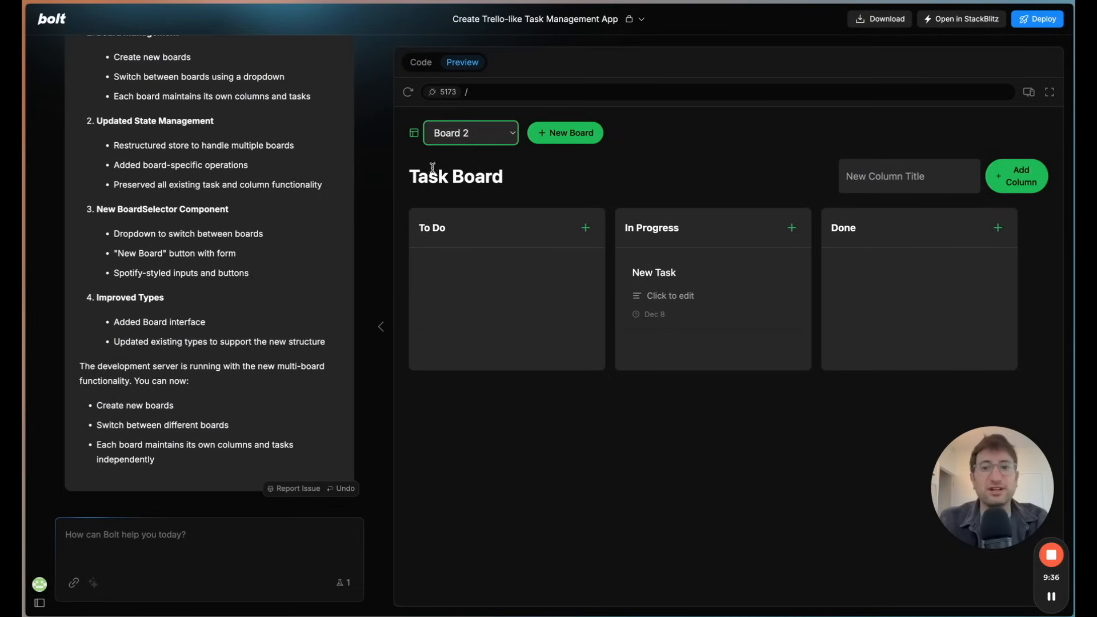
{"action": "left_click", "coordinate": [471, 132]}
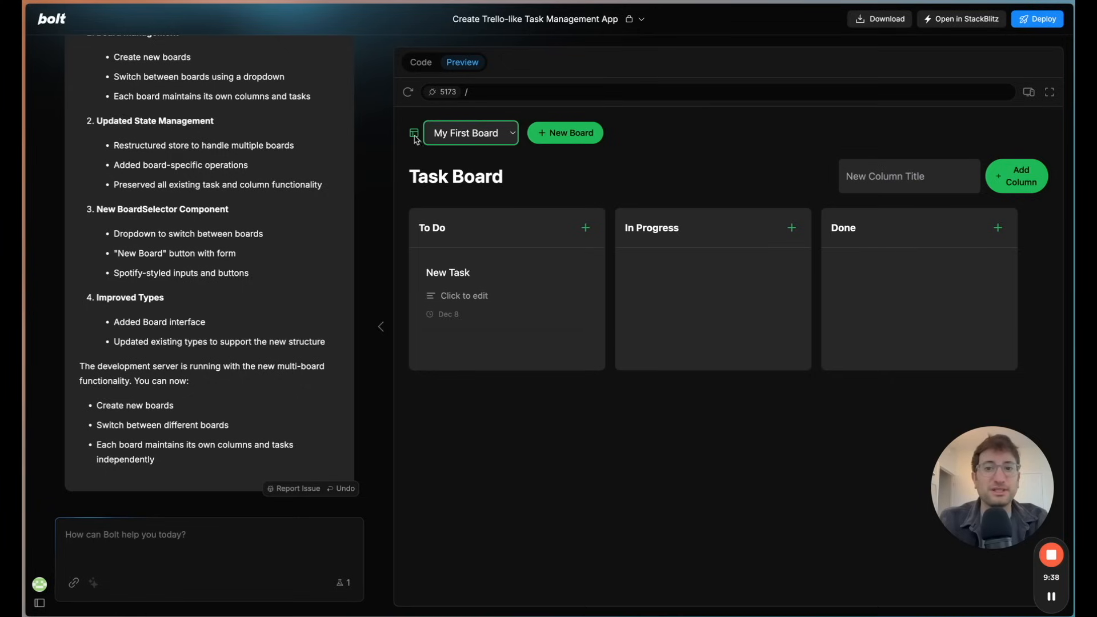
{"action": "left_click", "coordinate": [909, 175]}
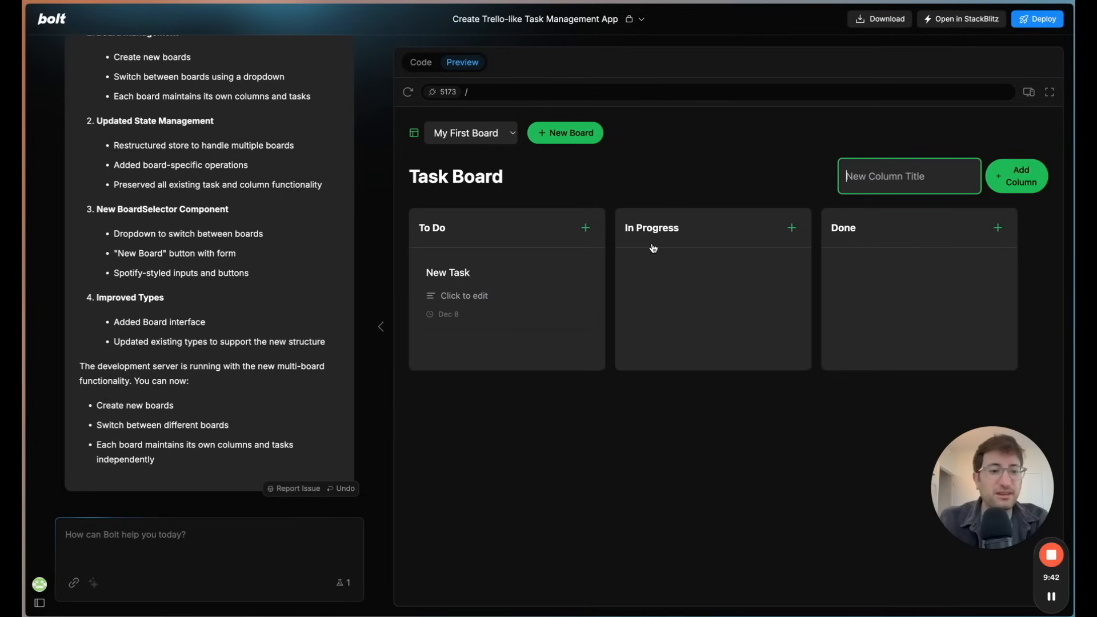
{"action": "mouse_move", "coordinate": [586, 343]}
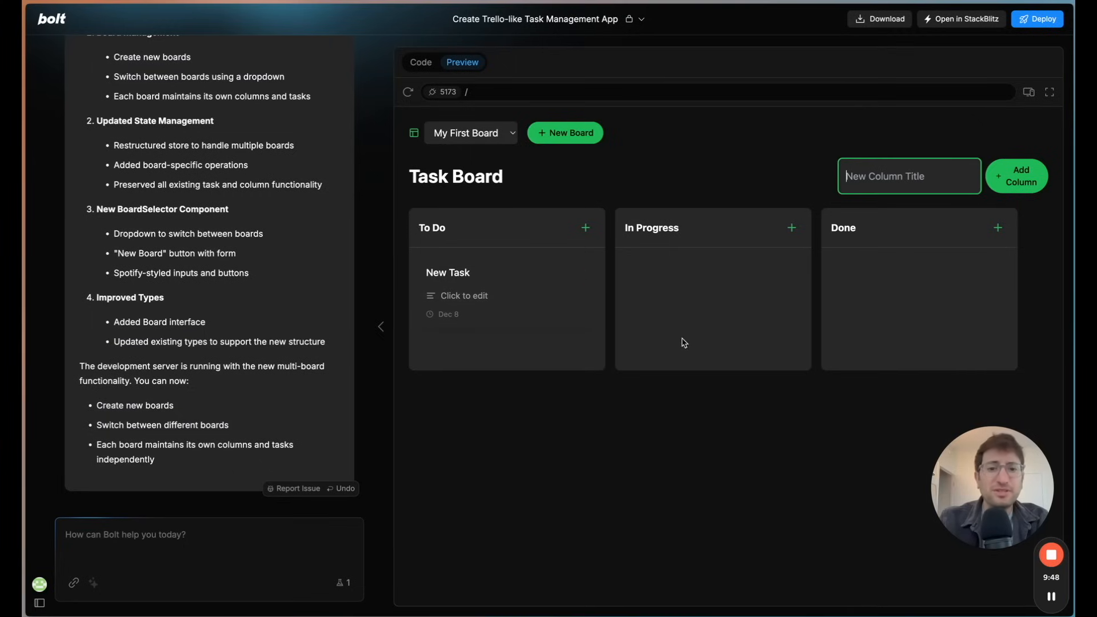
{"action": "mouse_move", "coordinate": [571, 350]}
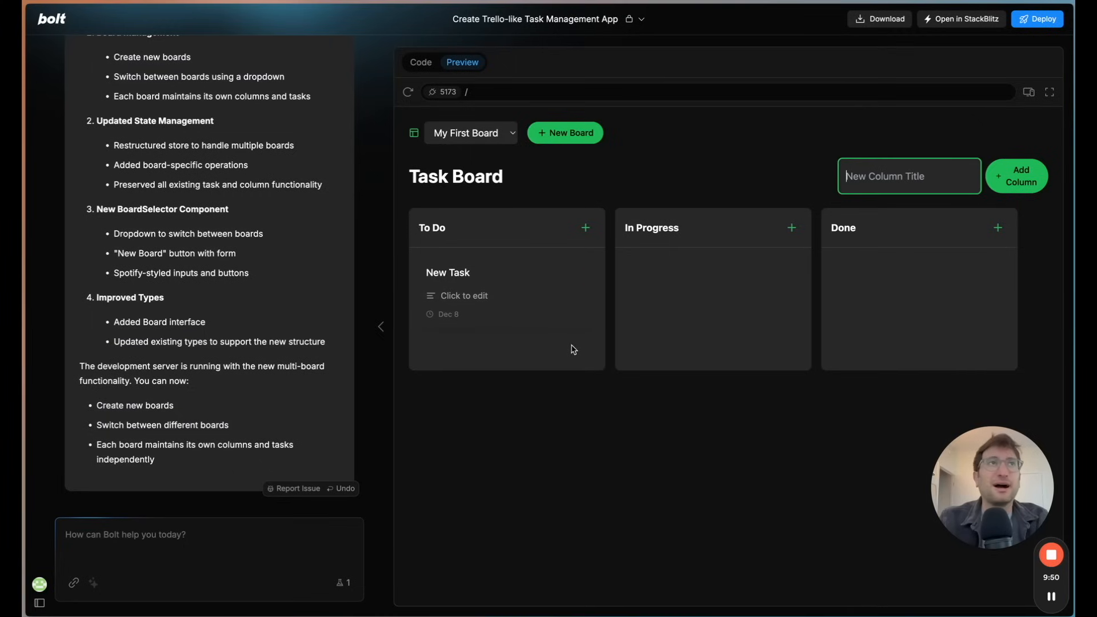
{"action": "mouse_move", "coordinate": [632, 206]}
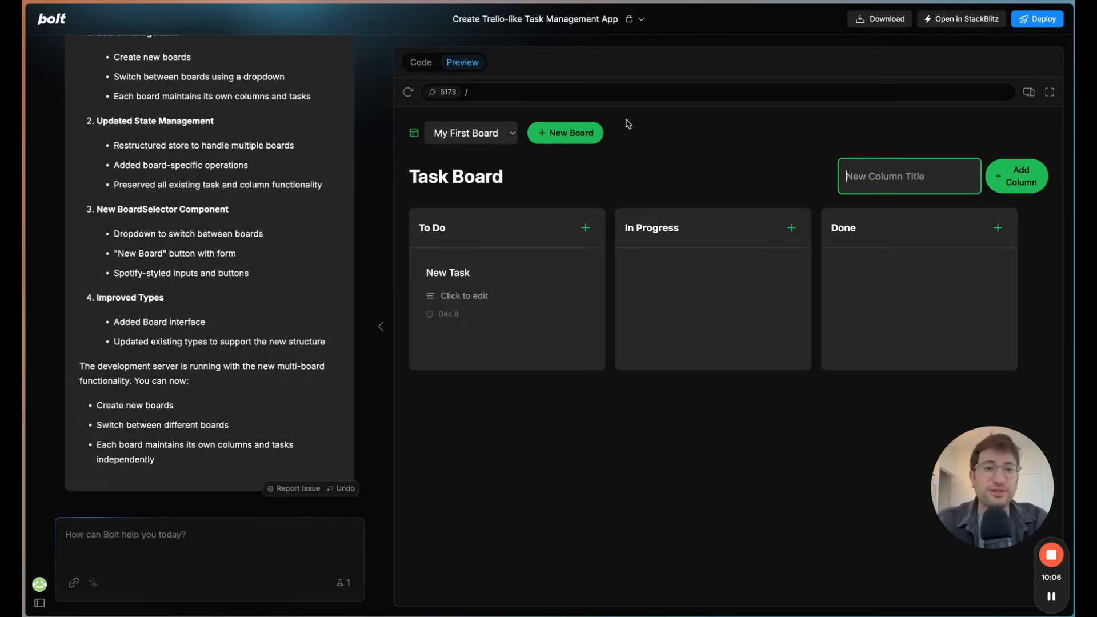
{"action": "mouse_move", "coordinate": [536, 333]}
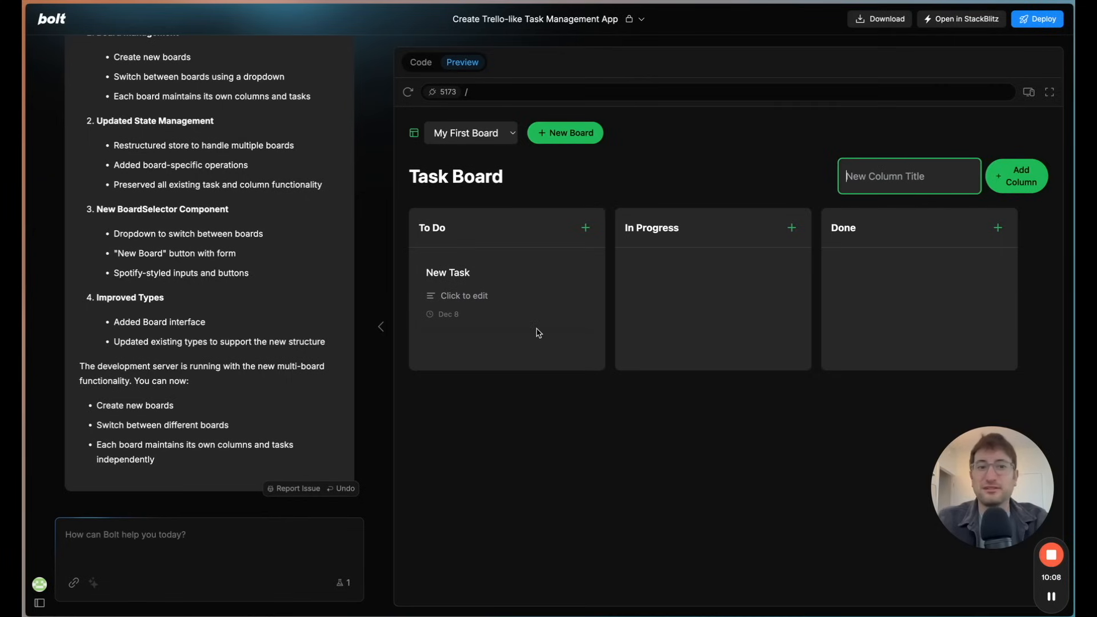
{"action": "mouse_move", "coordinate": [726, 182]}
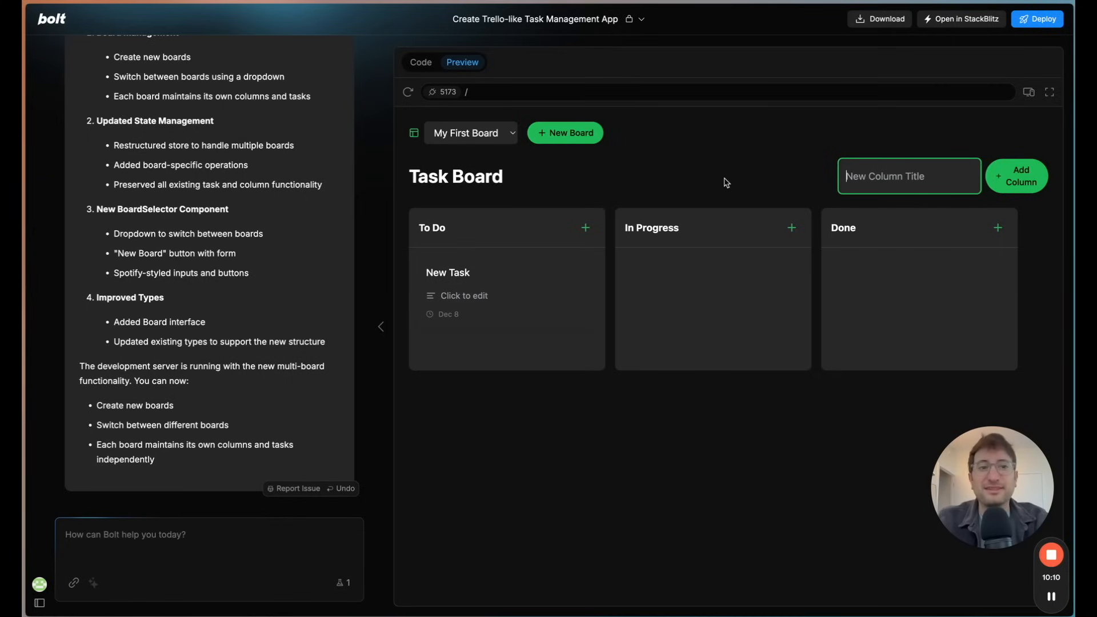
{"action": "mouse_move", "coordinate": [616, 244]}
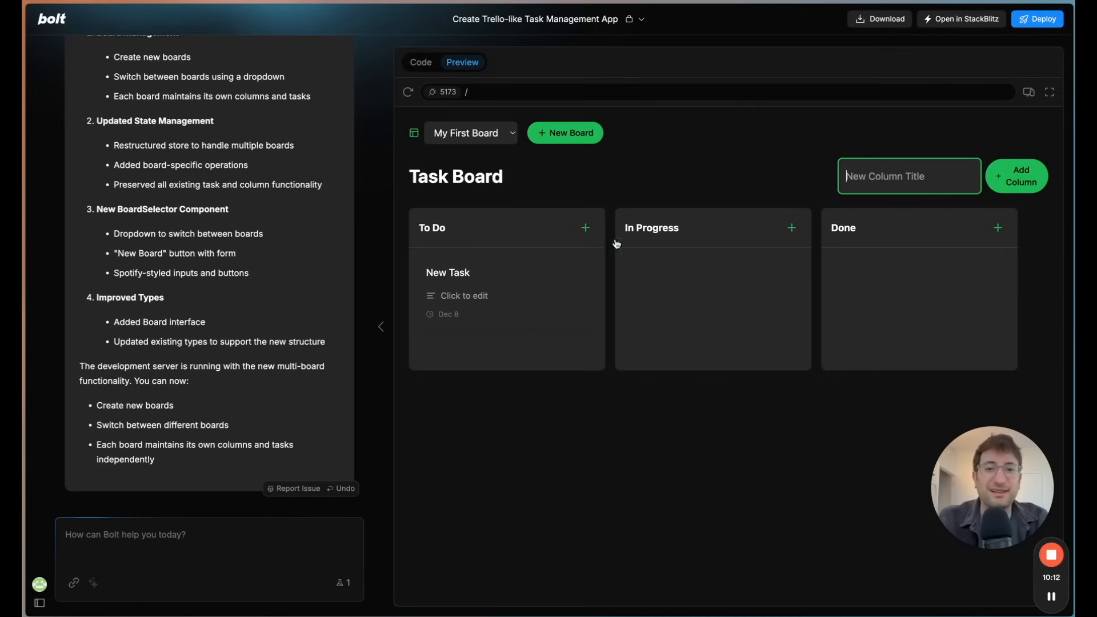
Step: Choose Board 2 in the board selector, showing its New Task in In Progress
{"action": "left_click", "coordinate": [470, 132]}
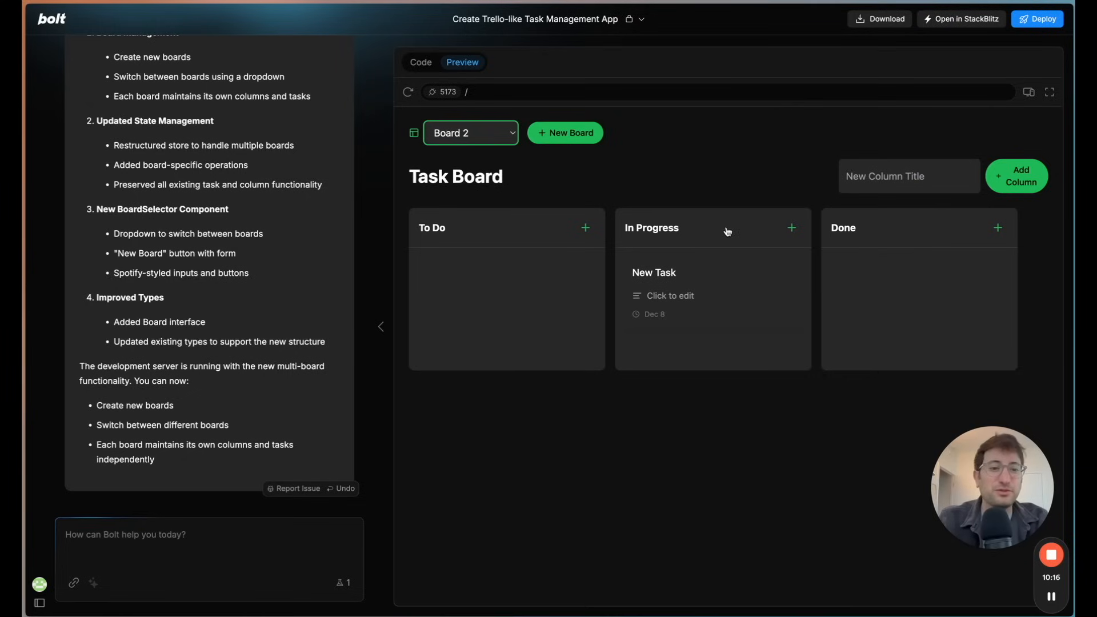
{"action": "mouse_move", "coordinate": [511, 187]}
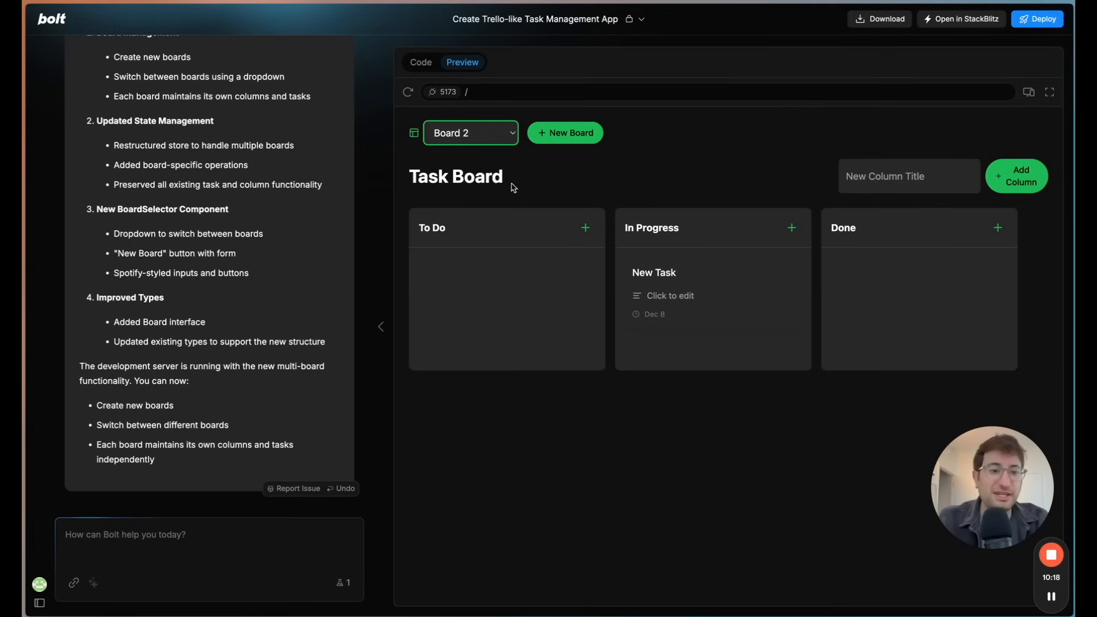
{"action": "mouse_move", "coordinate": [851, 77]}
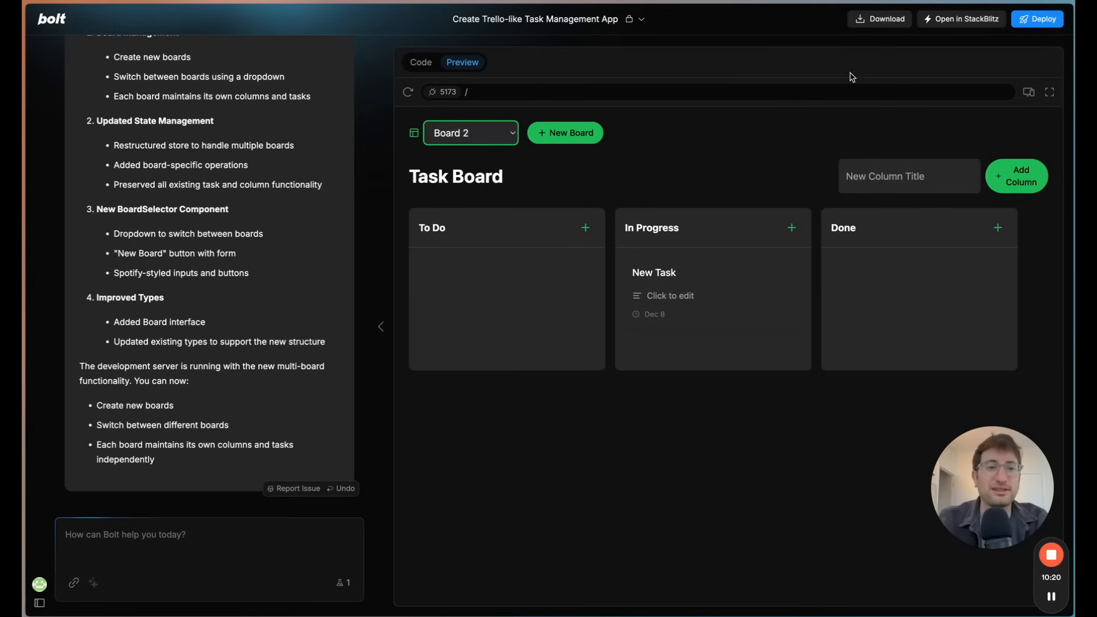
{"action": "mouse_move", "coordinate": [569, 191]}
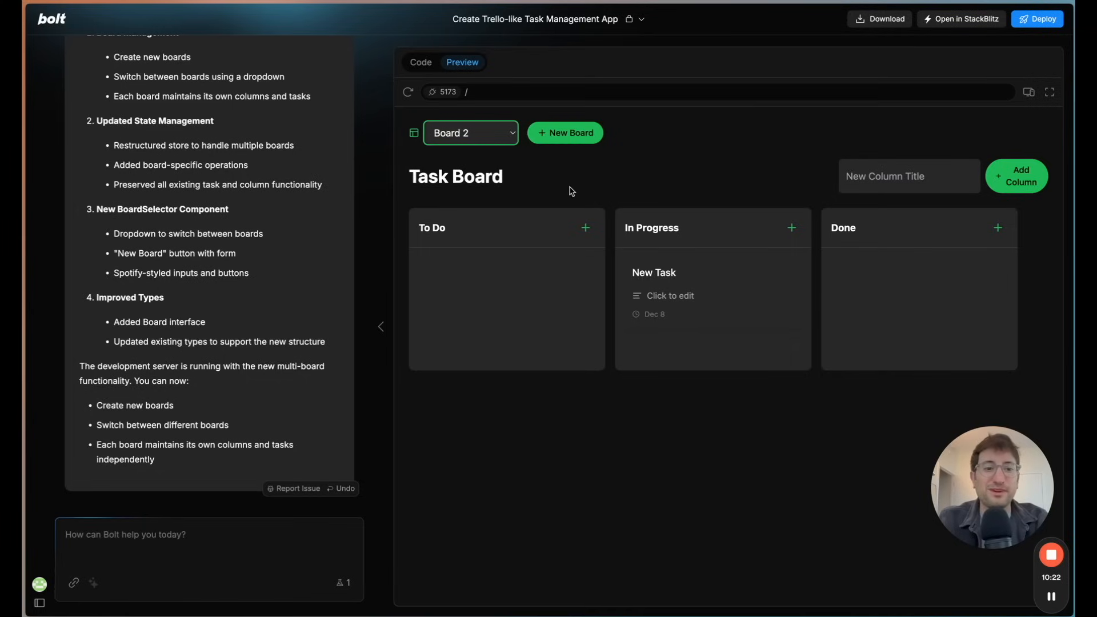
{"action": "mouse_move", "coordinate": [572, 218]}
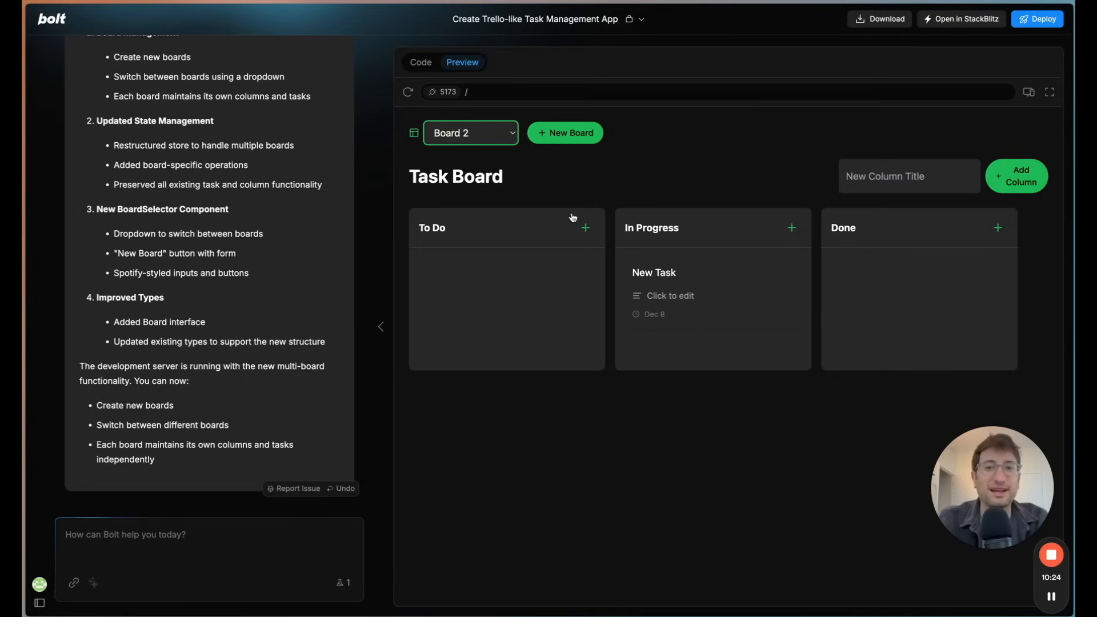
{"action": "mouse_move", "coordinate": [584, 181]}
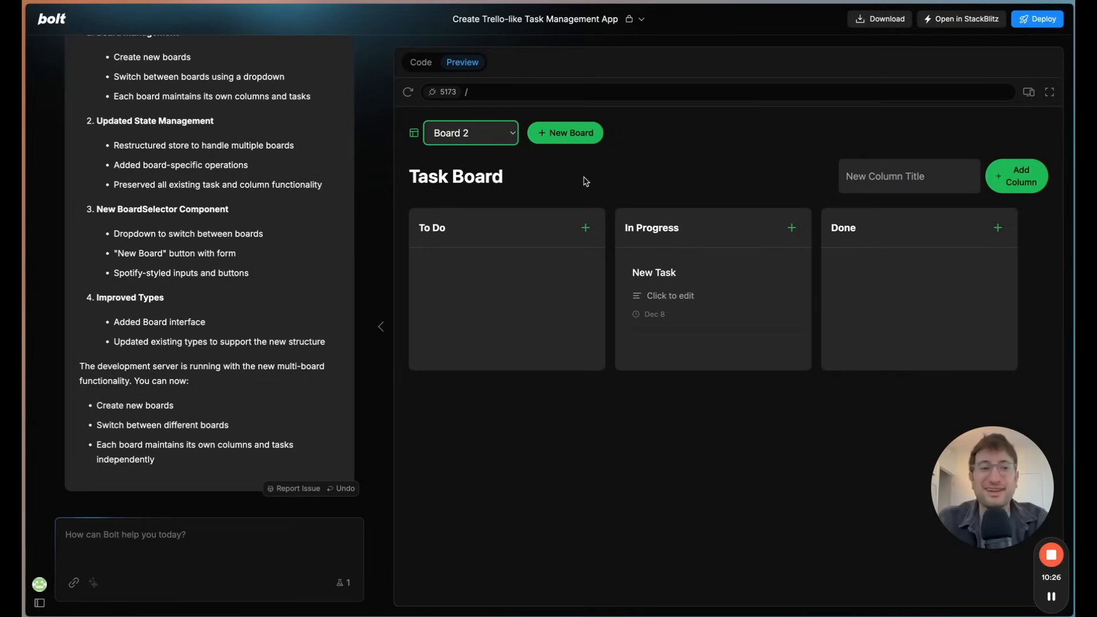
{"action": "mouse_move", "coordinate": [695, 514]}
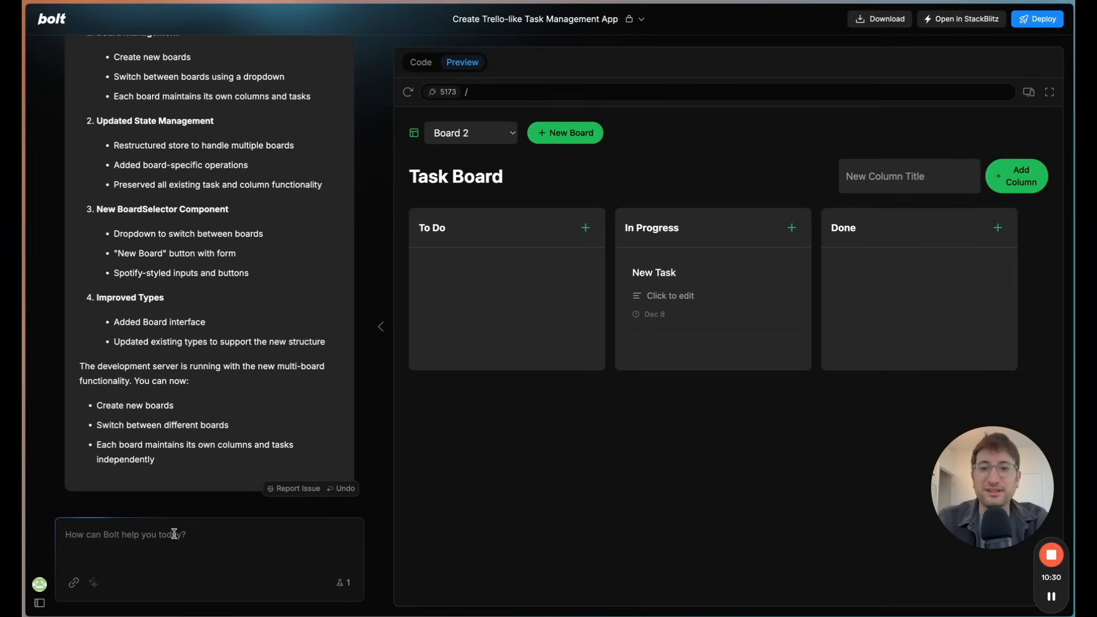
Step: Send Bolt a prompt requesting due dates on tasks, with a date picker and colored indicators
{"action": "type", "text": "Please add"}
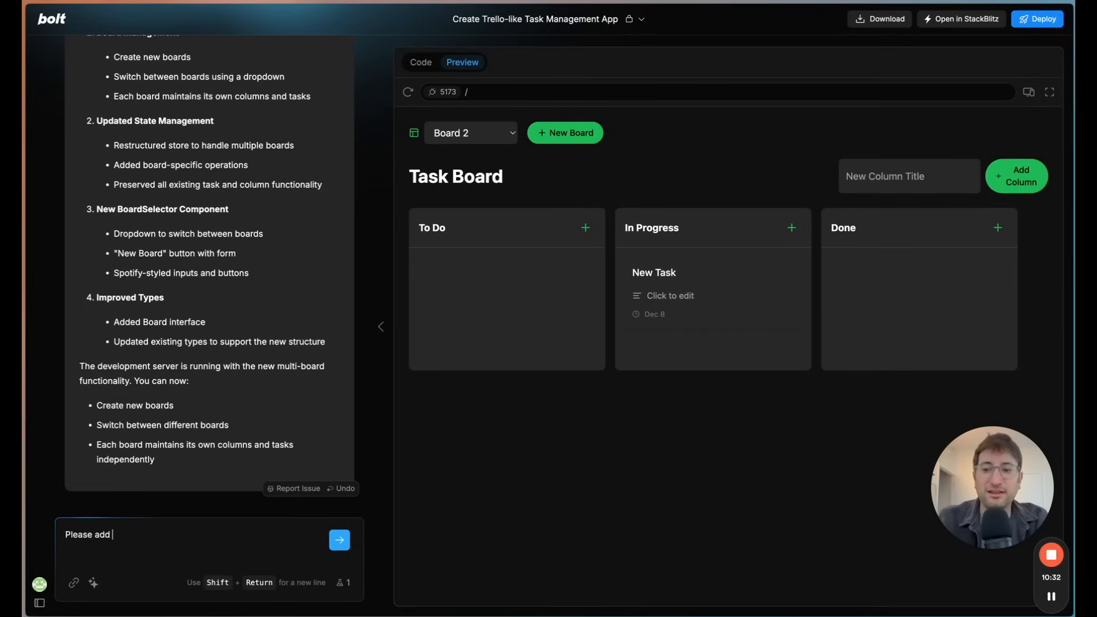
{"action": "type", "text": "the ability to add due dates to the task"}
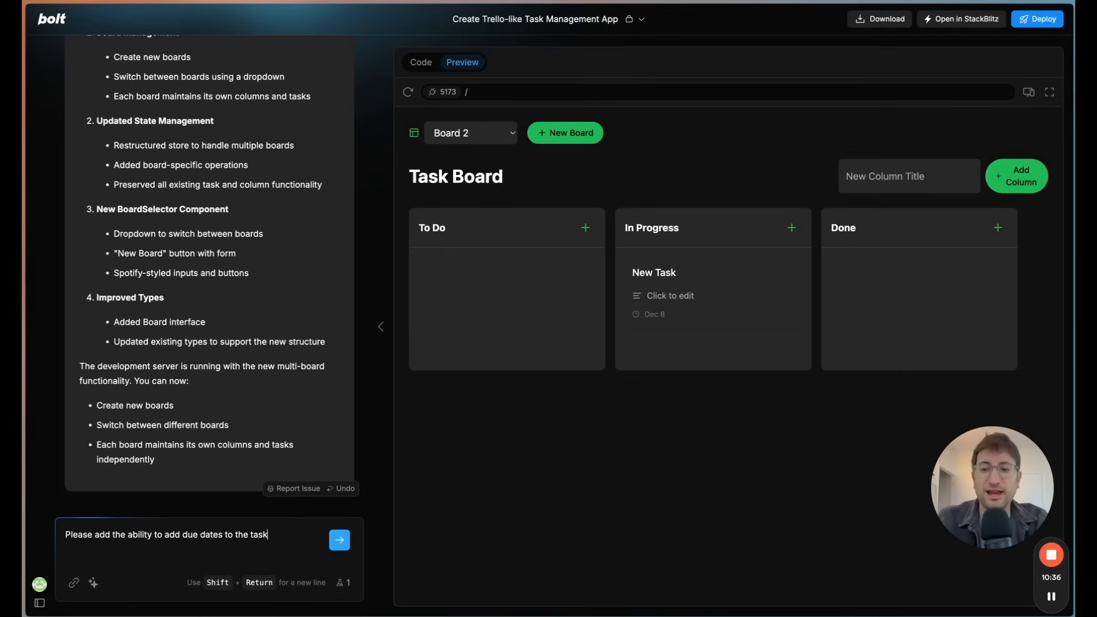
{"action": "left_click", "coordinate": [340, 539]}
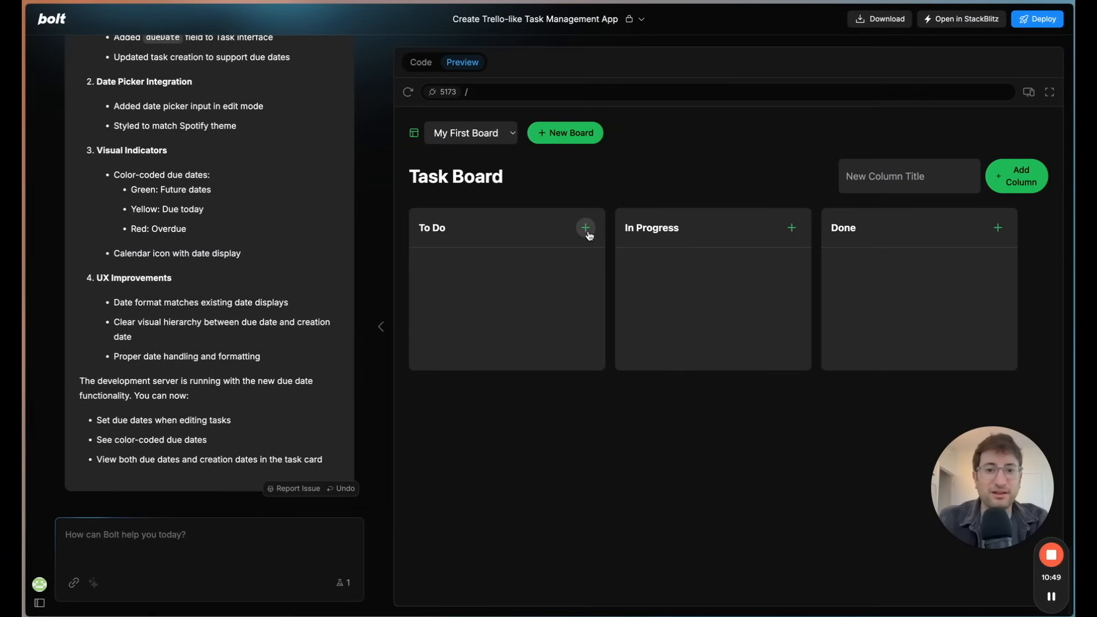
Step: Add a New Task to the To Do column and save it with a Dec 18 due date
{"action": "left_click", "coordinate": [585, 227]}
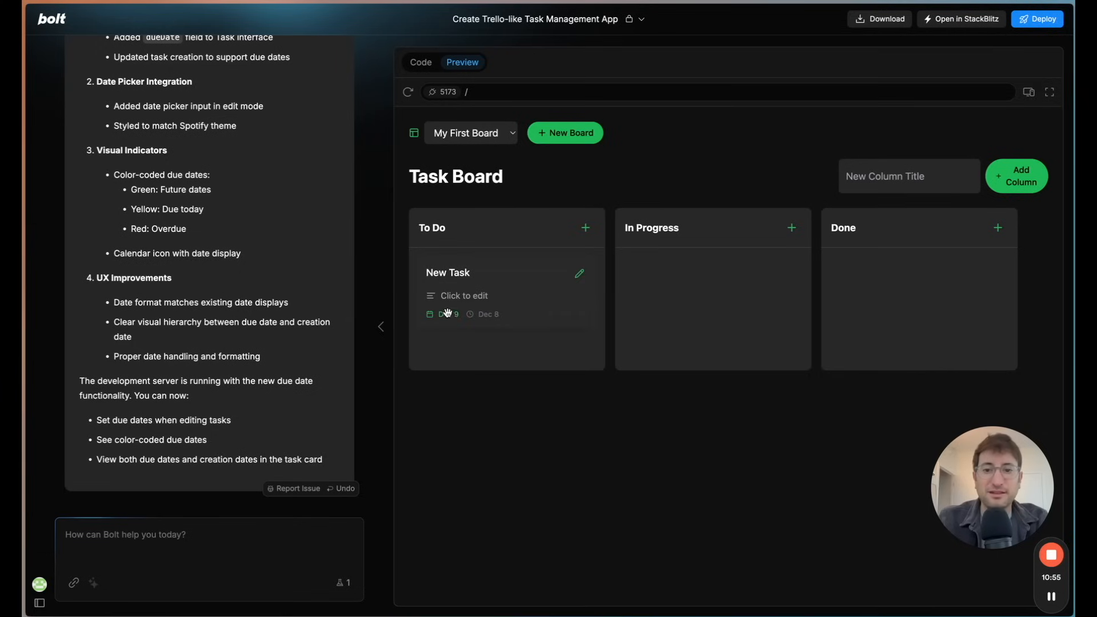
{"action": "left_click", "coordinate": [579, 273]}
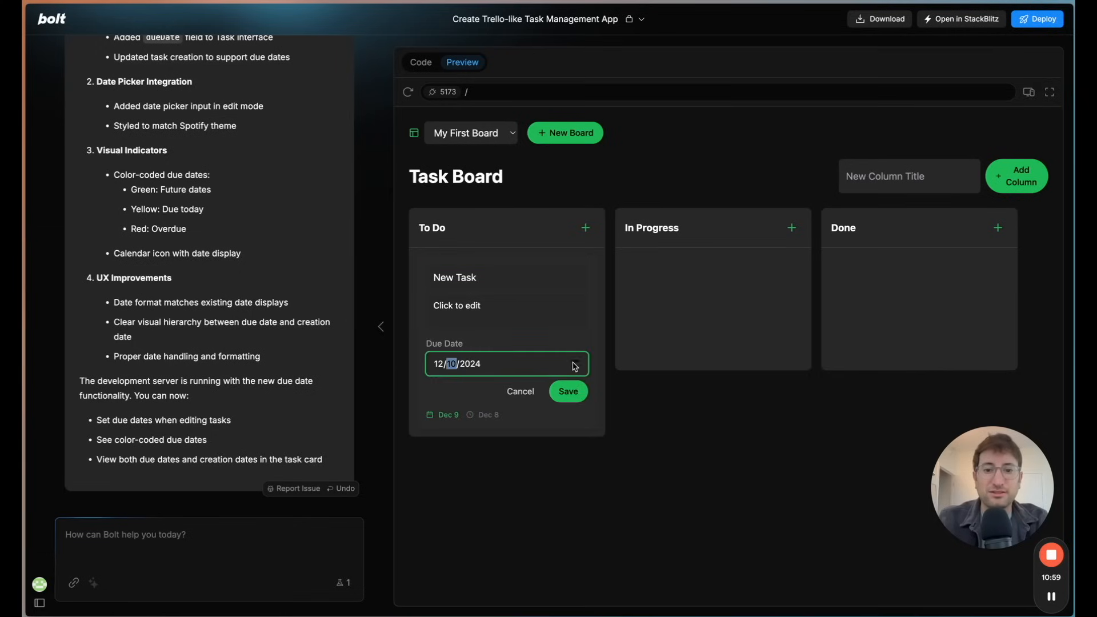
{"action": "left_click", "coordinate": [568, 391]}
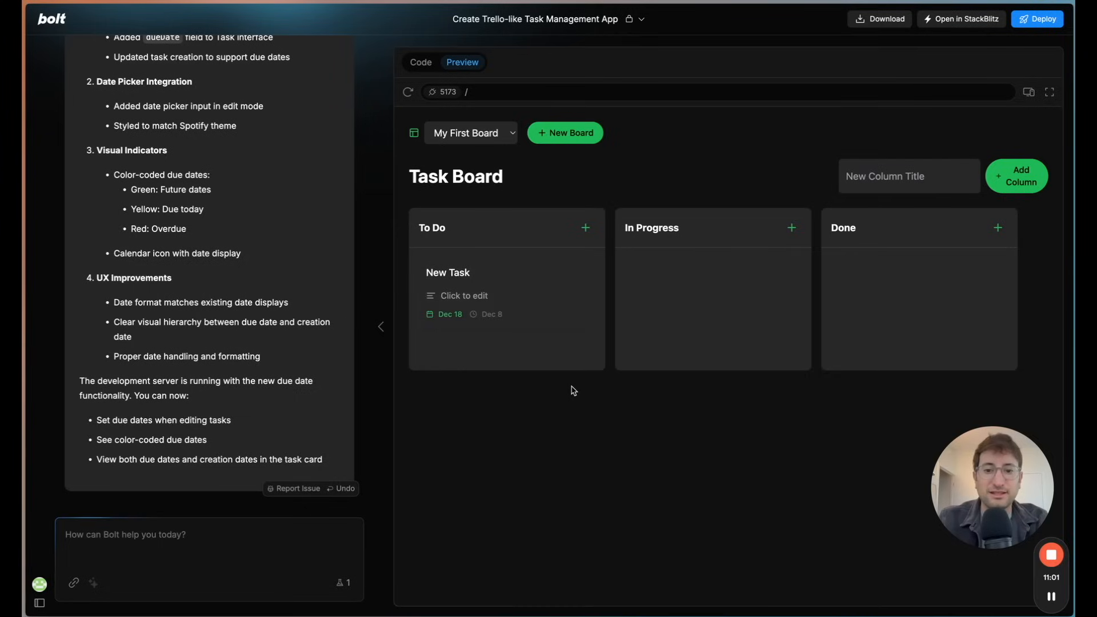
{"action": "mouse_move", "coordinate": [509, 293]}
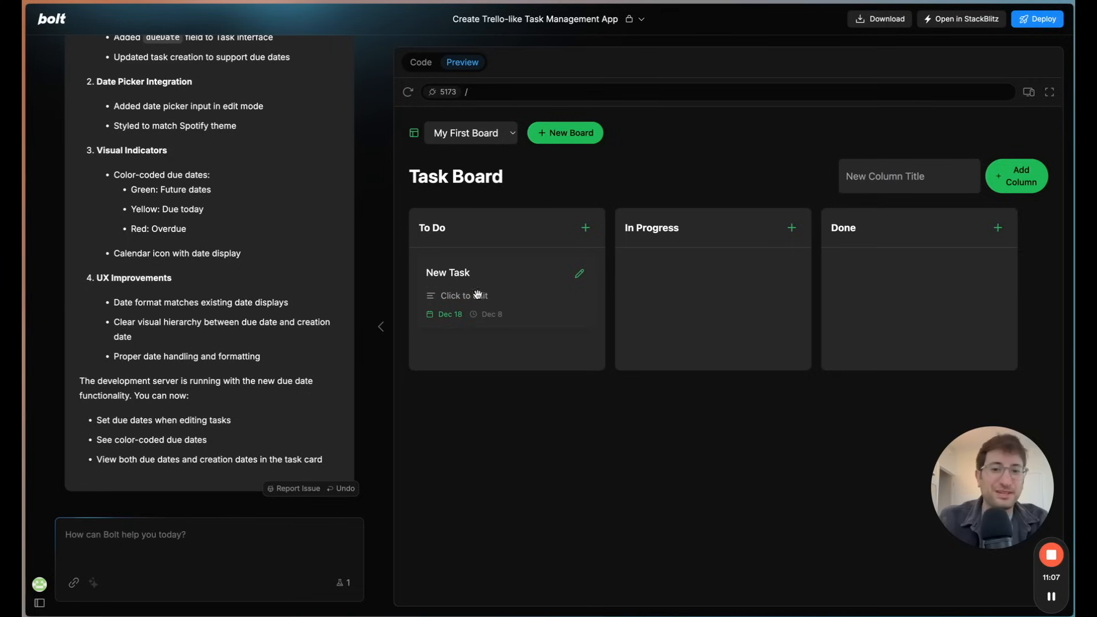
{"action": "mouse_move", "coordinate": [434, 297]}
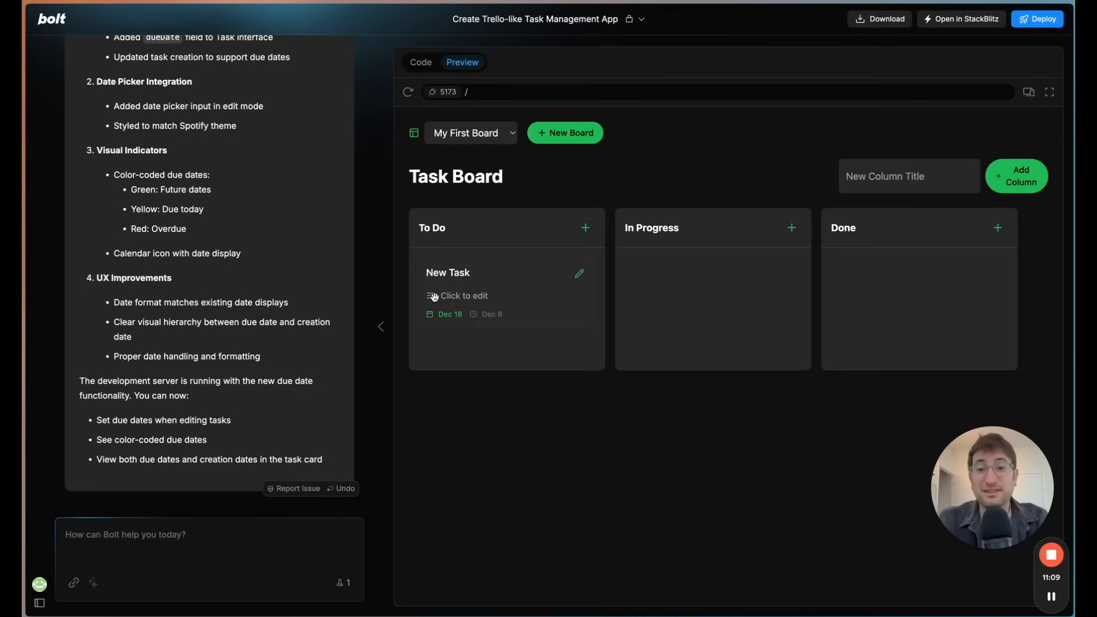
{"action": "mouse_move", "coordinate": [456, 324]}
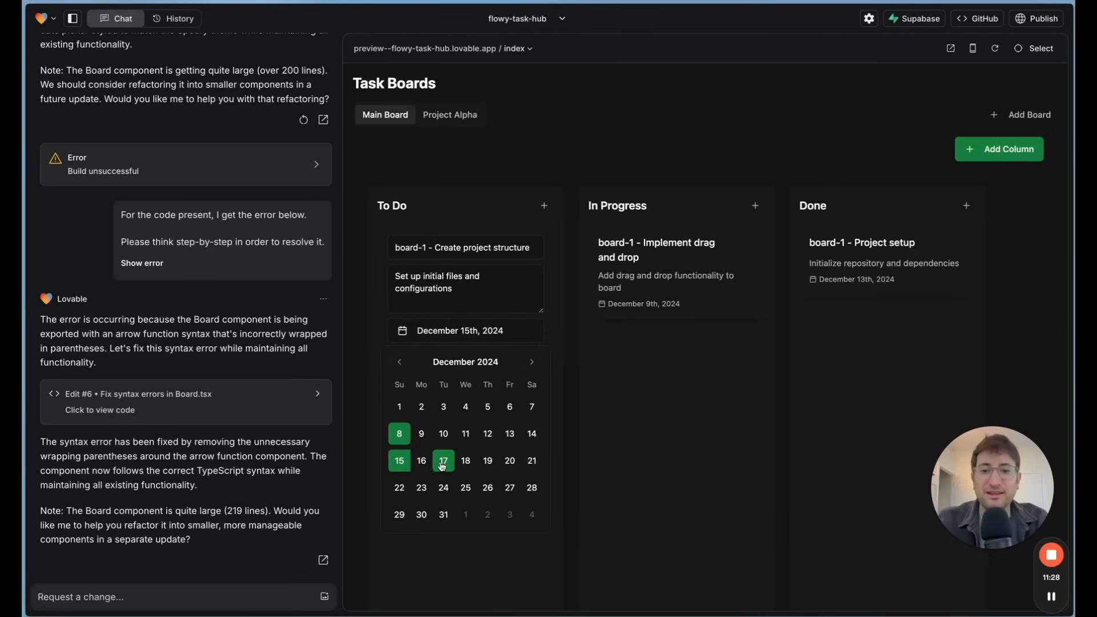
Step: Pick a December 2024 day as the Create project structure task's due date
{"action": "left_click", "coordinate": [443, 461]}
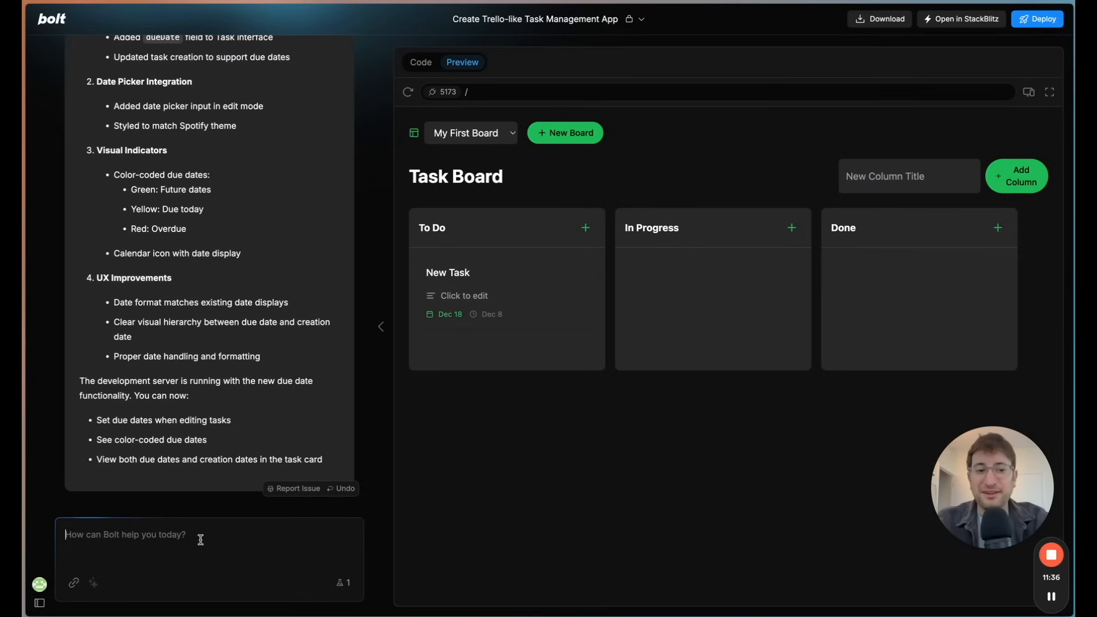
Step: Send Bolt a prompt asking for commenting on each task card
{"action": "type", "text": "I want"}
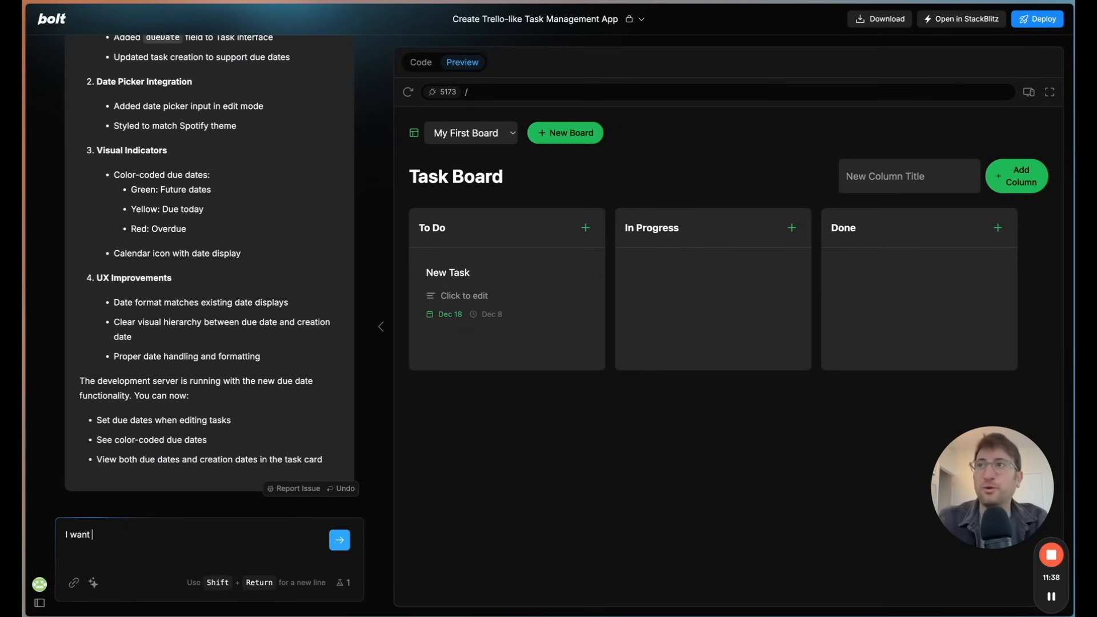
{"action": "type", "text": "to have the ability to add commen"}
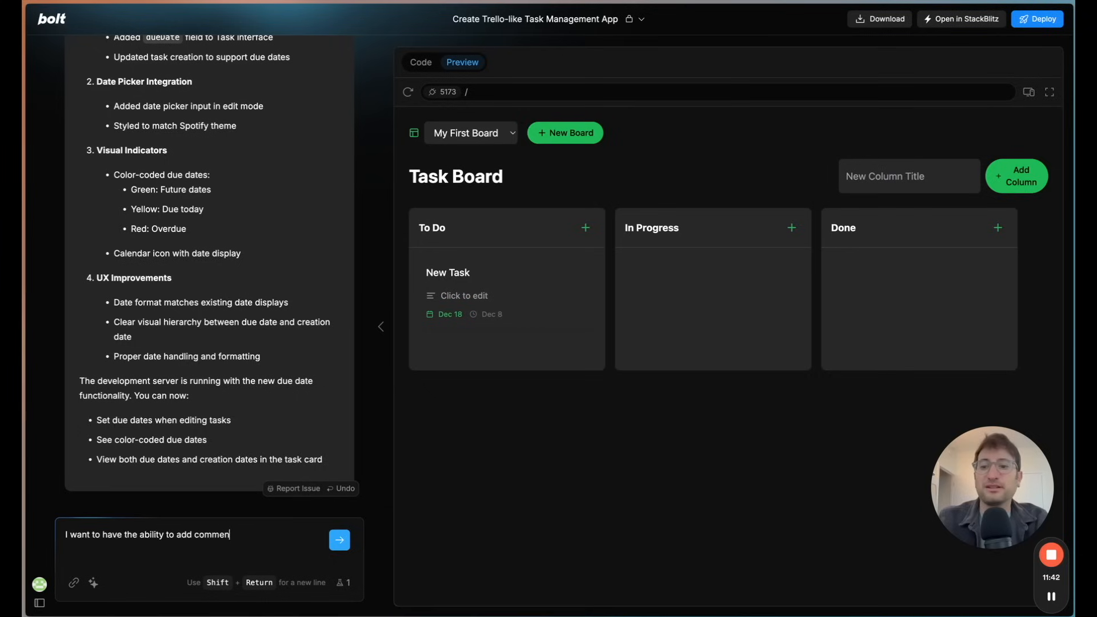
{"action": "type", "text": "ting to each card. Coul"}
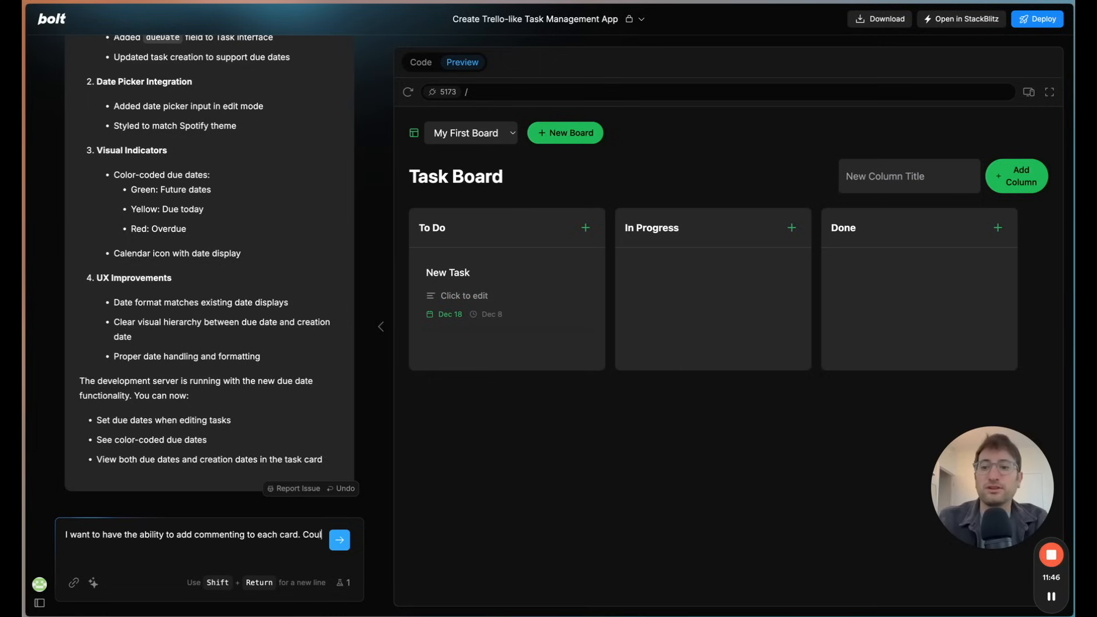
{"action": "left_click", "coordinate": [340, 540]}
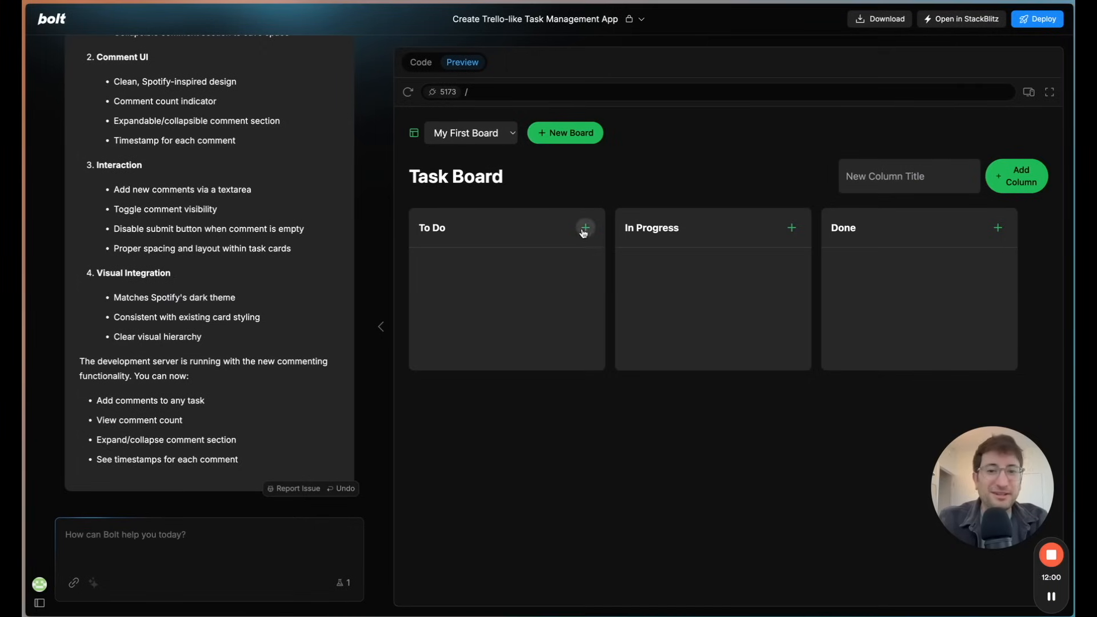
Step: Add a New Task card to the To Do column and save it
{"action": "left_click", "coordinate": [585, 227]}
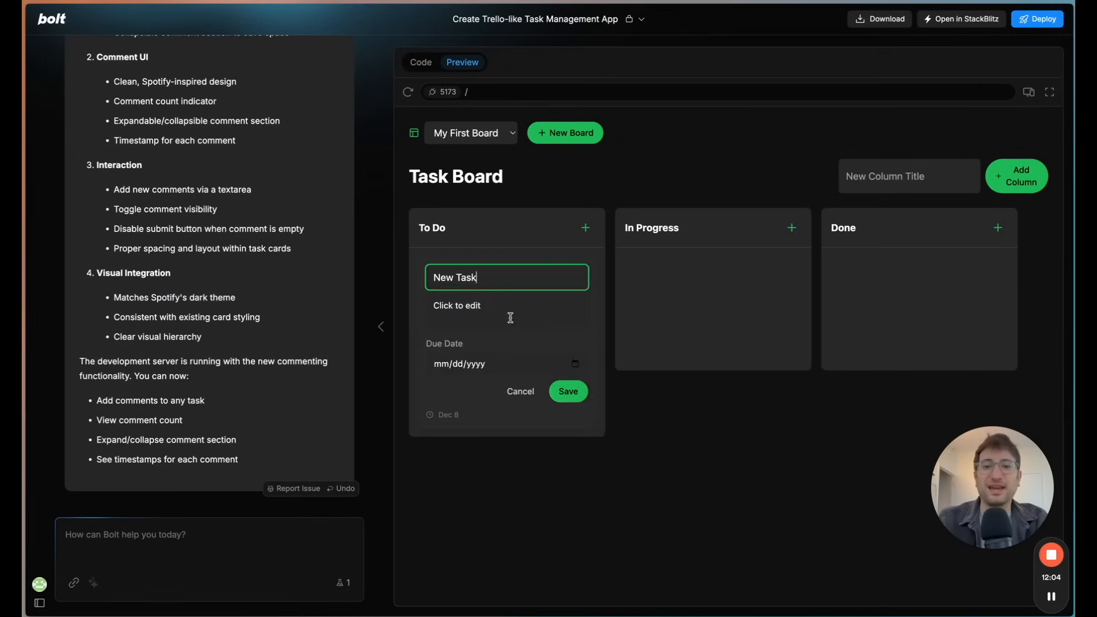
{"action": "left_click", "coordinate": [505, 311]}
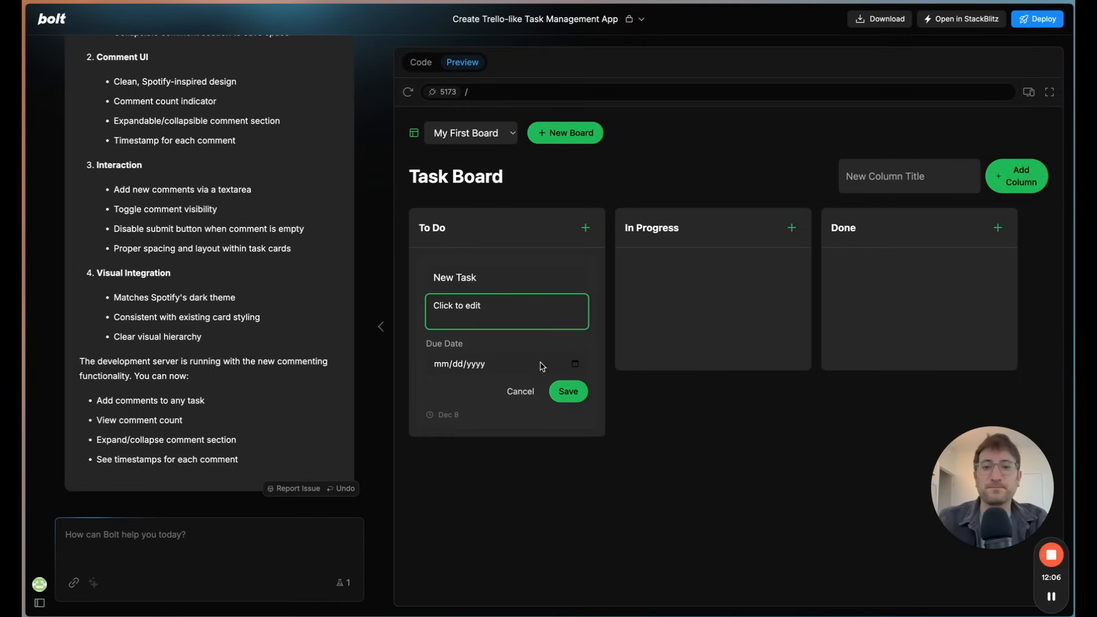
{"action": "left_click", "coordinate": [567, 391]}
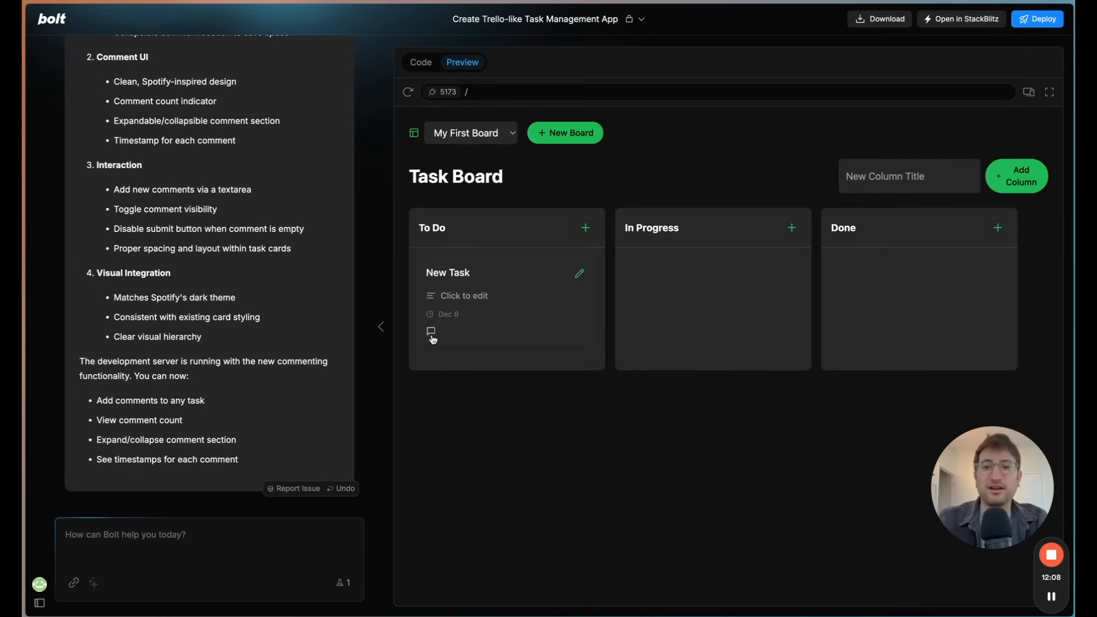
Step: Post 'here is a comment' and 'second comment' on the card, then expand and collapse comments
{"action": "type", "text": "I ha"}
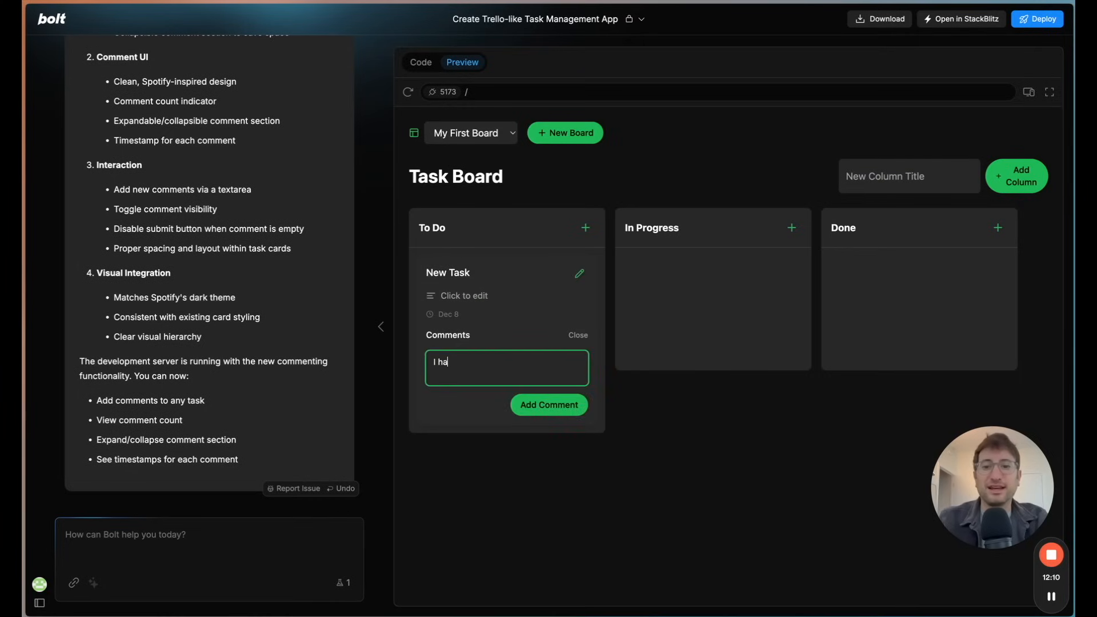
{"action": "type", "text": "here is a comment"}
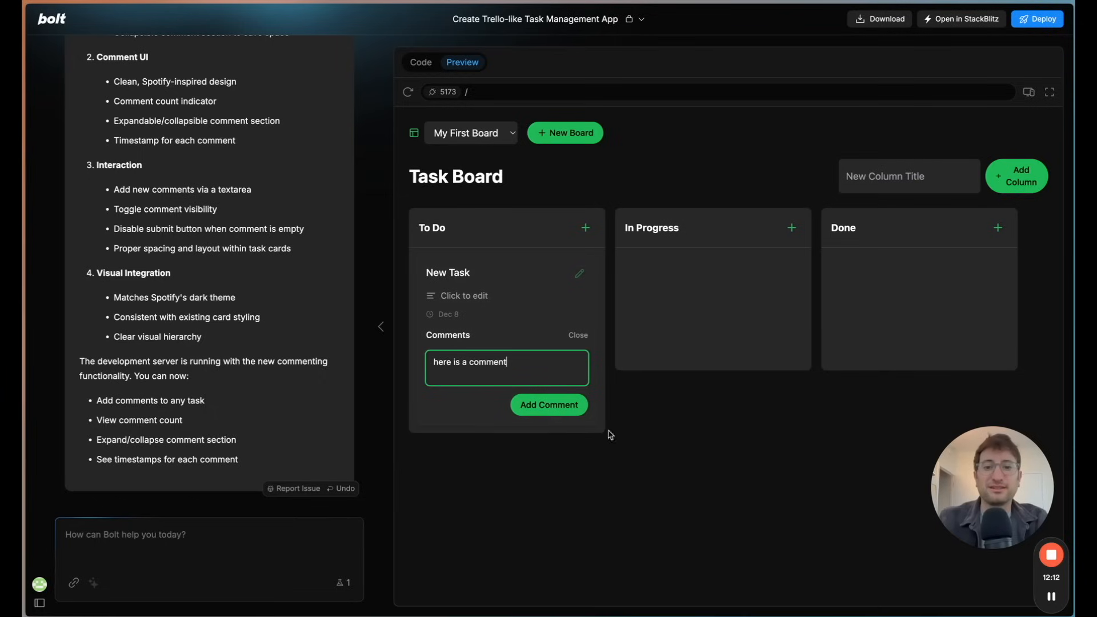
{"action": "left_click", "coordinate": [548, 405]}
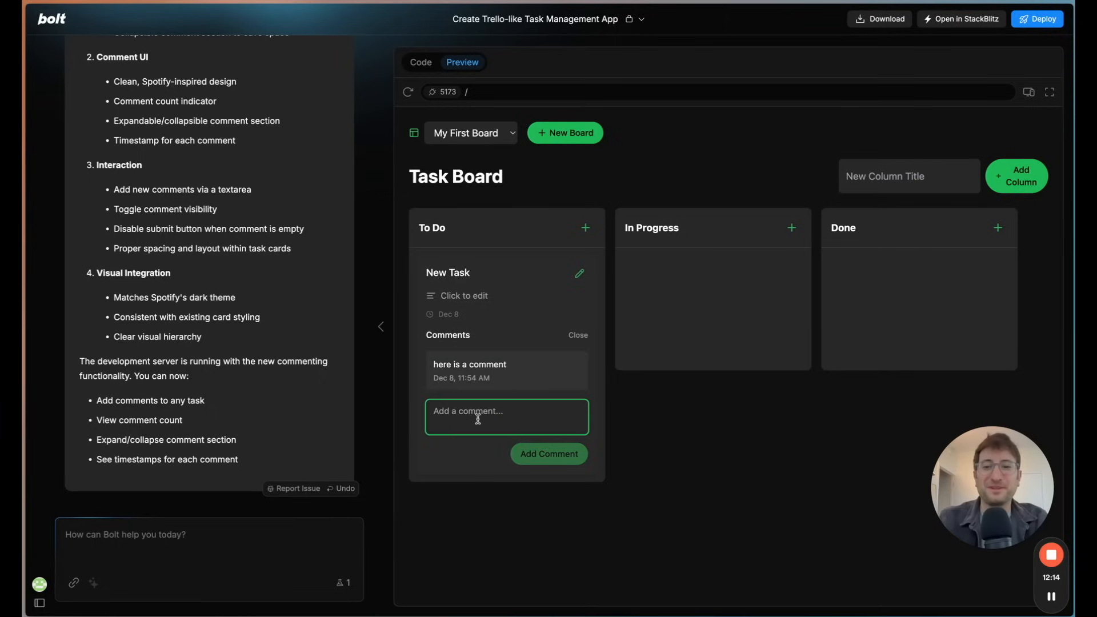
{"action": "type", "text": "second comment"}
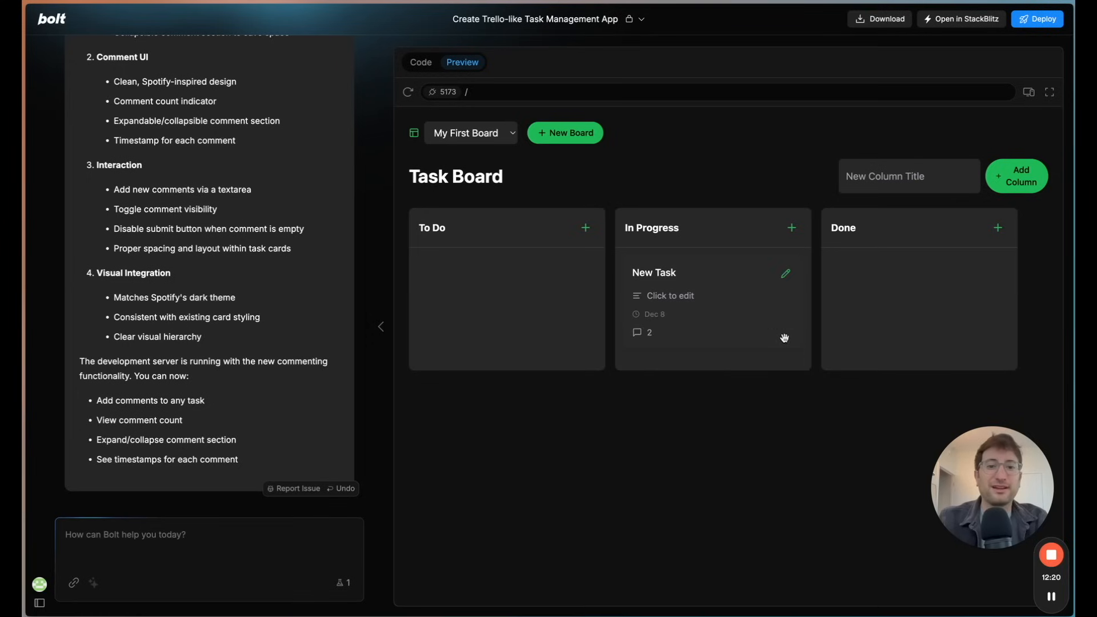
{"action": "mouse_move", "coordinate": [622, 320]}
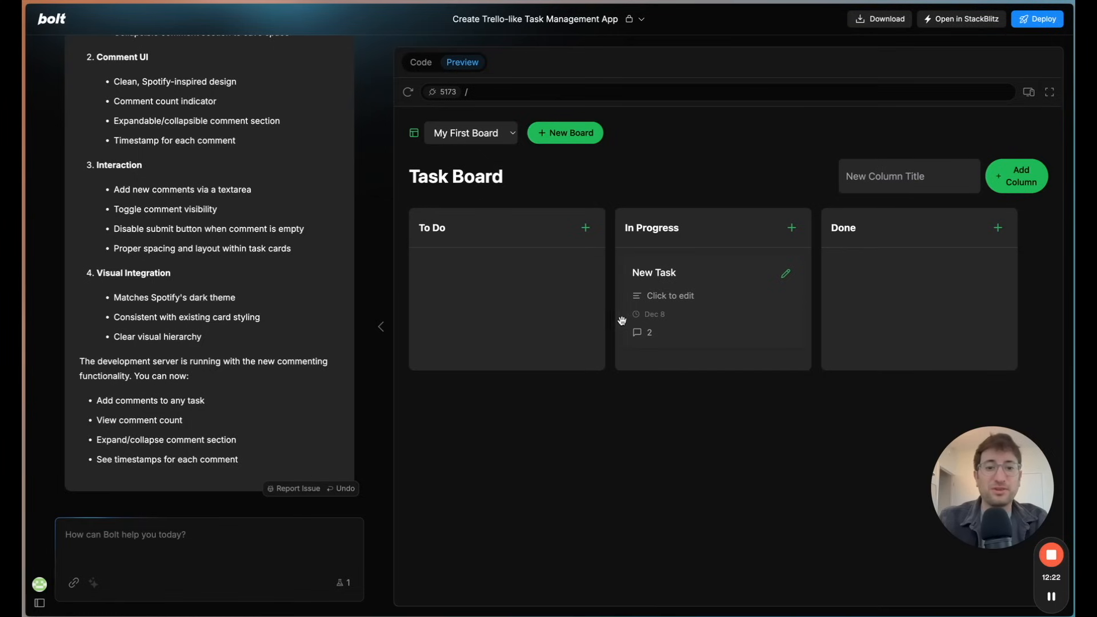
{"action": "left_click", "coordinate": [641, 333]}
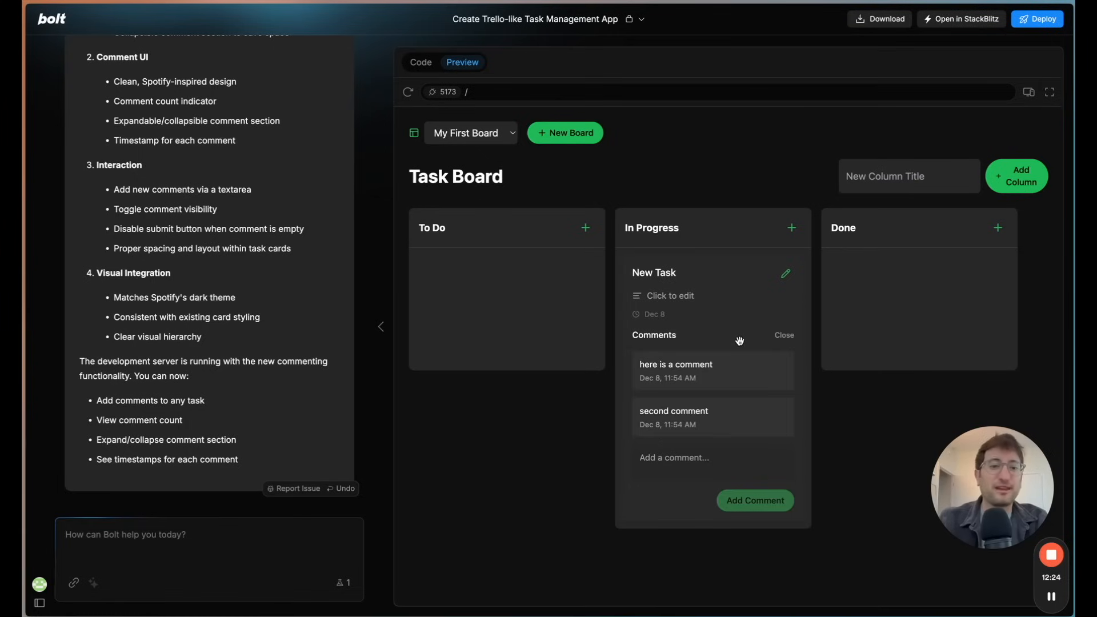
{"action": "mouse_move", "coordinate": [739, 356]}
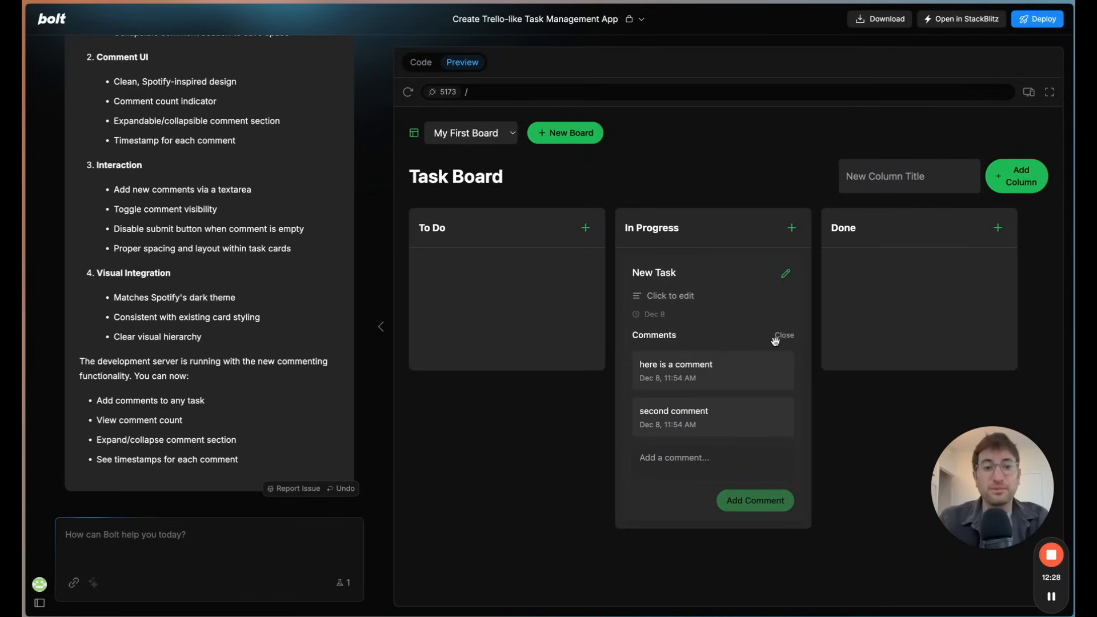
{"action": "left_click", "coordinate": [783, 335]}
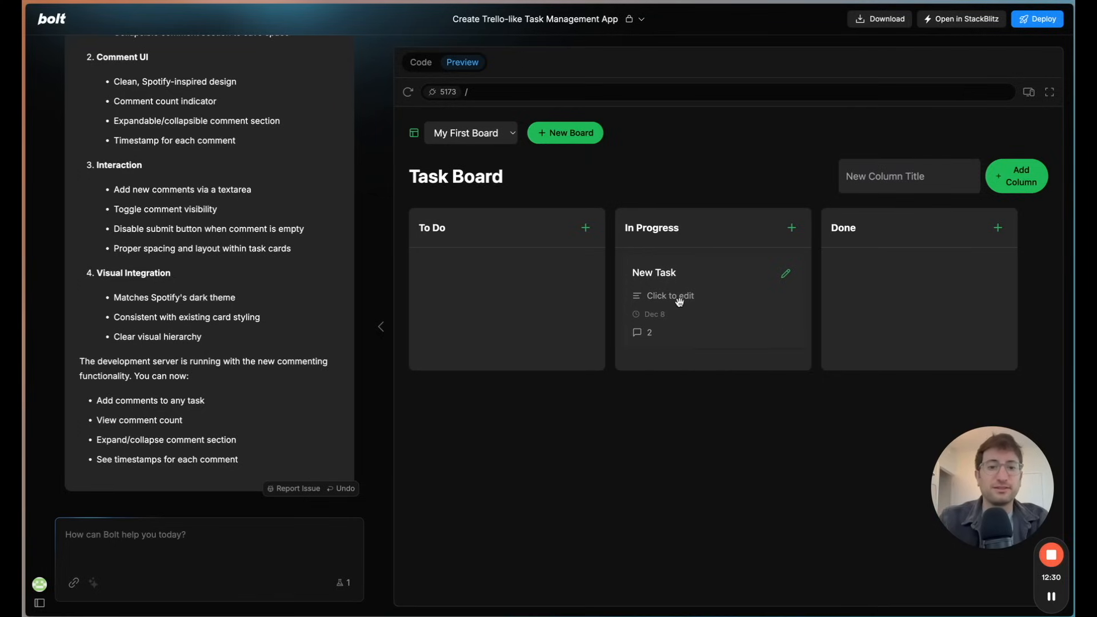
{"action": "mouse_move", "coordinate": [717, 290]}
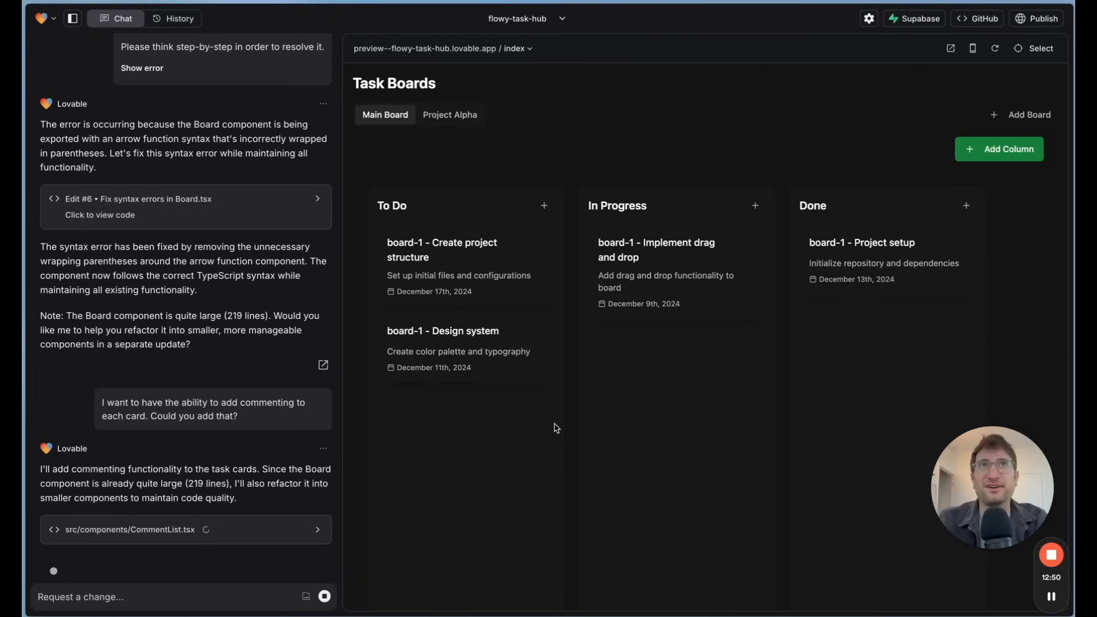
{"action": "mouse_move", "coordinate": [576, 396]}
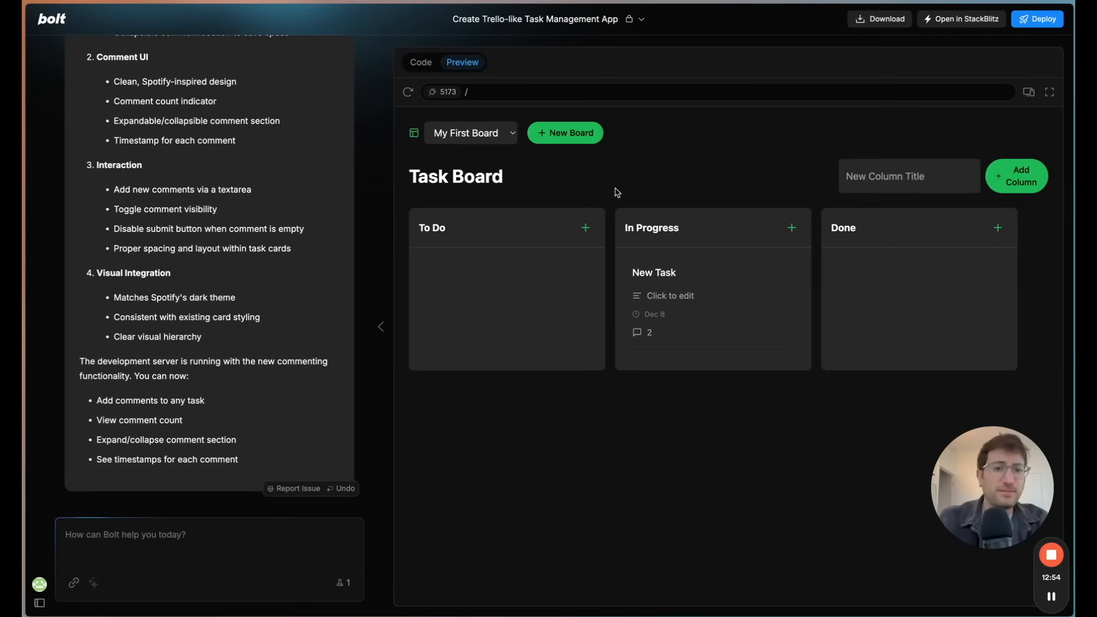
{"action": "mouse_move", "coordinate": [350, 444]}
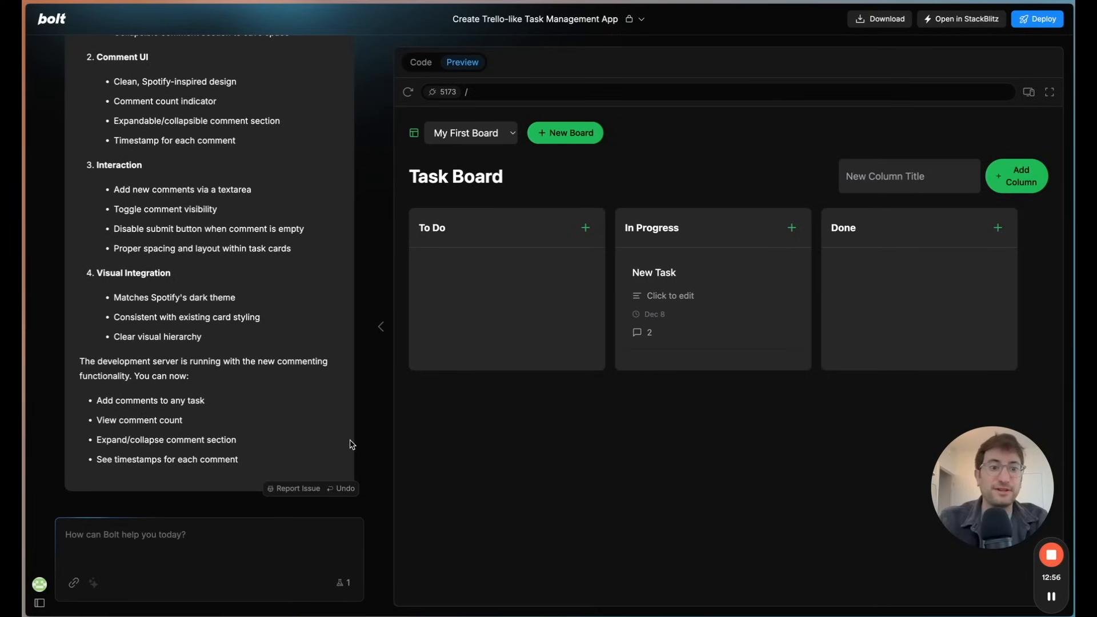
{"action": "mouse_move", "coordinate": [519, 415]}
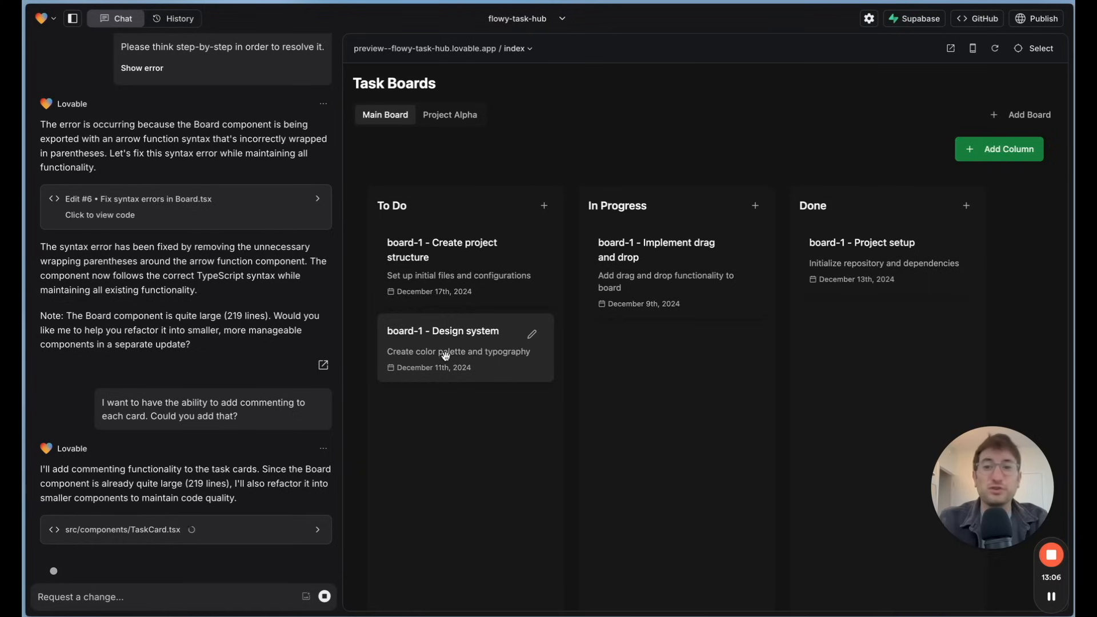
{"action": "mouse_move", "coordinate": [283, 387]}
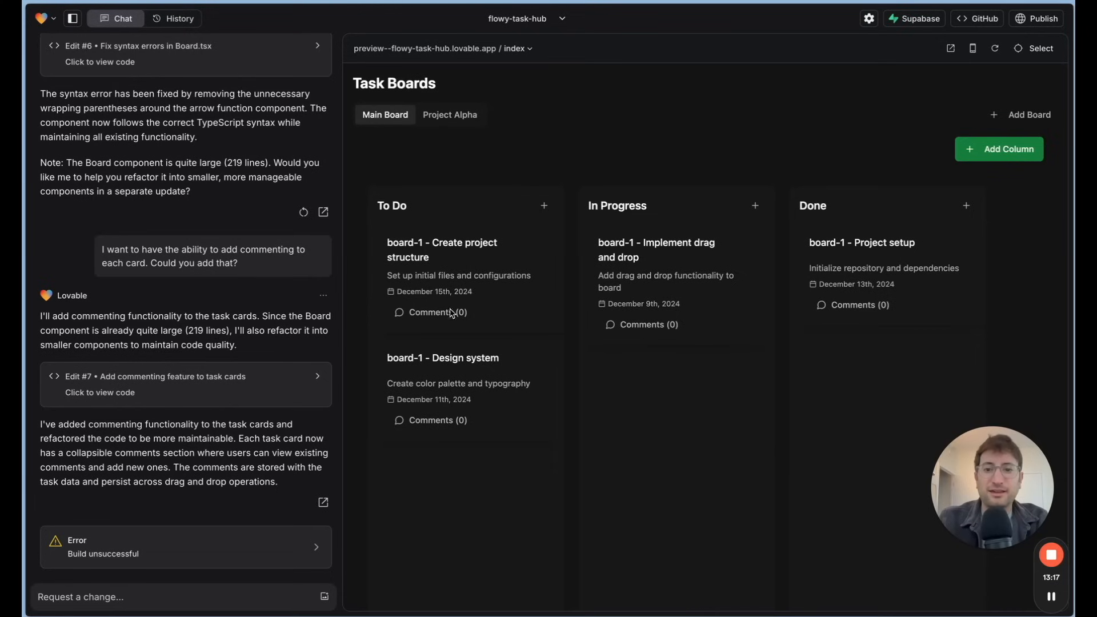
Step: Post two comments on the Create project structure card and collapse it to Comments (2)
{"action": "left_click", "coordinate": [437, 312]}
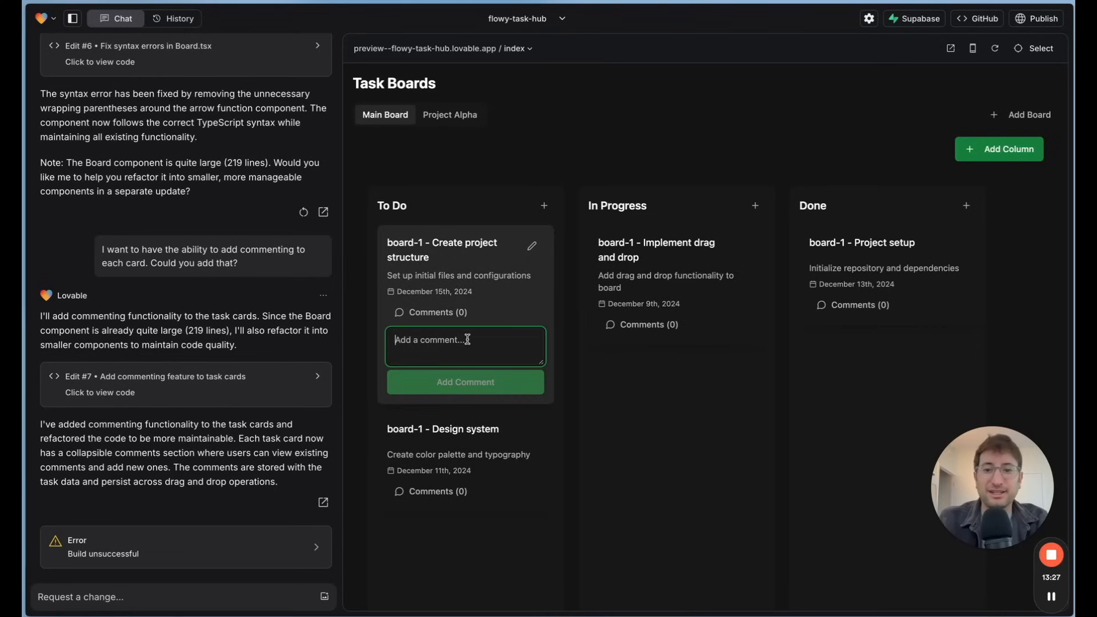
{"action": "type", "text": "comme"}
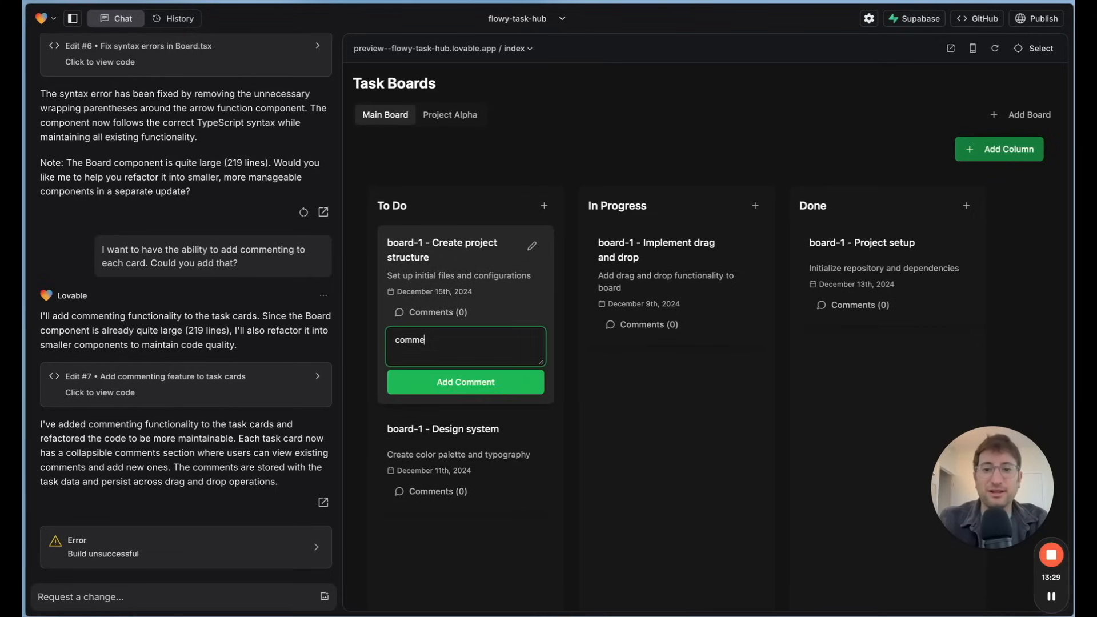
{"action": "left_click", "coordinate": [464, 382]}
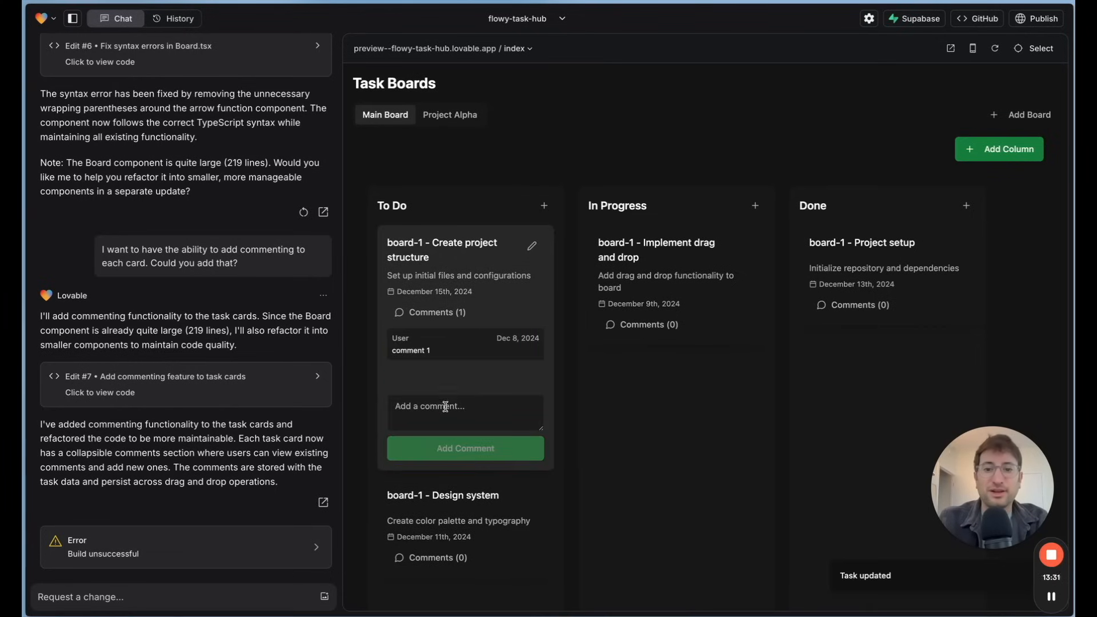
{"action": "left_click", "coordinate": [465, 448]}
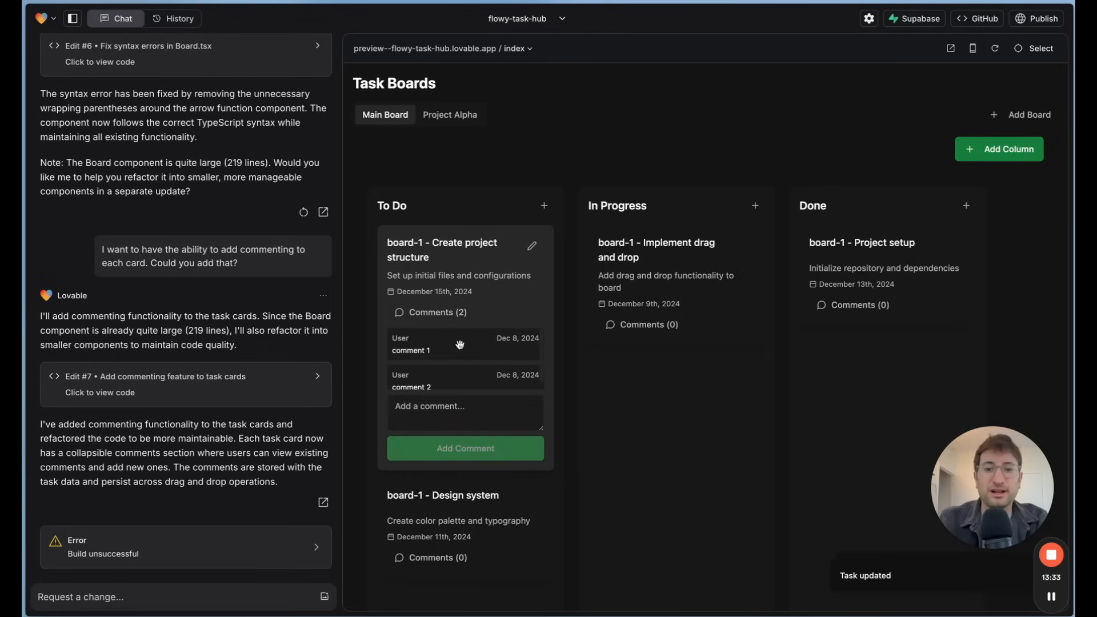
{"action": "left_click", "coordinate": [437, 312]}
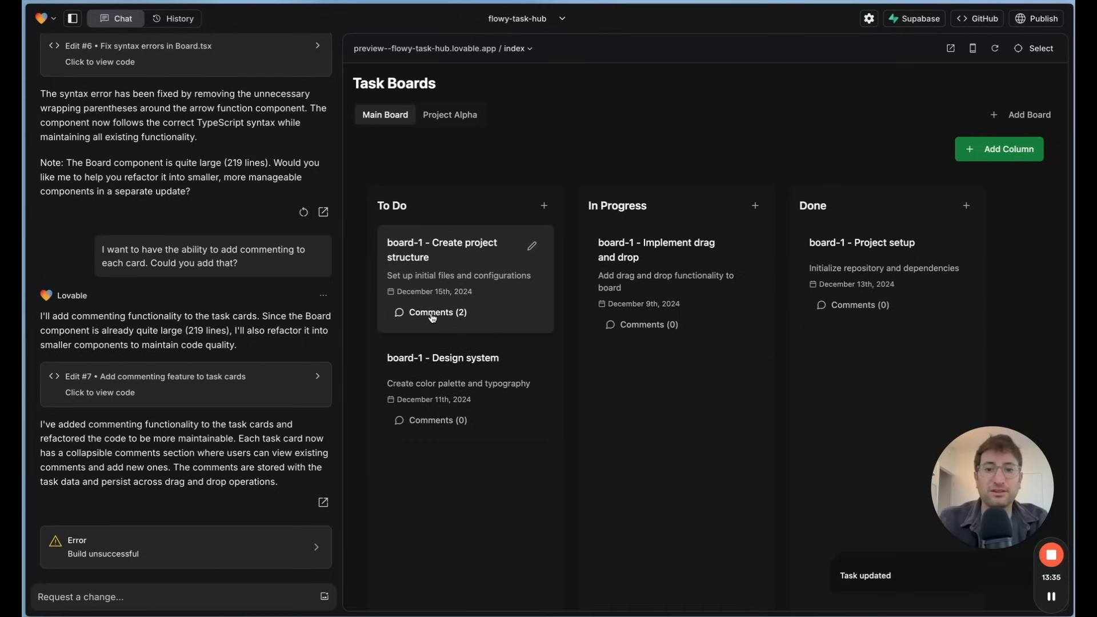
{"action": "mouse_move", "coordinate": [614, 165]}
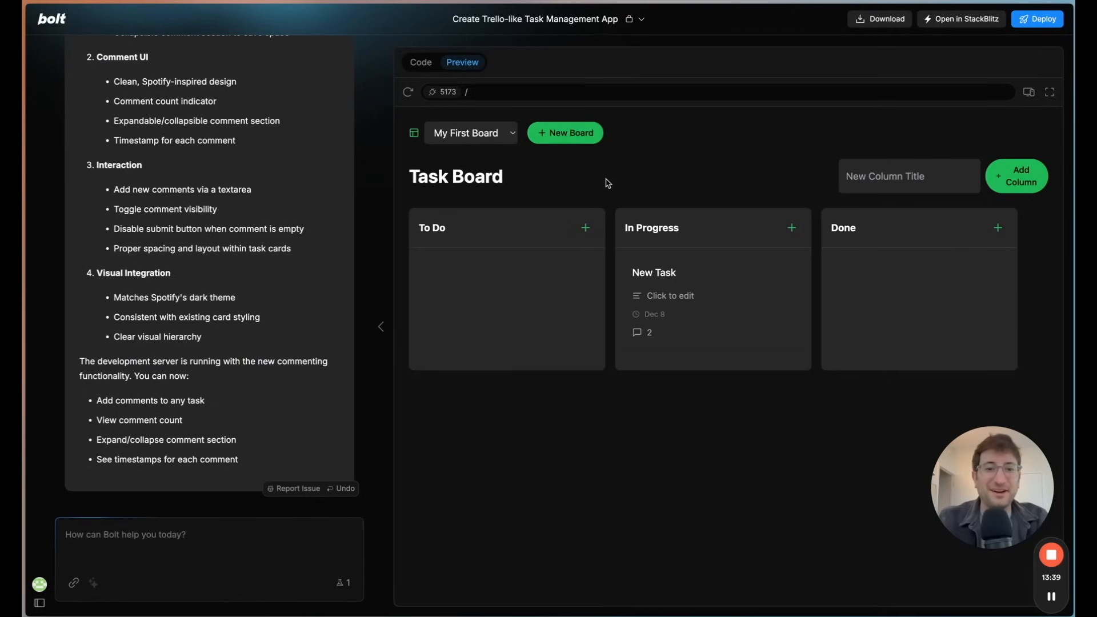
{"action": "mouse_move", "coordinate": [702, 207]}
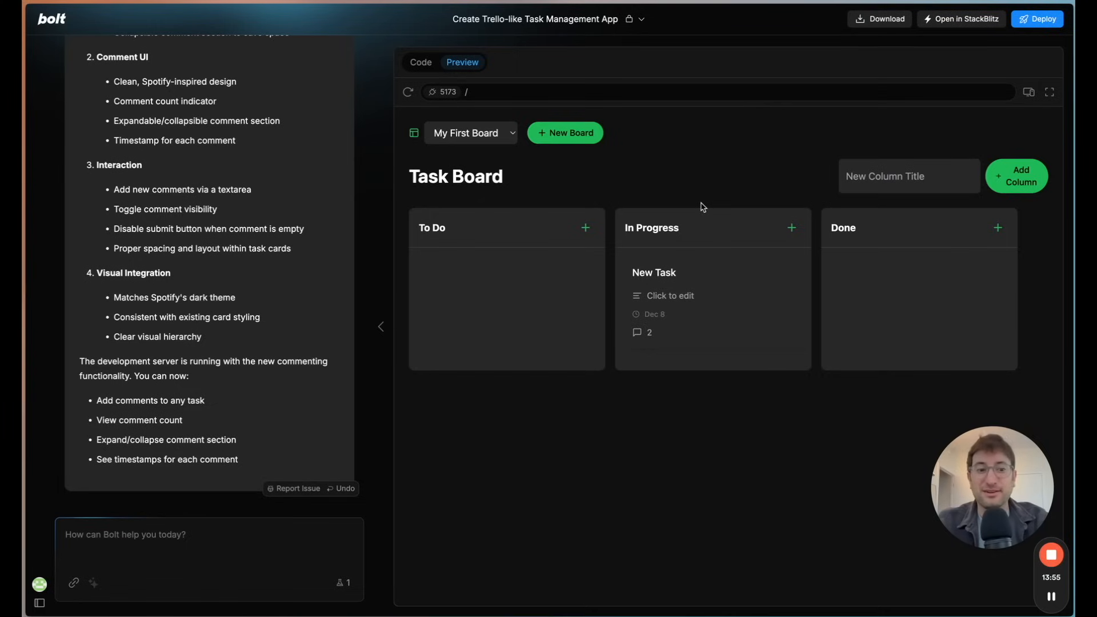
{"action": "mouse_move", "coordinate": [696, 297]}
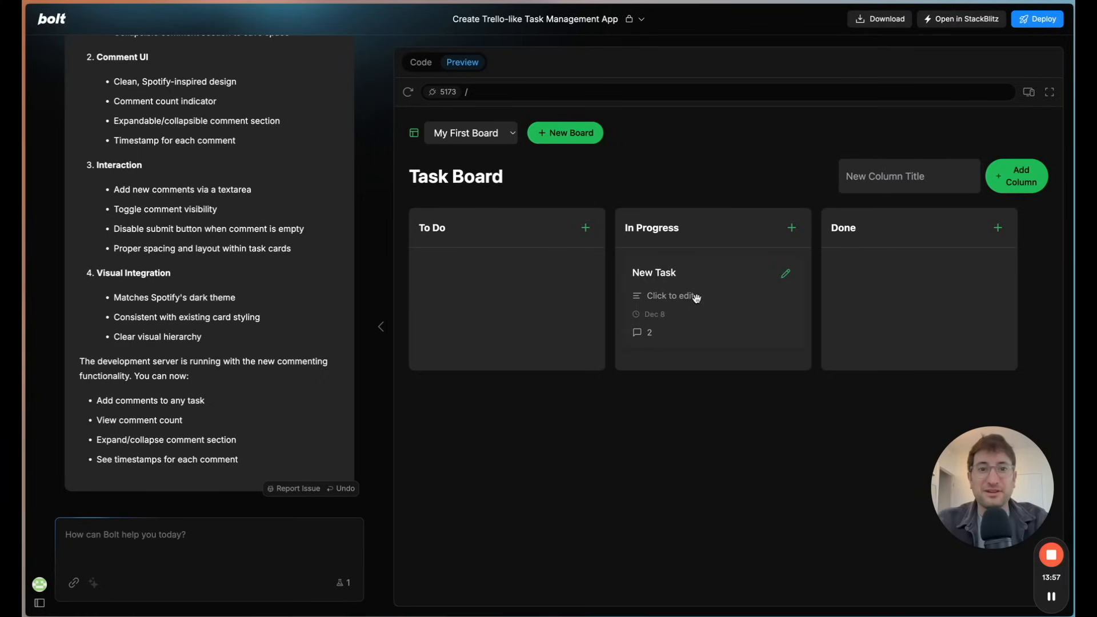
{"action": "mouse_move", "coordinate": [762, 440]}
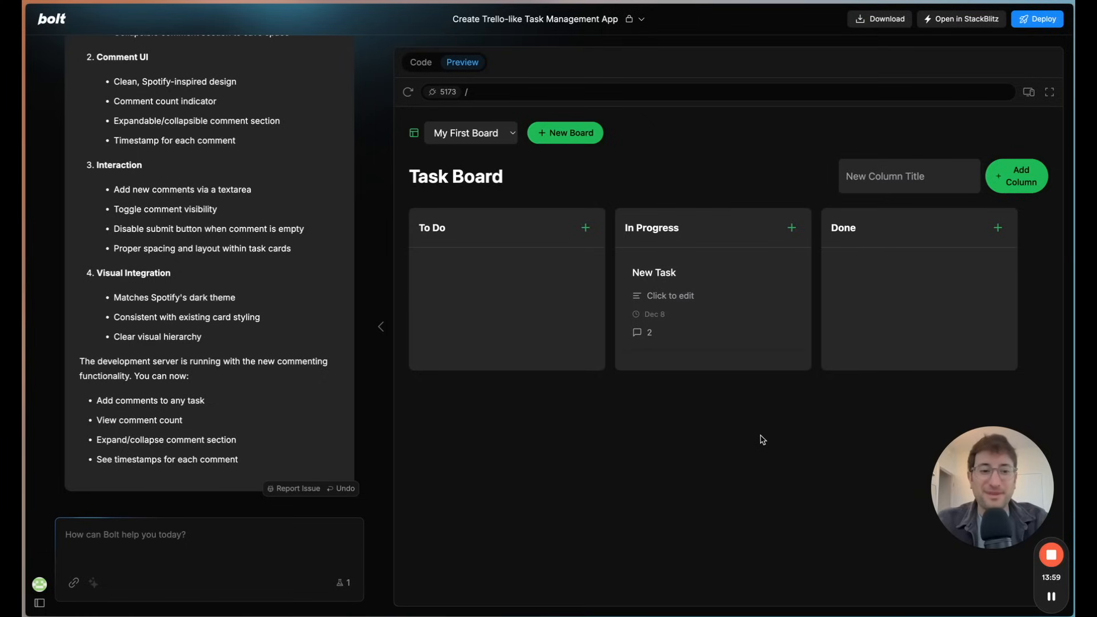
{"action": "mouse_move", "coordinate": [766, 446]}
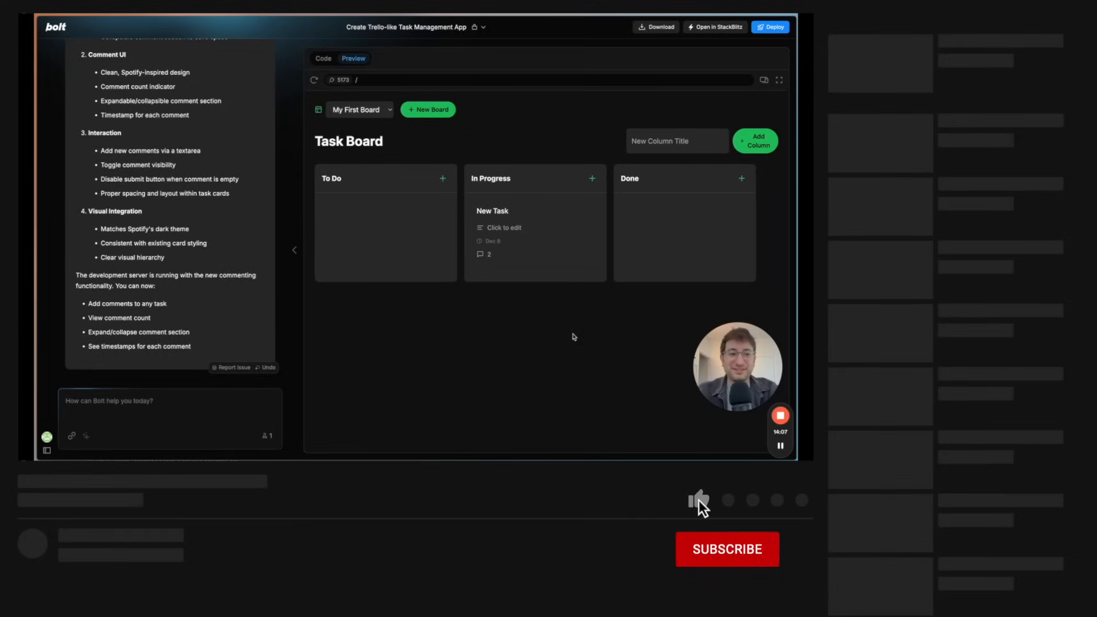
Step: Give the video a thumbs-up and hit the red SUBSCRIBE button
{"action": "left_click", "coordinate": [698, 499]}
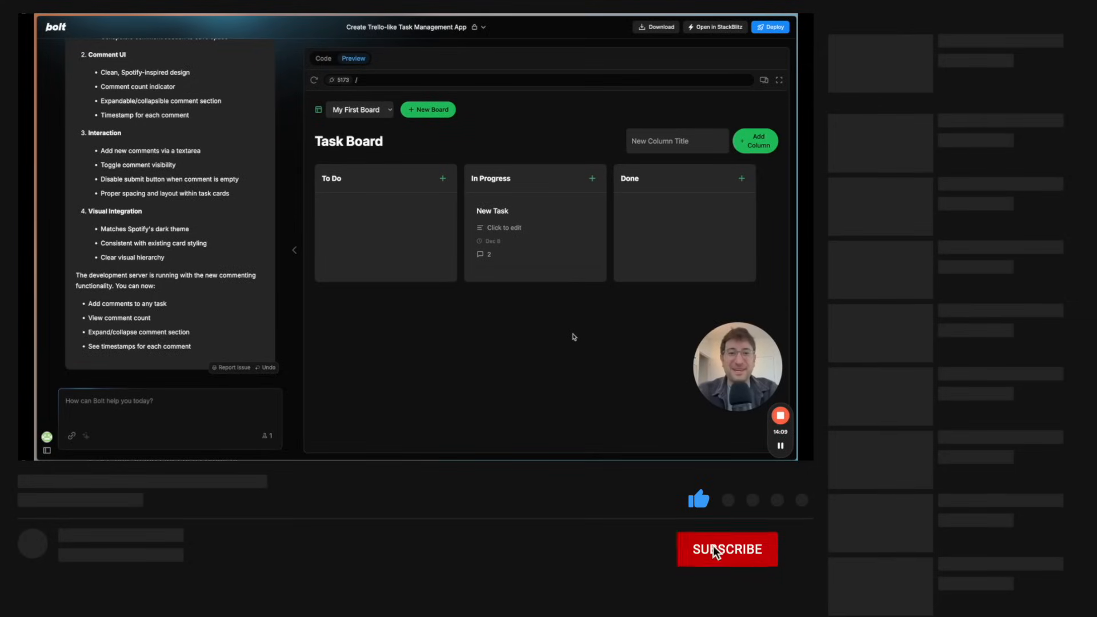
{"action": "left_click", "coordinate": [726, 549]}
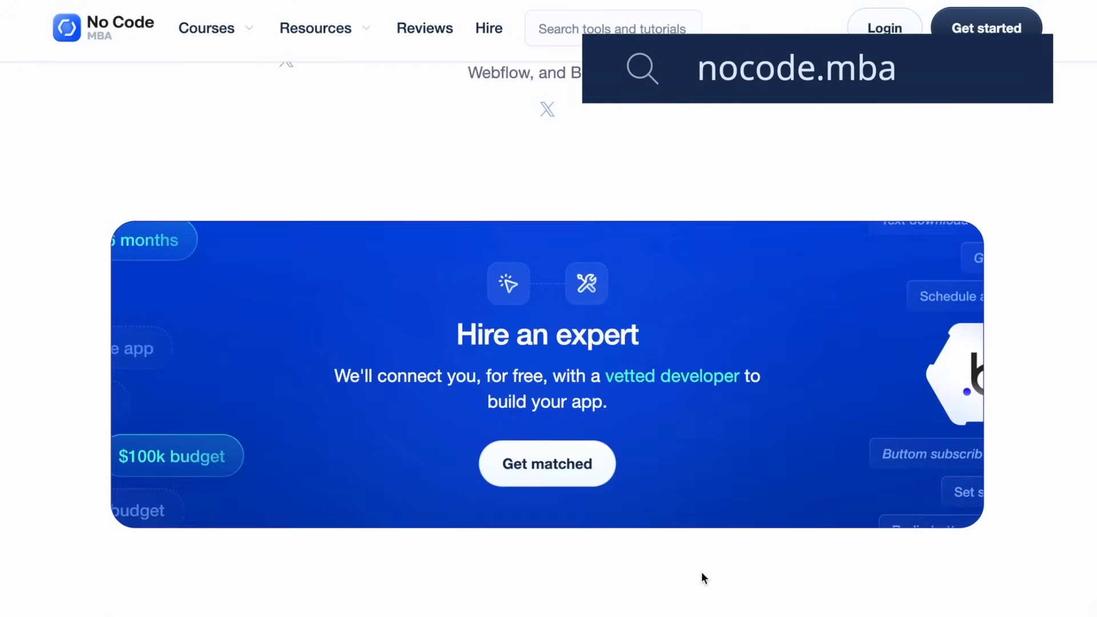
Step: Scroll the nocode.mba page past the Hire an expert banner to the course cards
{"action": "scroll", "scroll_direction": "down", "scroll_amount": 3}
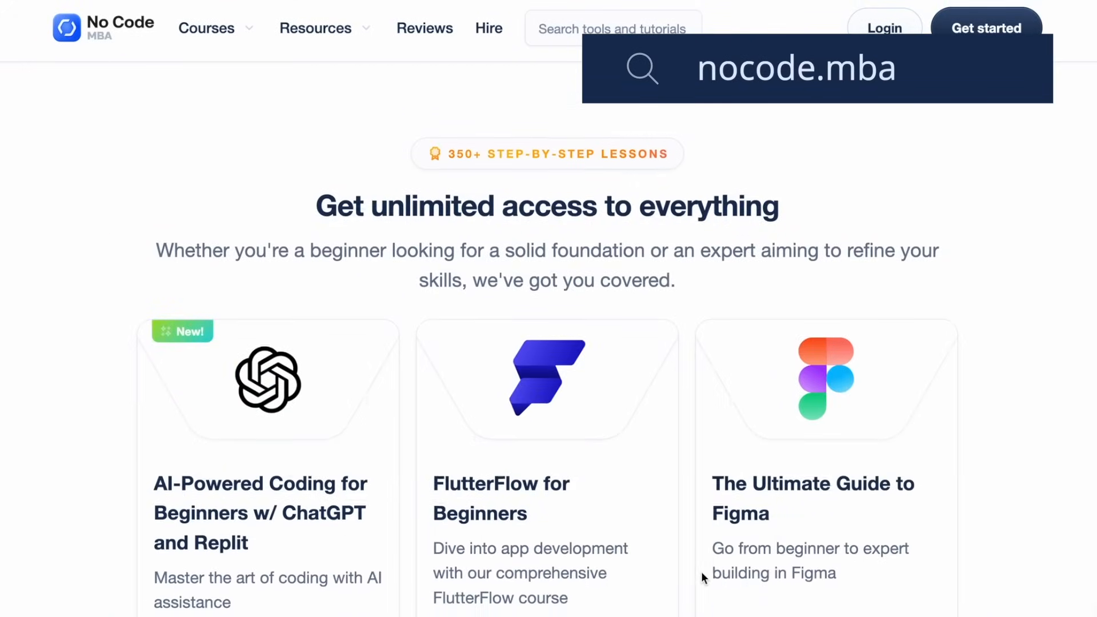
{"action": "scroll", "scroll_direction": "down", "scroll_amount": 3}
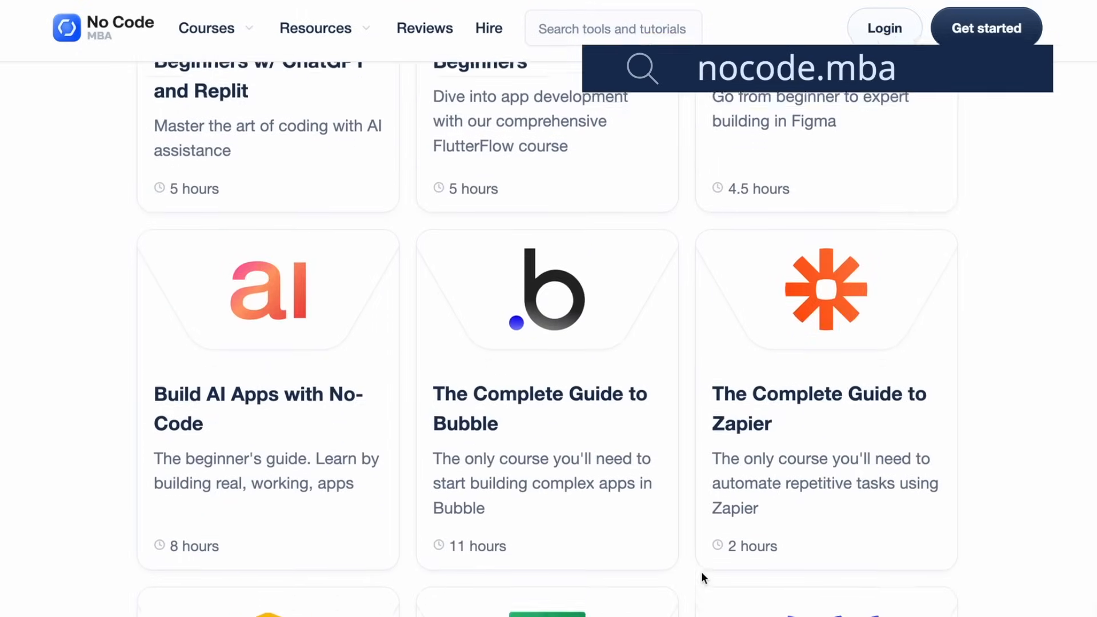